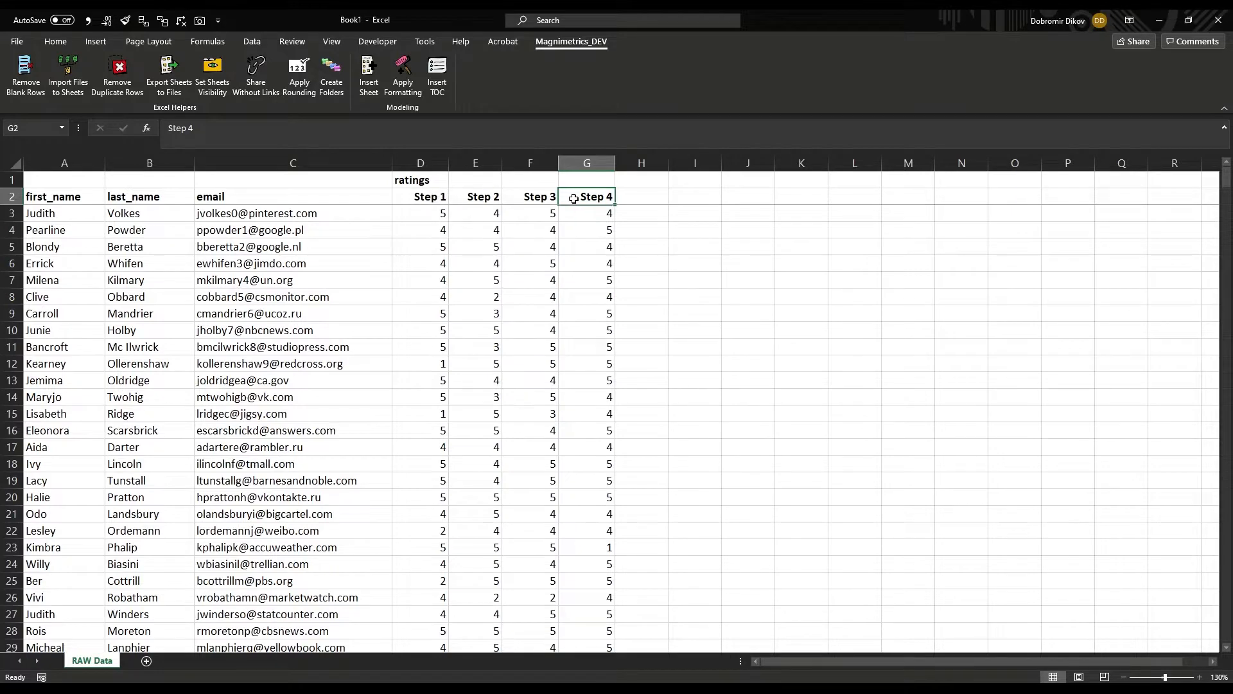
pyautogui.moveTo(168, 614)
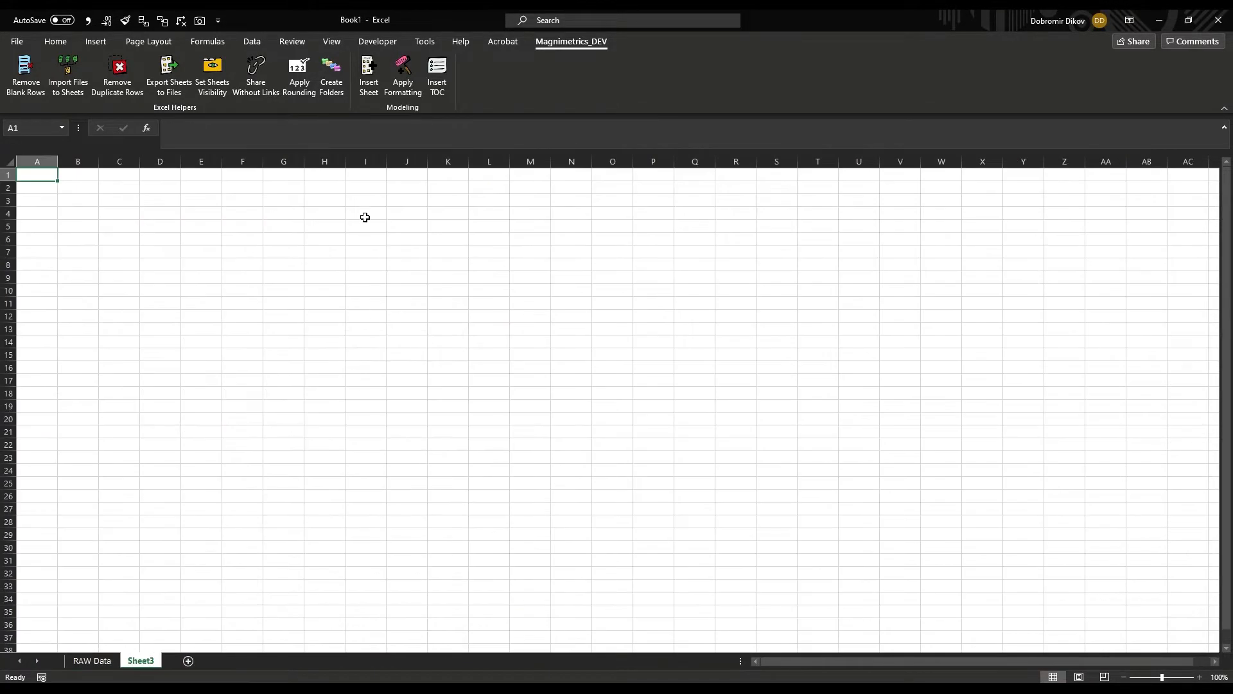
# Step: Title the sheet 'Customer Satisfaction (CSAT) Score Analysis' and rename its tab CSAT Score Analysis
pyautogui.click(402, 74)
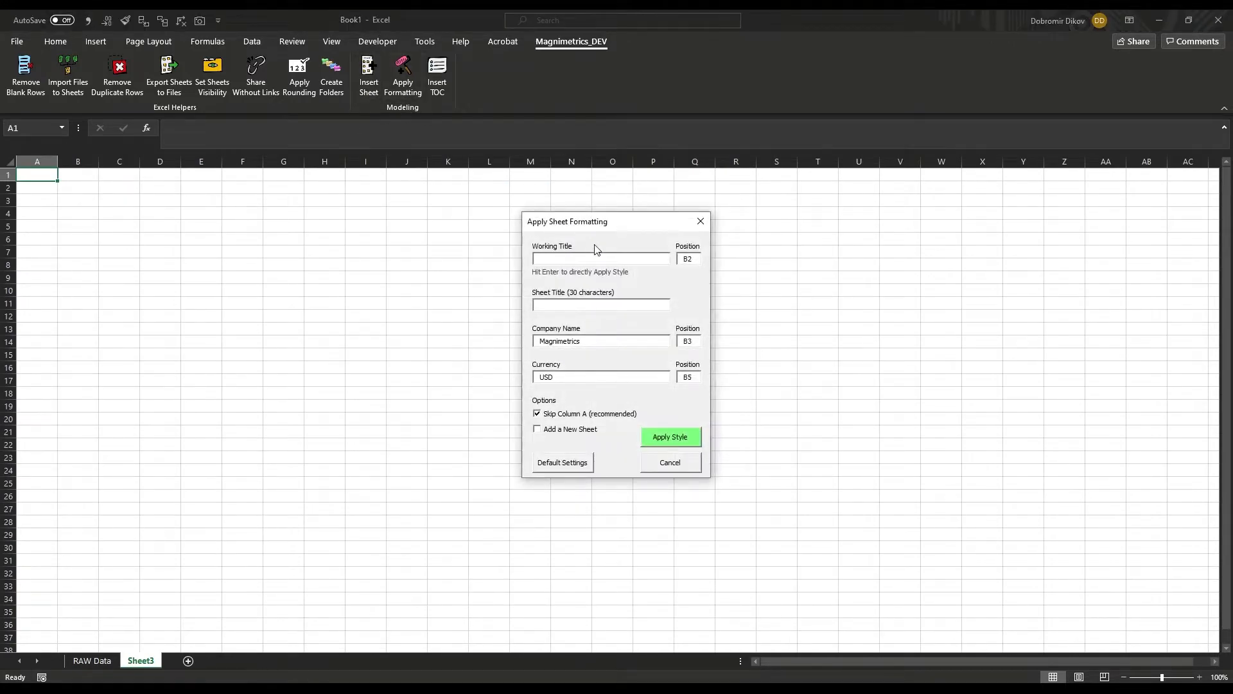
pyautogui.write('Customer Sal')
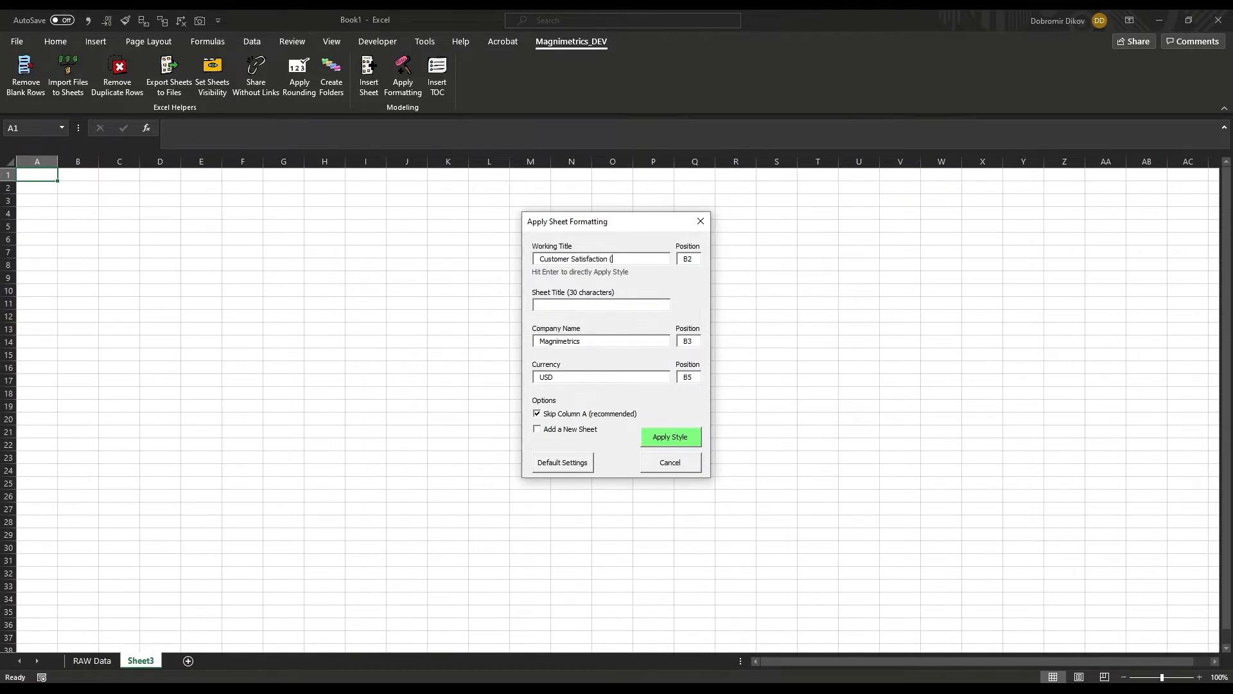
pyautogui.write('CSAT) Score Analysis')
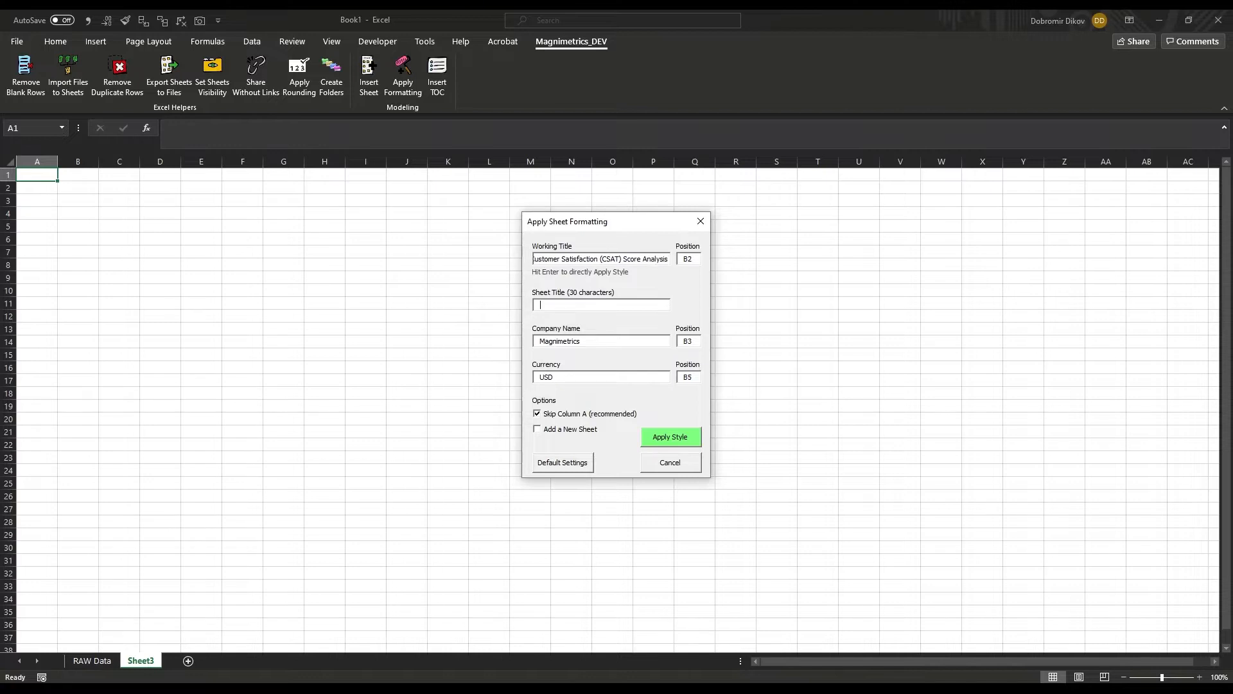
pyautogui.write('CSAT Score Analysis')
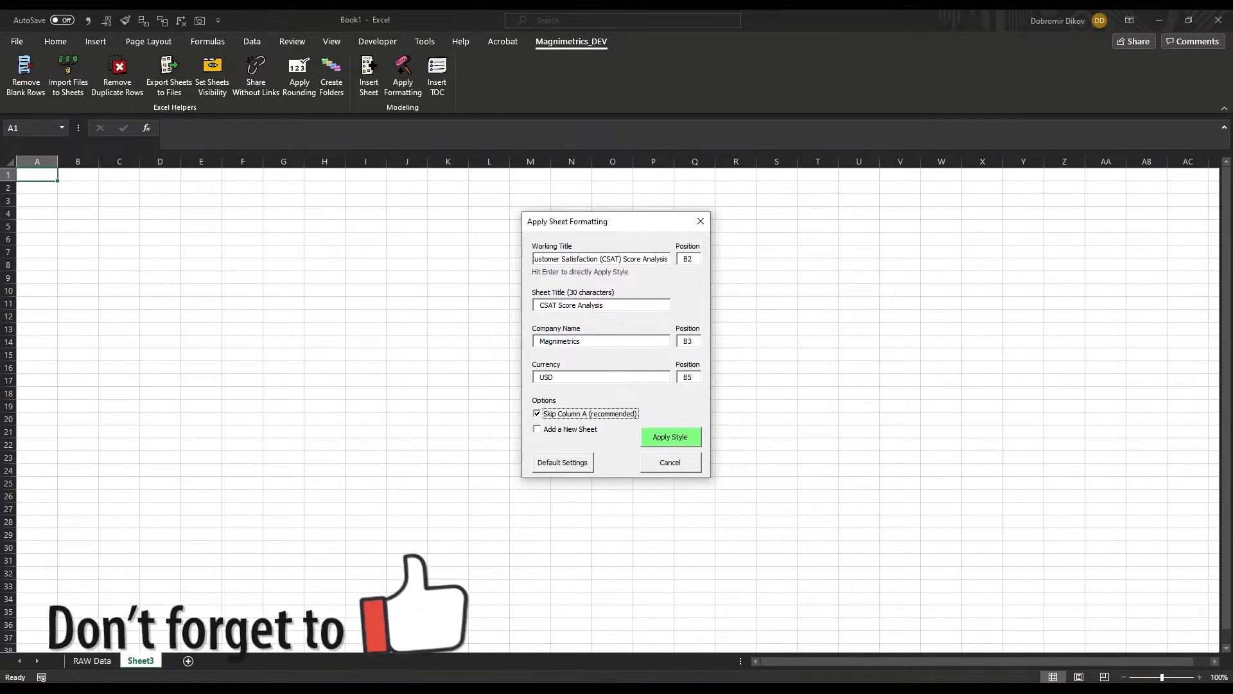
pyautogui.click(669, 437)
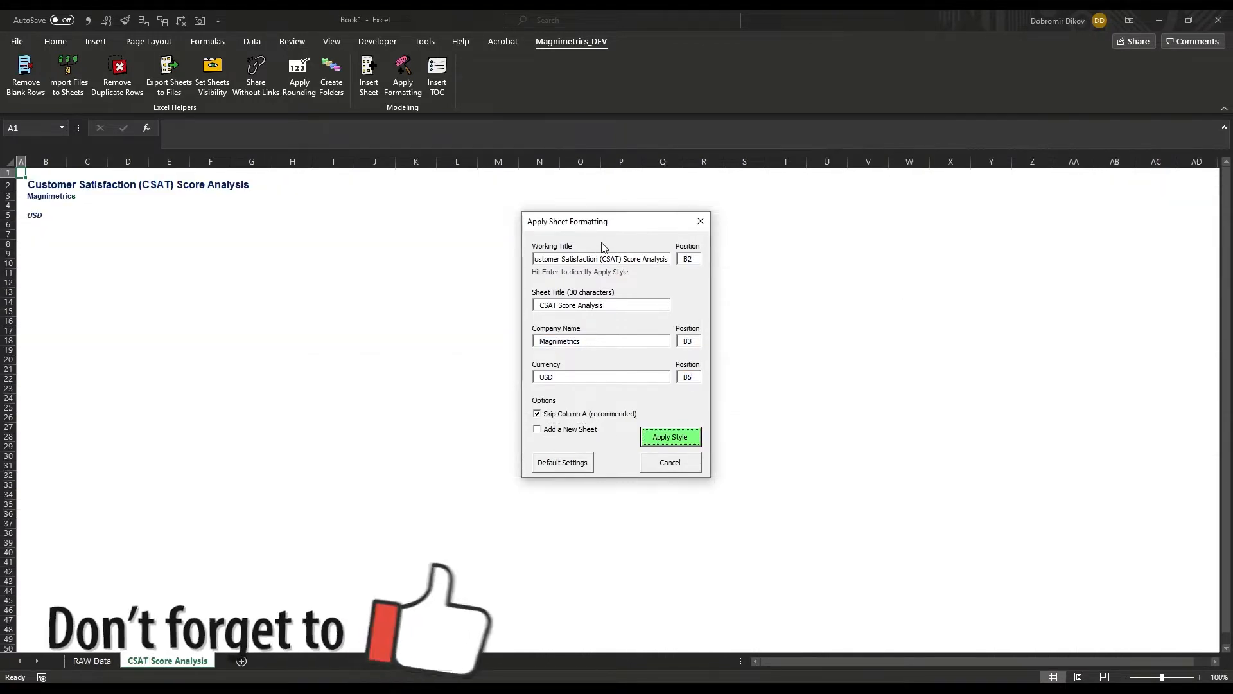
# Step: Enter the Step label in column B and the Number of Ratings header above ratings 1–5
pyautogui.click(669, 437)
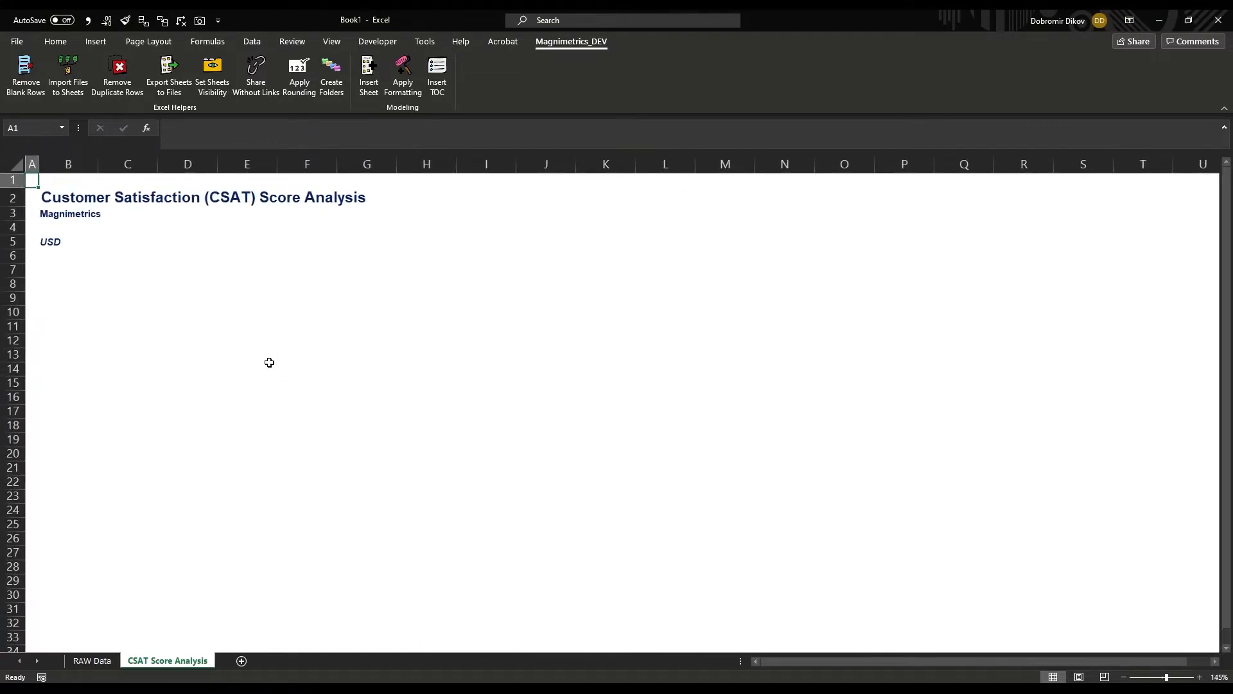
pyautogui.click(68, 269)
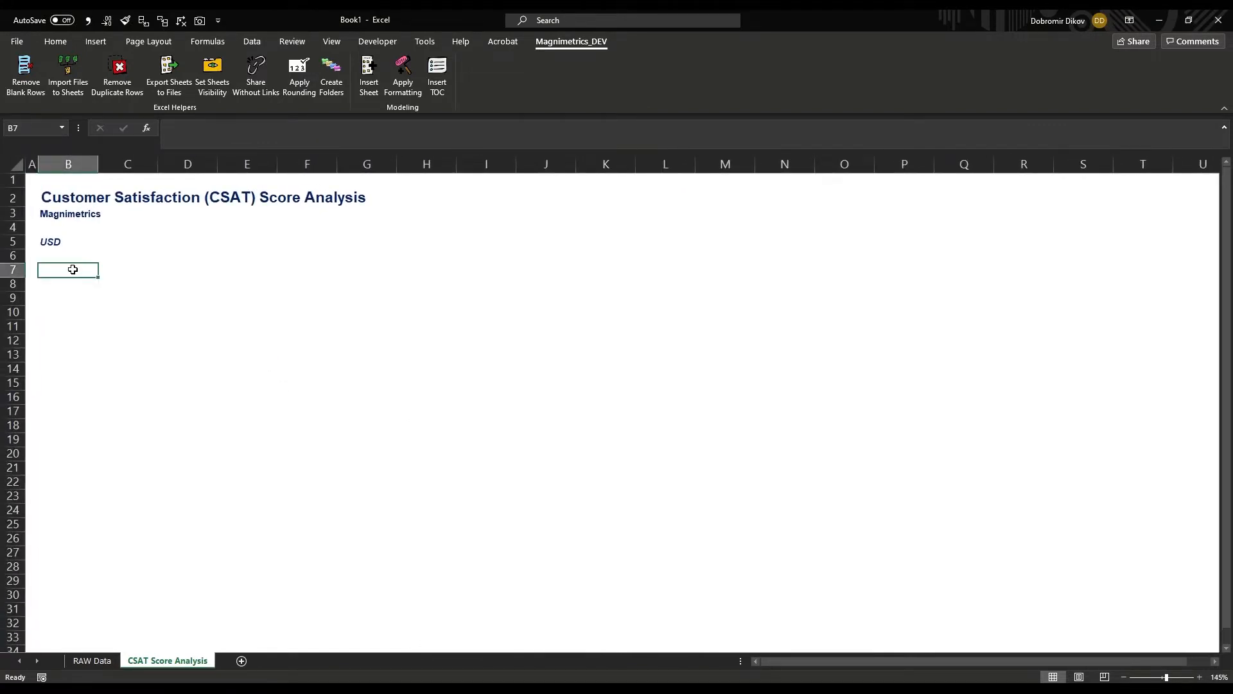
pyautogui.write('Step')
pyautogui.click(366, 284)
pyautogui.write('5')
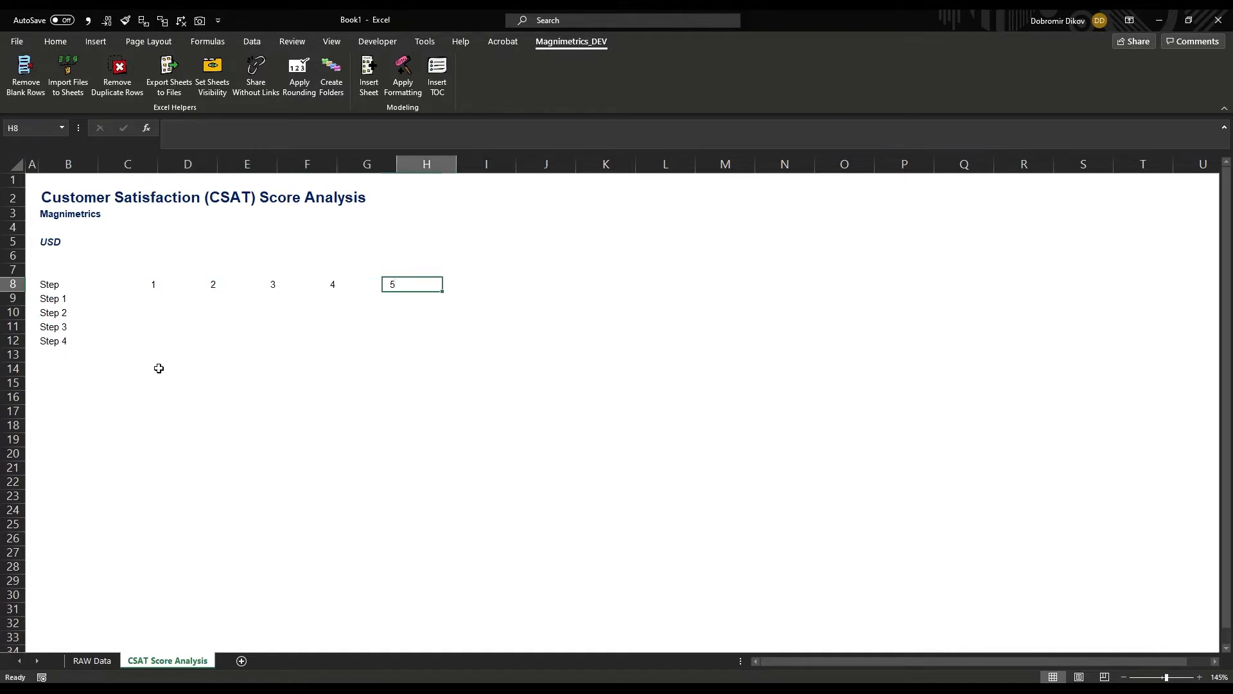
pyautogui.click(127, 284)
pyautogui.write('Number of Ratio')
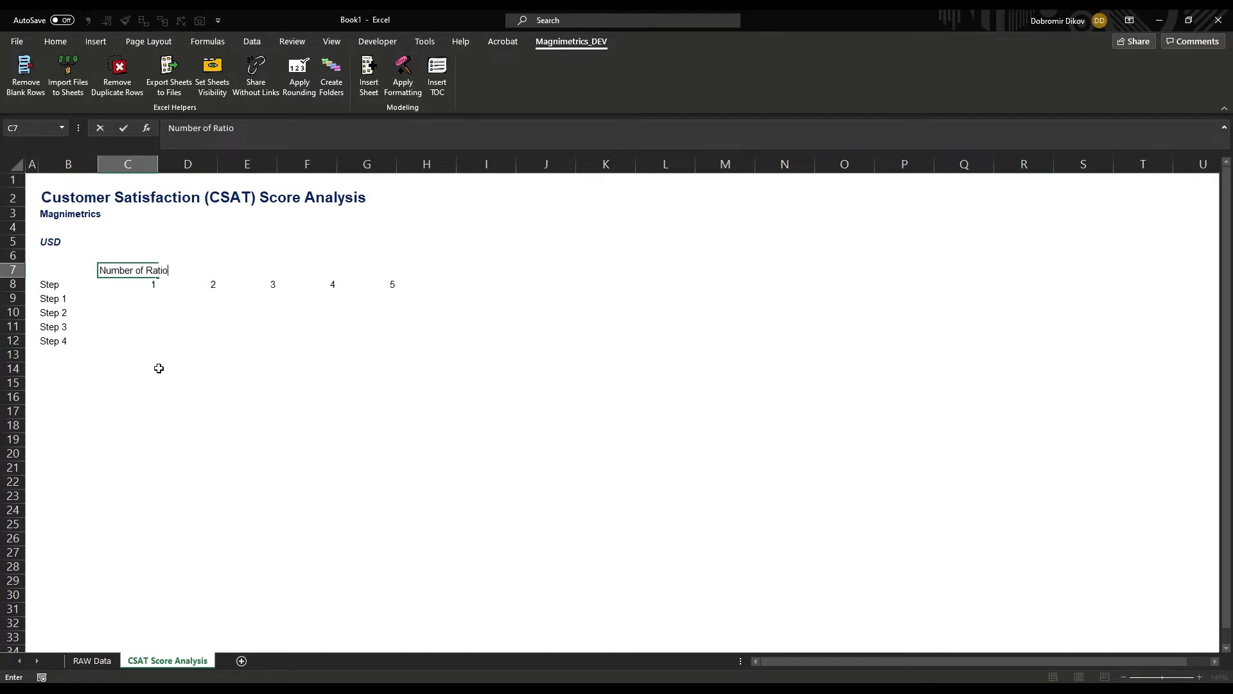
pyautogui.press('enter')
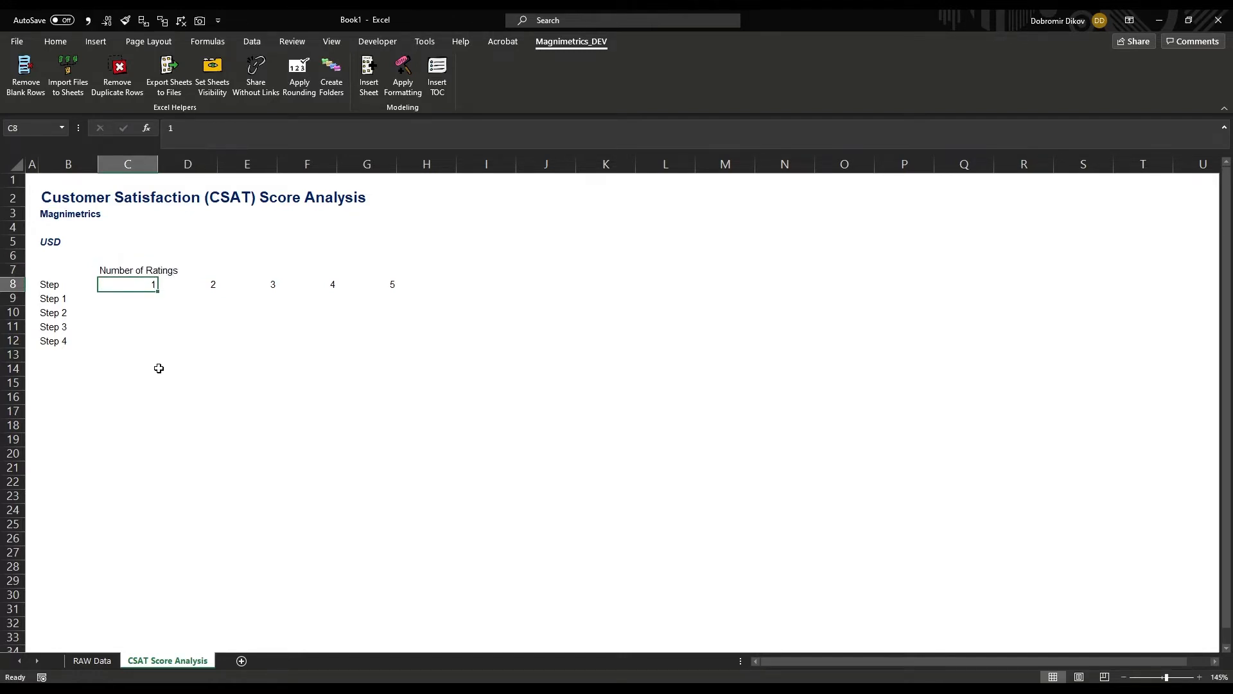
pyautogui.click(127, 270)
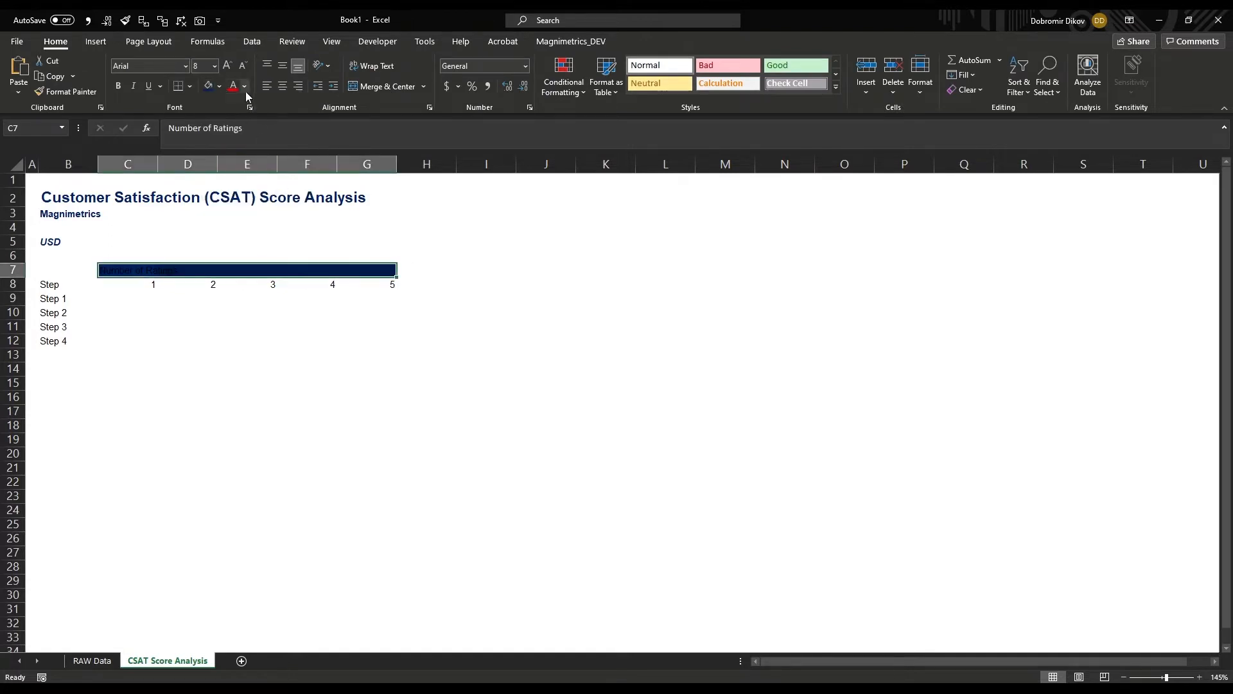
# Step: Make the Number of Ratings banner white, bold and centred across the rating columns
pyautogui.click(245, 87)
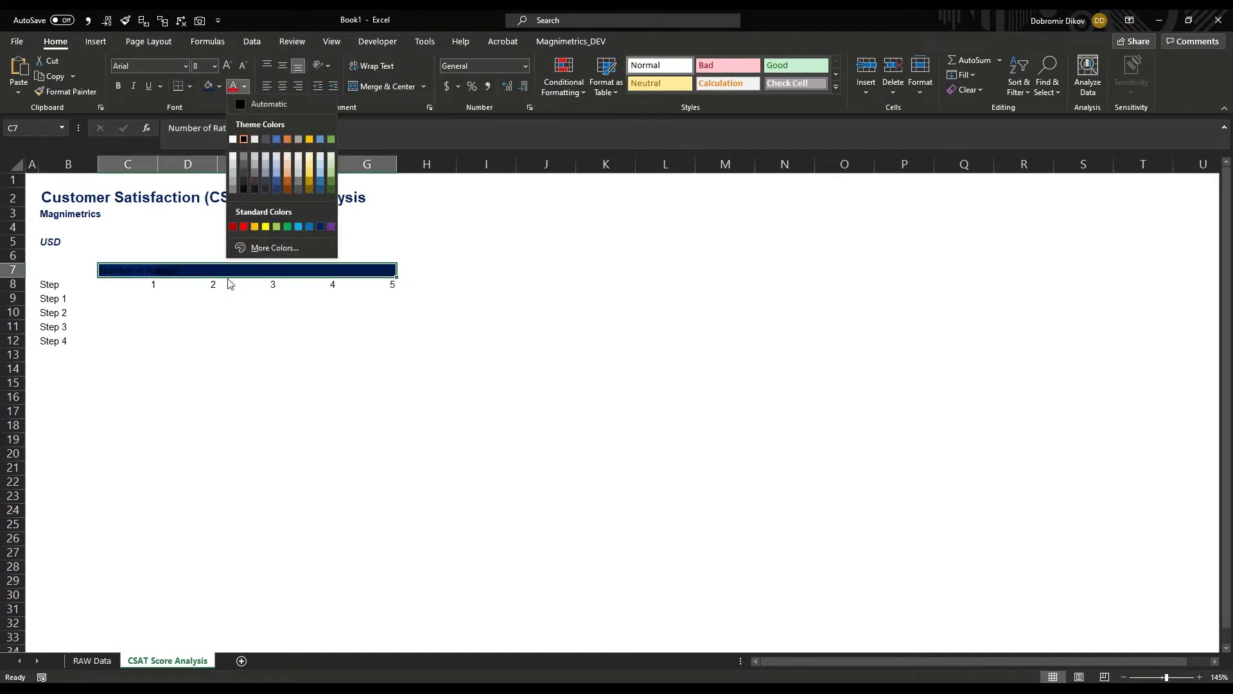
pyautogui.click(232, 140)
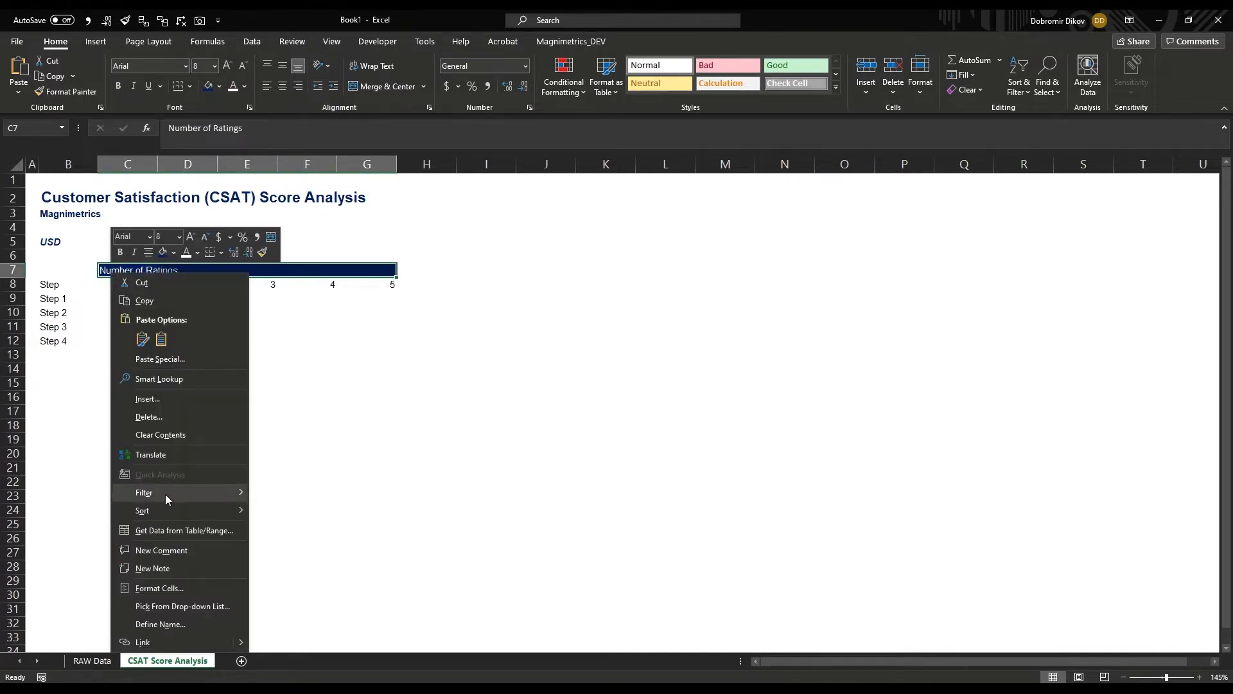
pyautogui.click(158, 588)
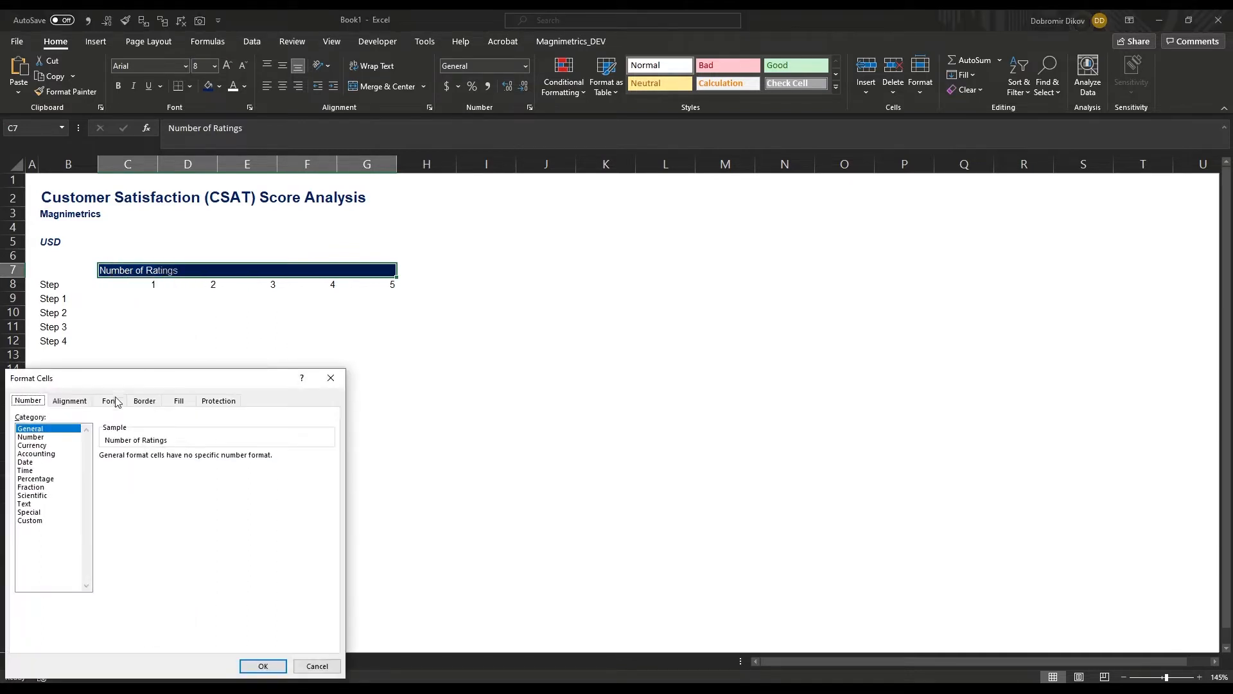
pyautogui.click(69, 400)
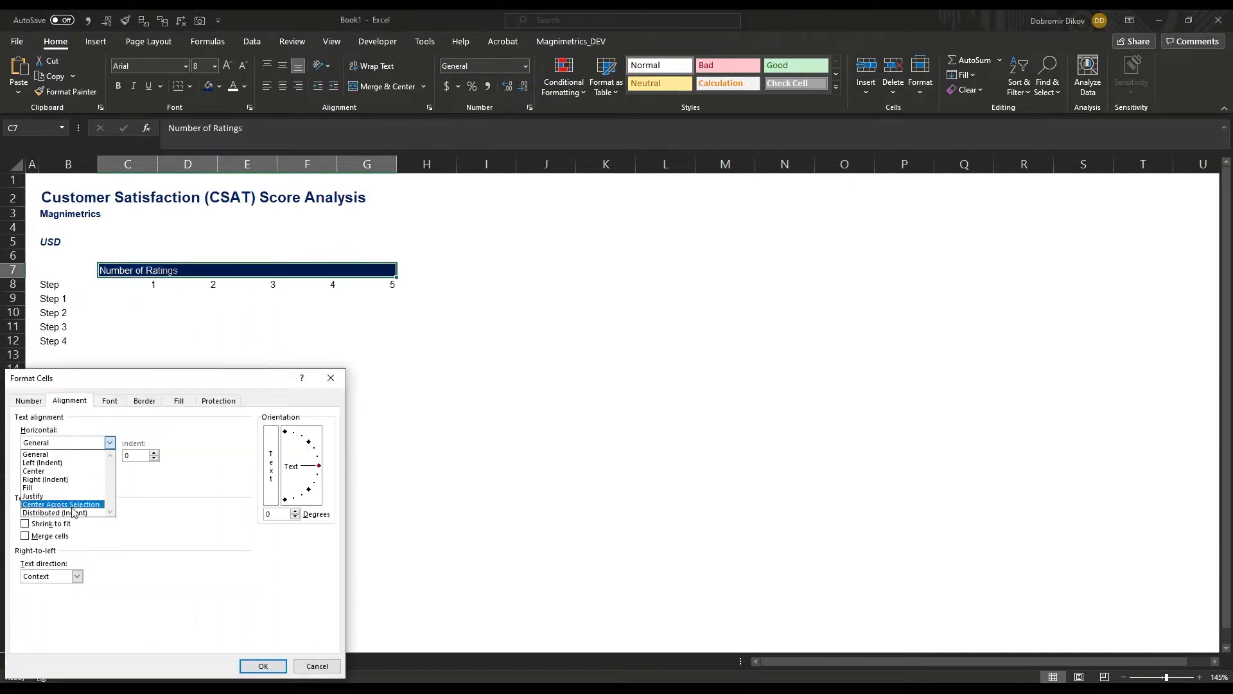
pyautogui.click(62, 504)
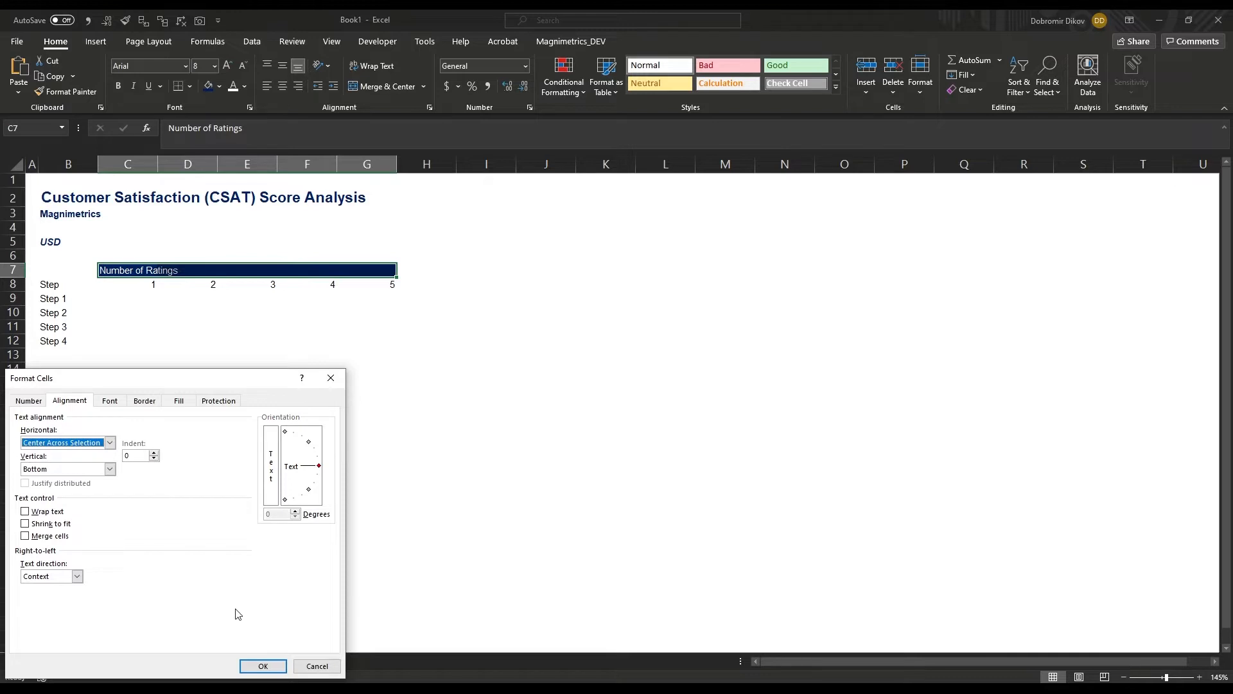
pyautogui.click(263, 666)
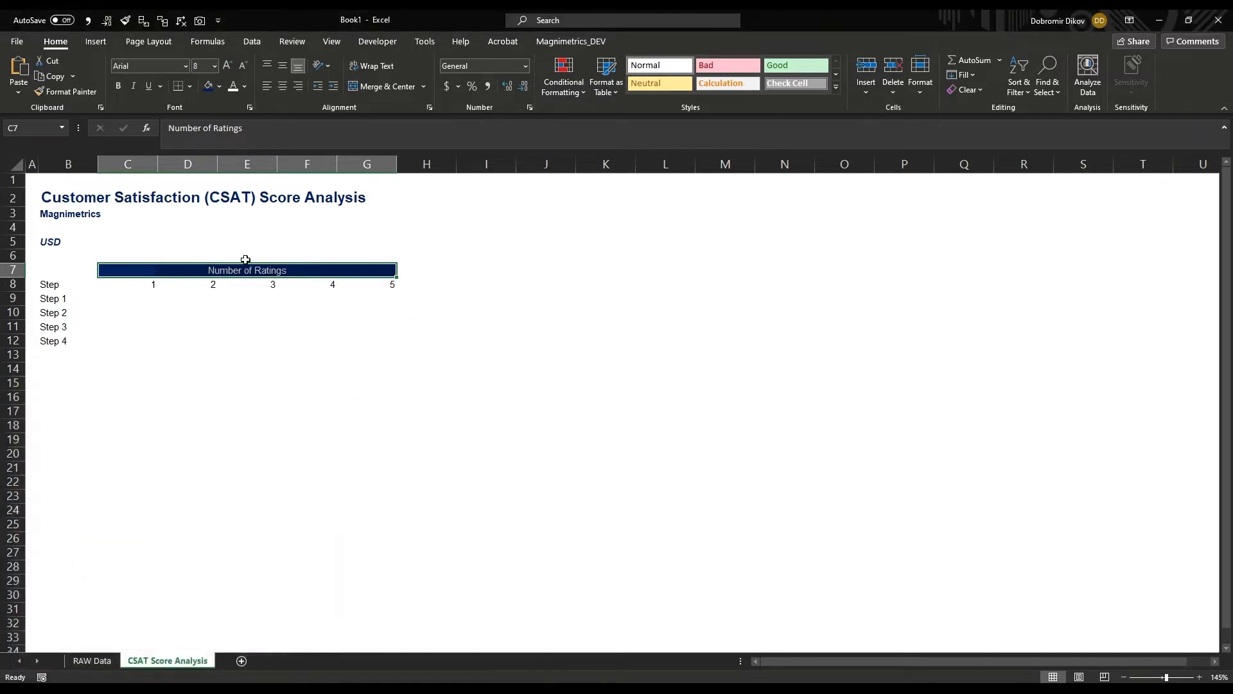
pyautogui.click(127, 284)
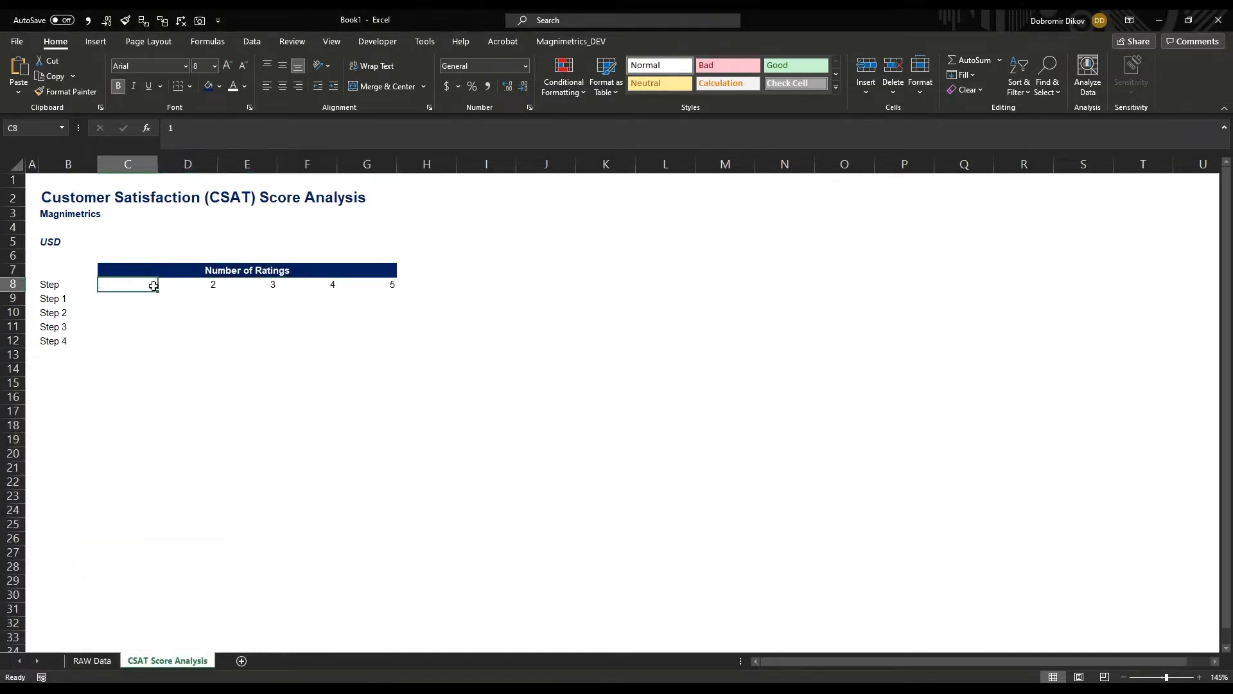
# Step: Fill rating numbers 1–5 light blue and bold the Step labels
pyautogui.moveTo(153, 284); pyautogui.dragTo(392, 284)
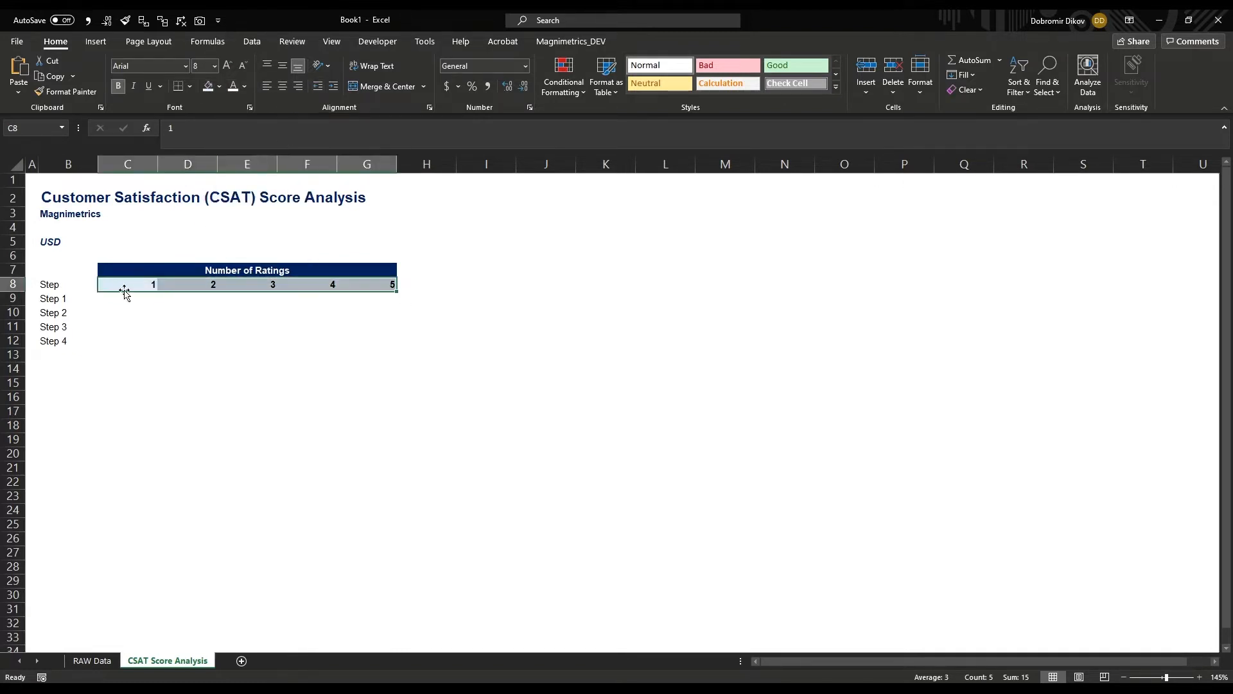
pyautogui.click(68, 284)
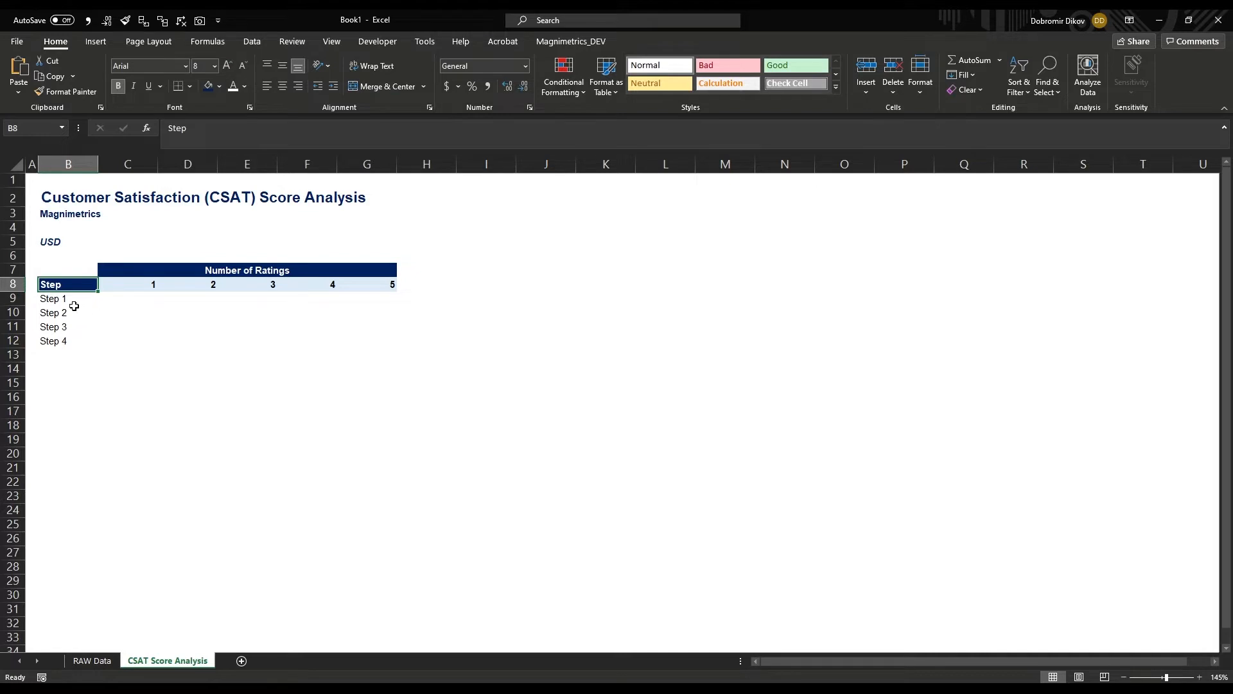
pyautogui.click(247, 340)
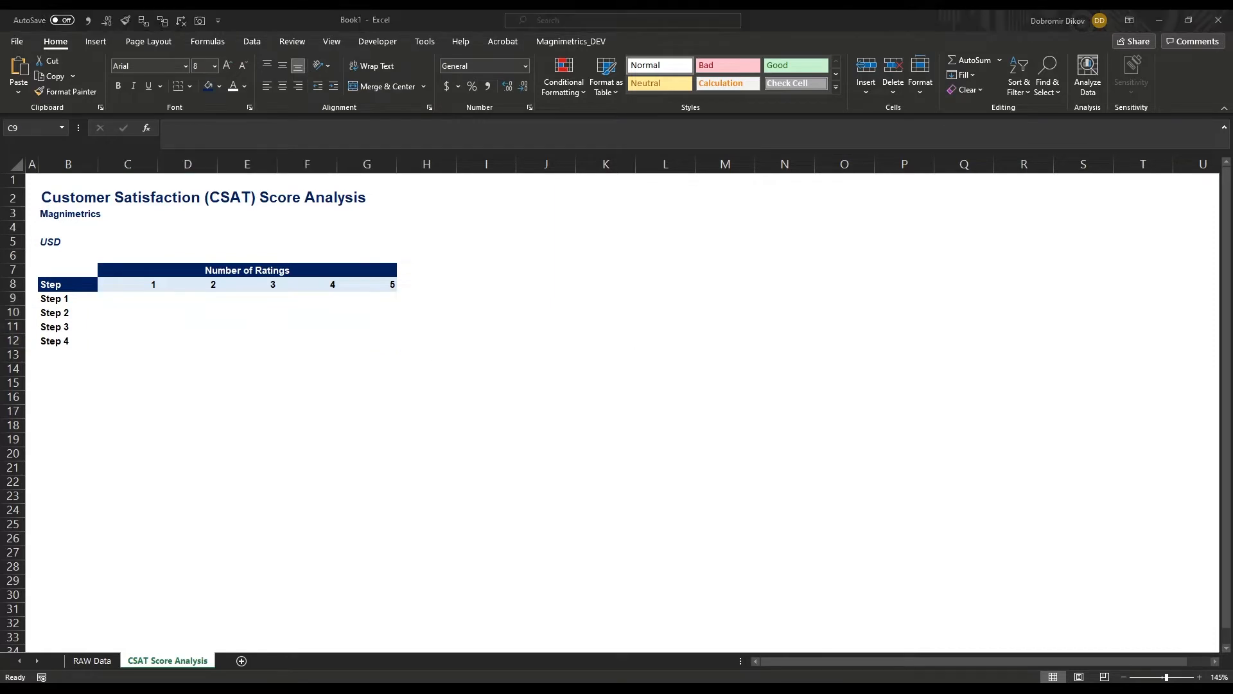
# Step: Enter =COUNTIFS('RAW Data'!D:D, C8) in C9, returning 28 for Step 1 rating 1
pyautogui.write('=')
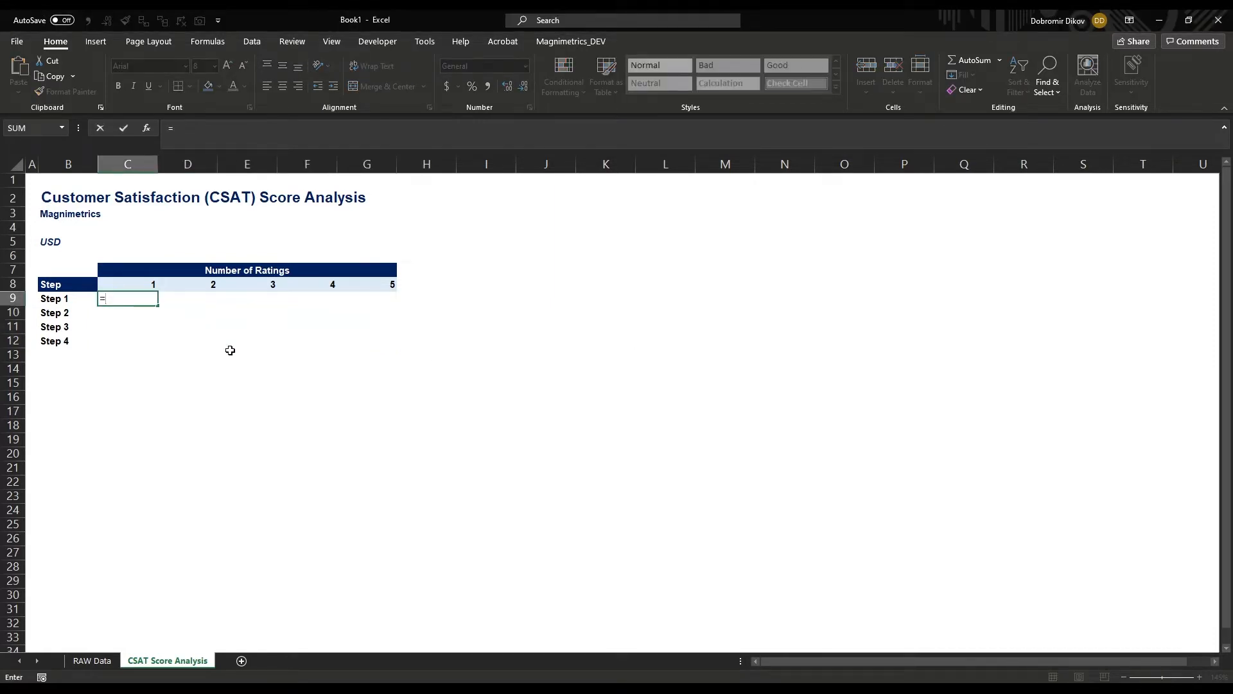
pyautogui.write('countif')
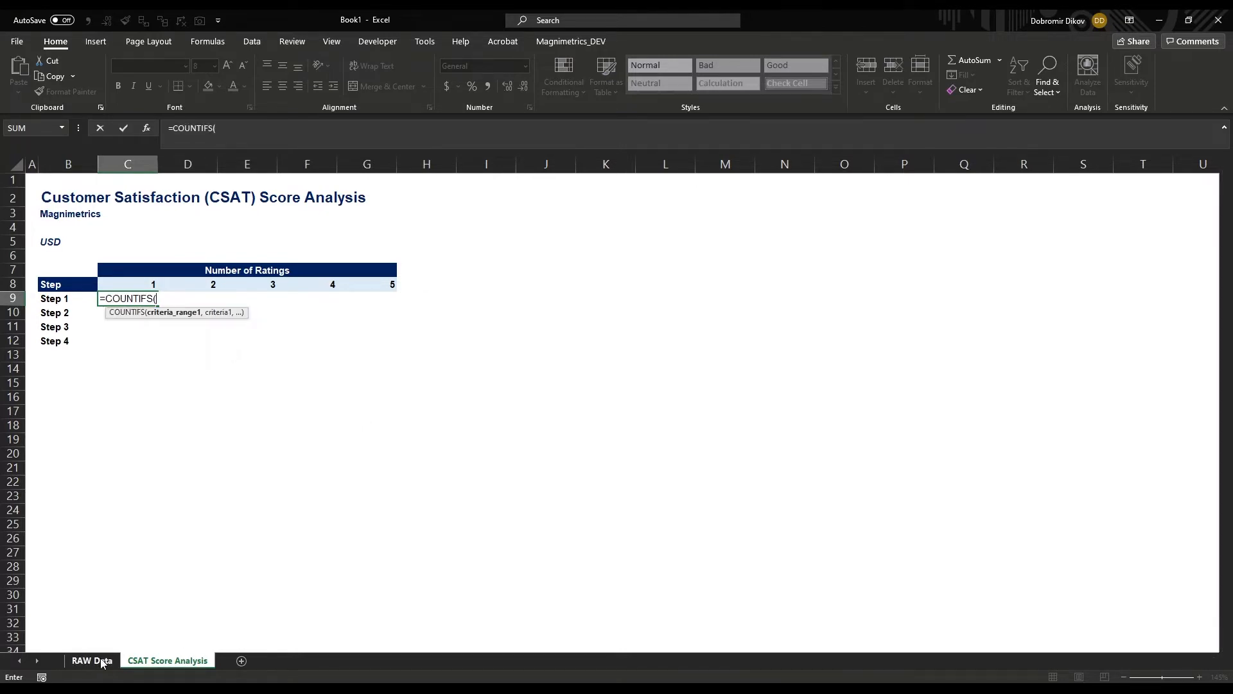
pyautogui.click(92, 659)
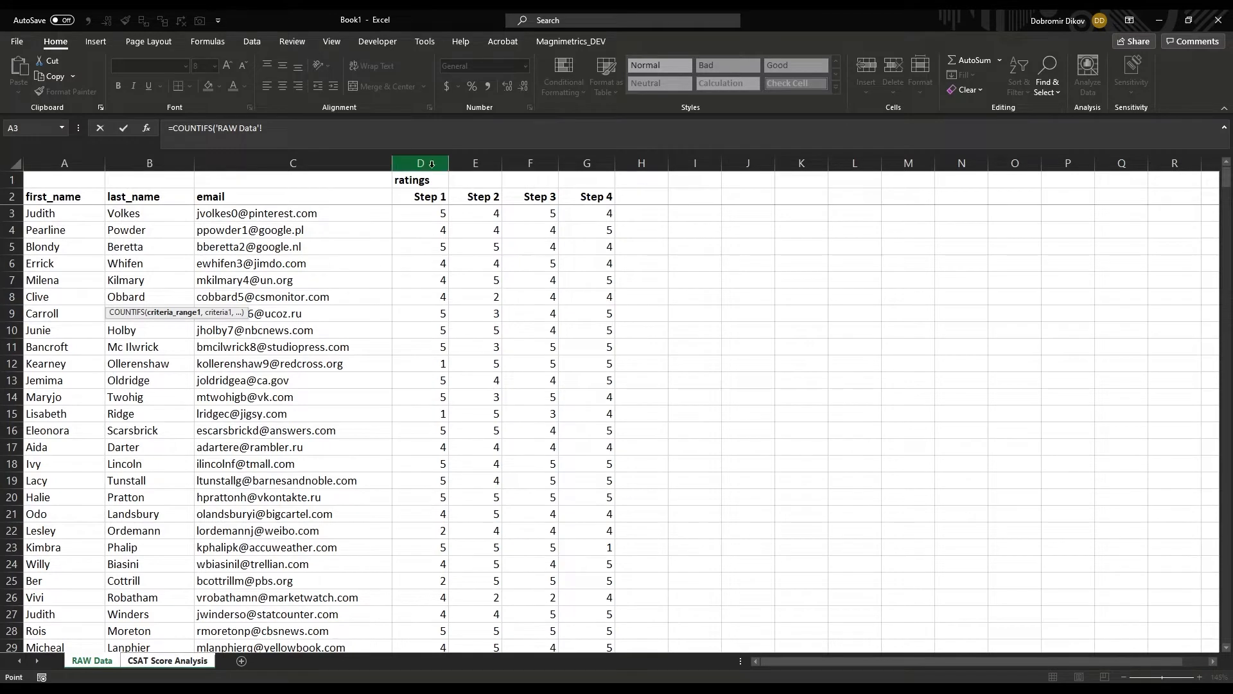
pyautogui.click(420, 162)
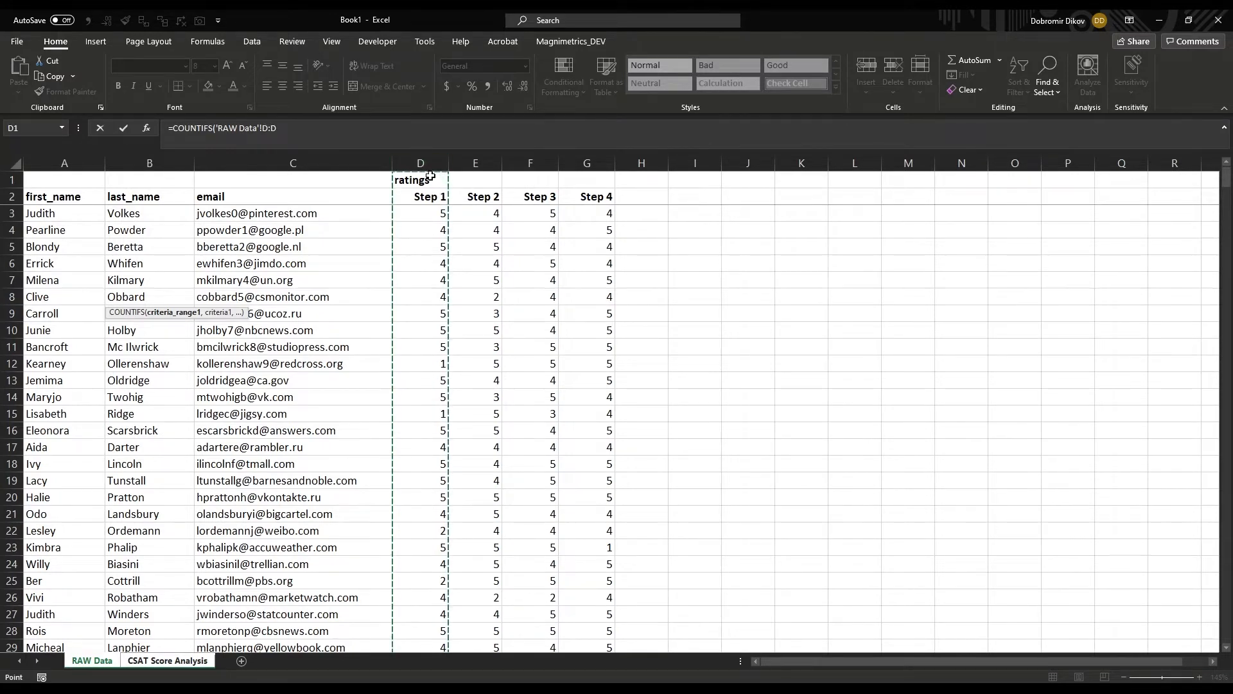
pyautogui.write(',')
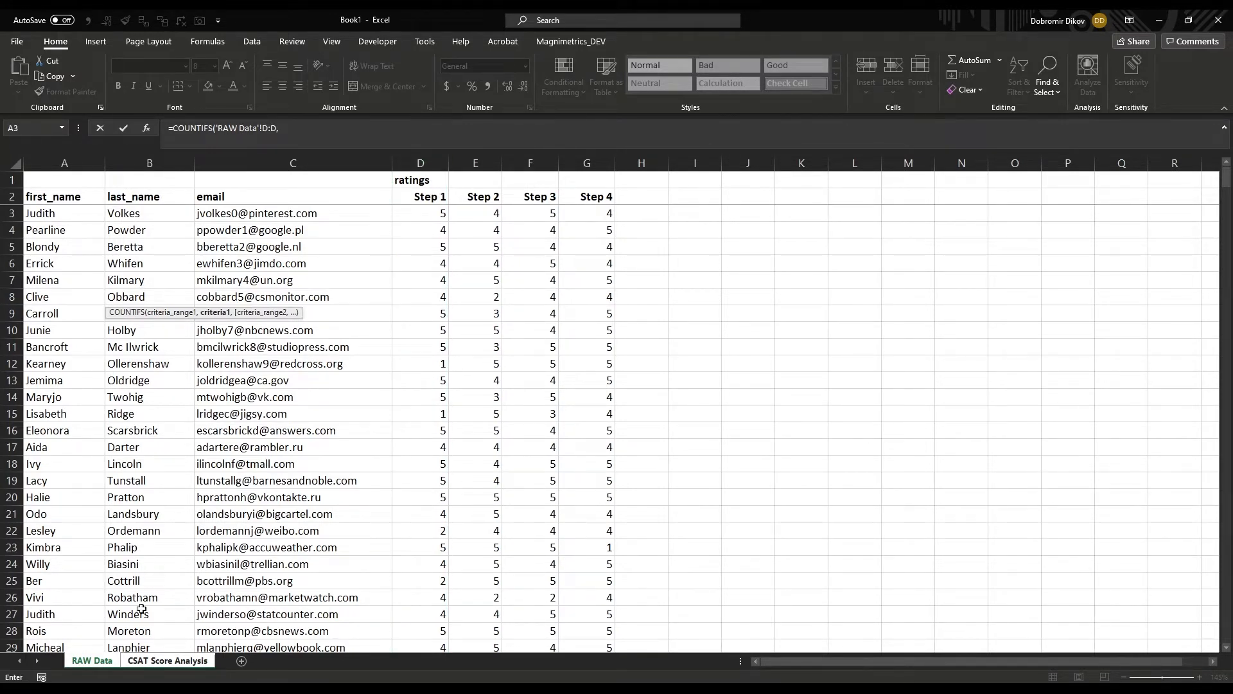
pyautogui.click(168, 660)
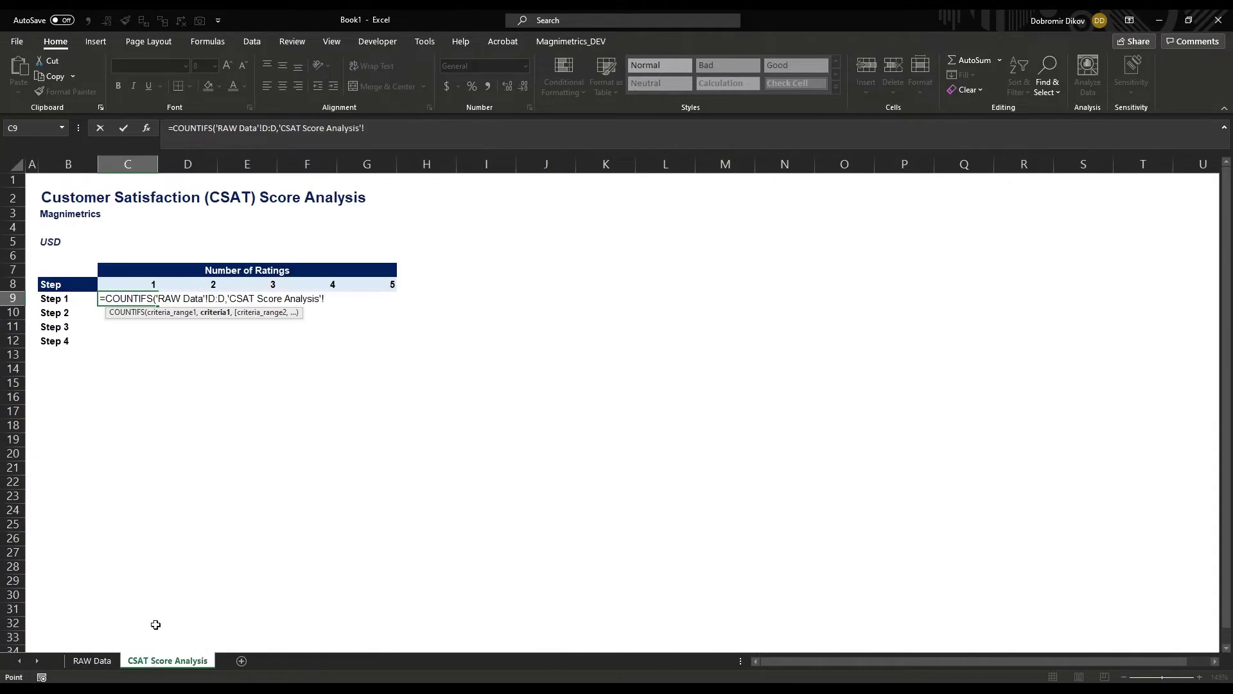
pyautogui.click(127, 283)
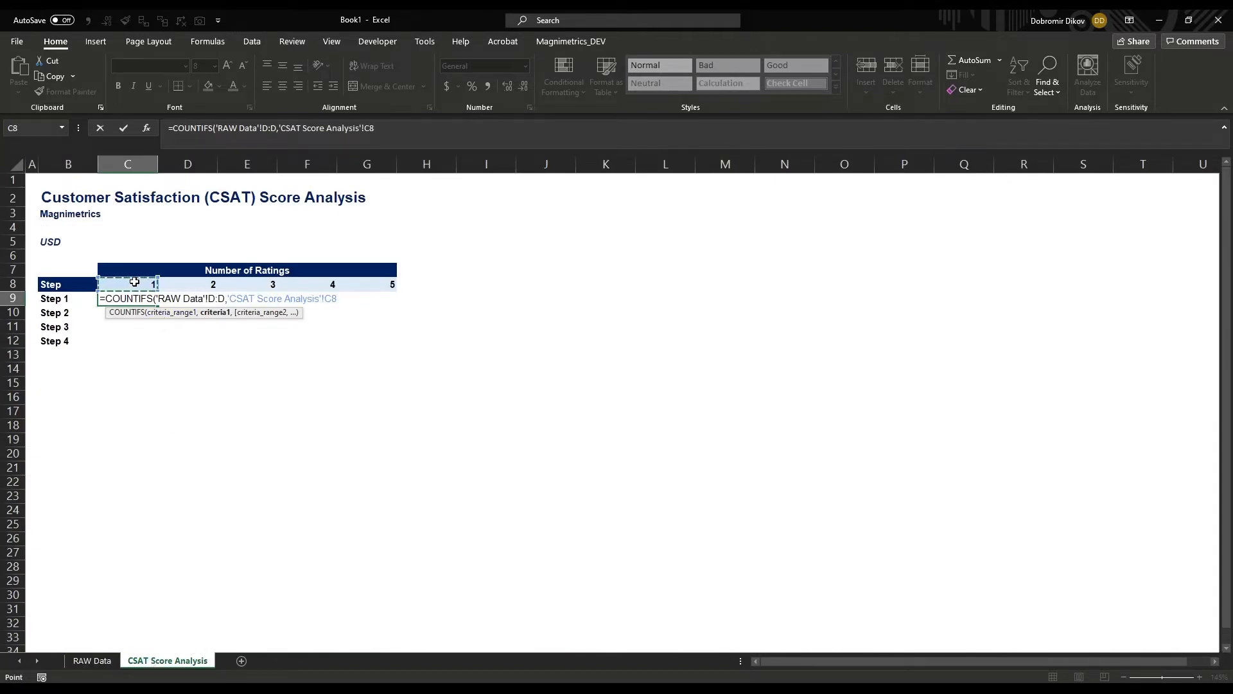
pyautogui.press('Enter')
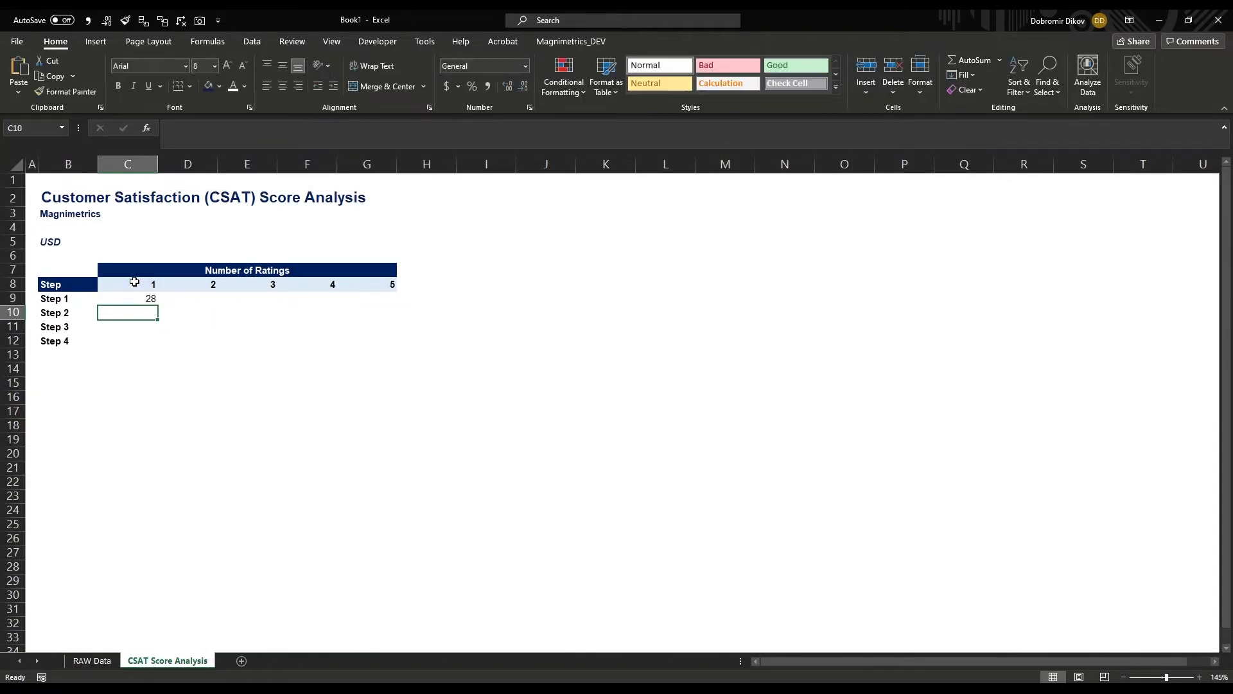
pyautogui.click(126, 298)
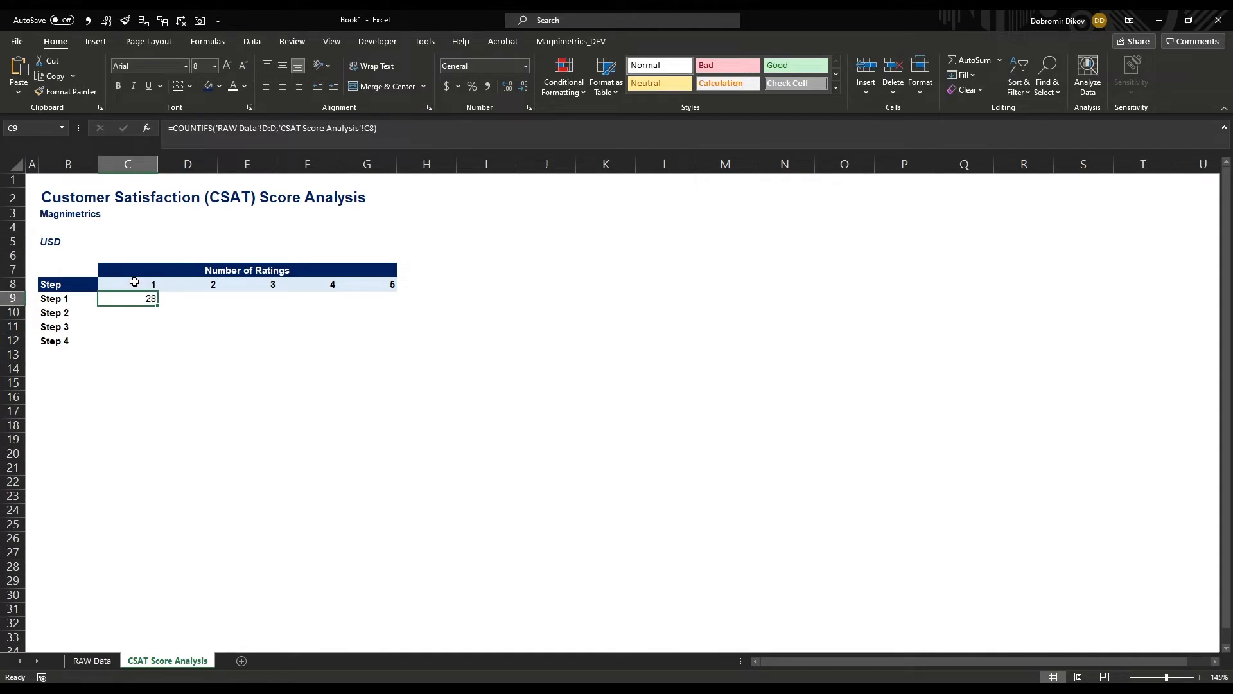
pyautogui.click(127, 284)
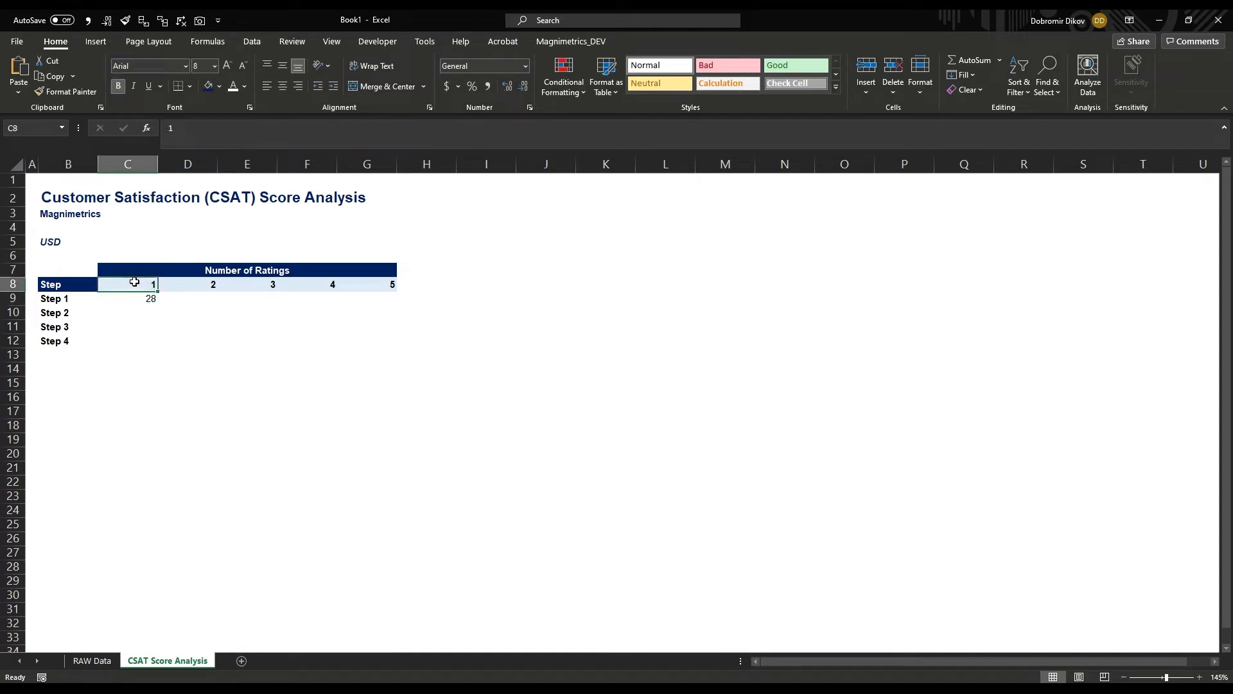
pyautogui.click(127, 298)
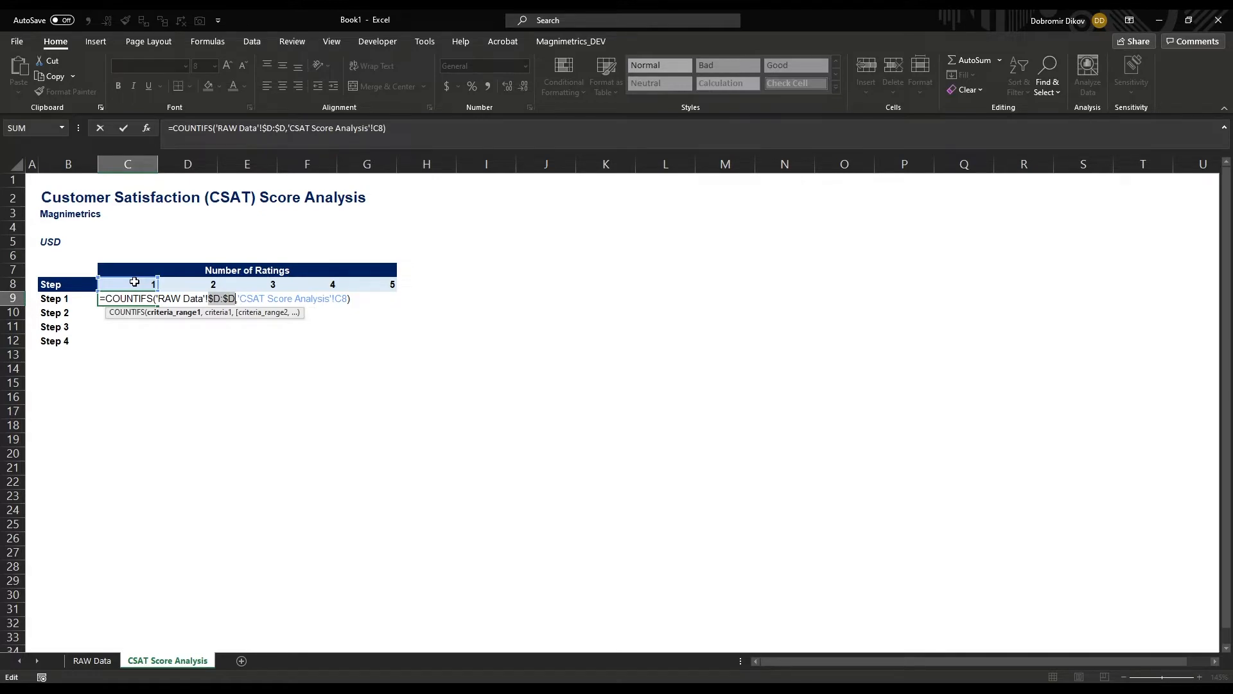
# Step: Review the Step 1 count formula in C9 against the RAW Data ratings
pyautogui.click(92, 659)
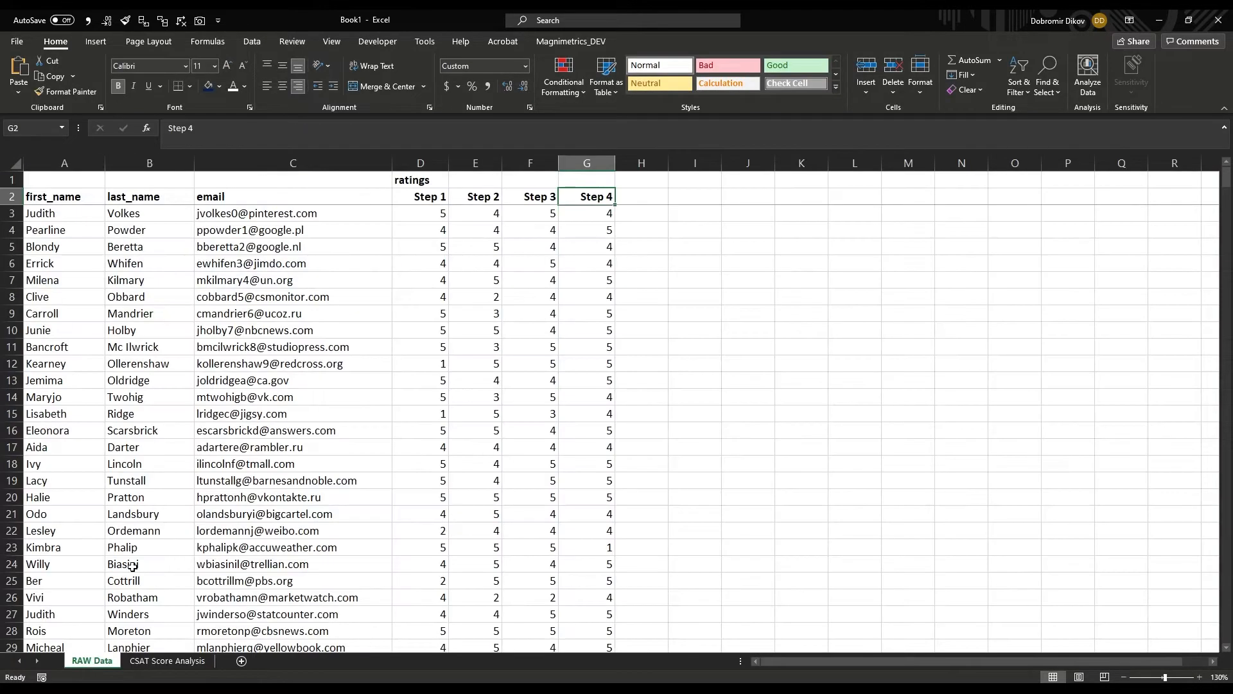
pyautogui.click(166, 660)
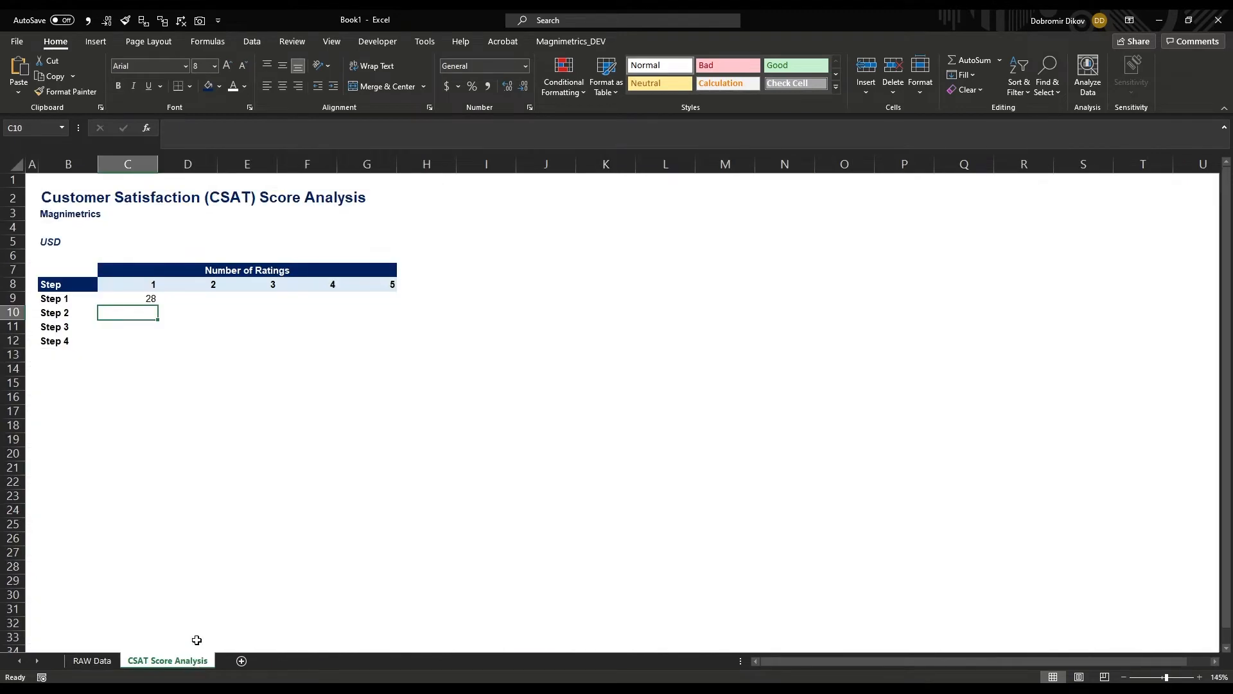
pyautogui.click(126, 298)
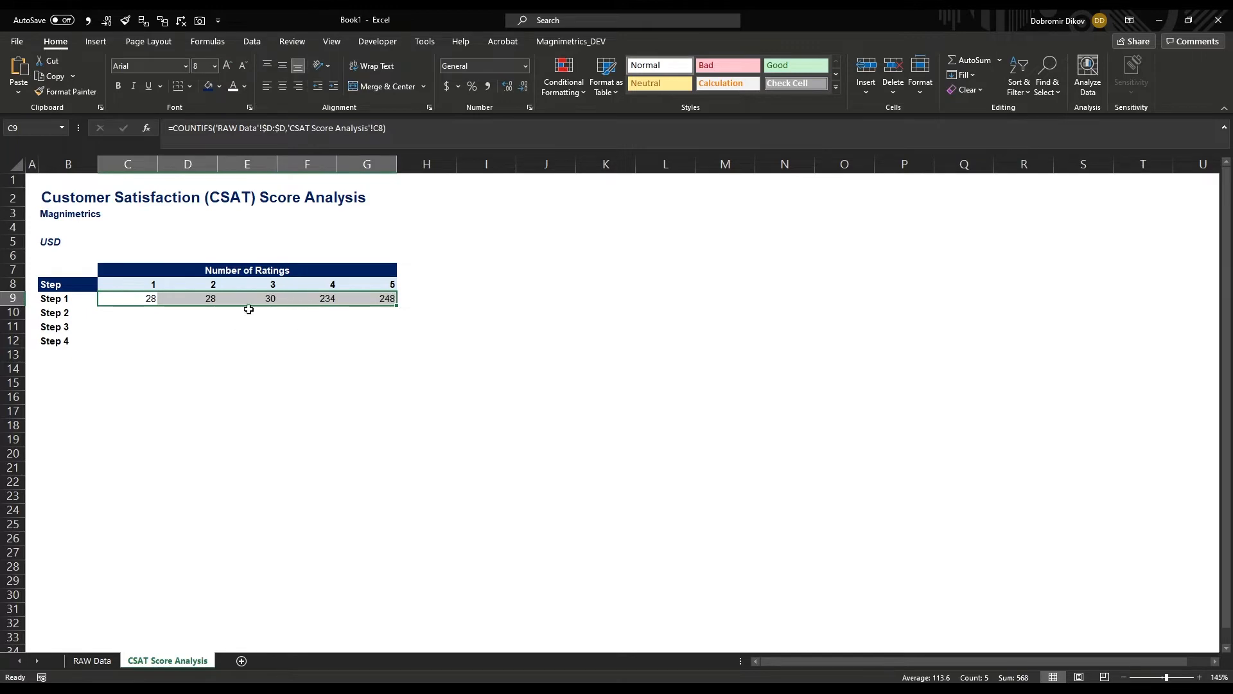
pyautogui.click(68, 298)
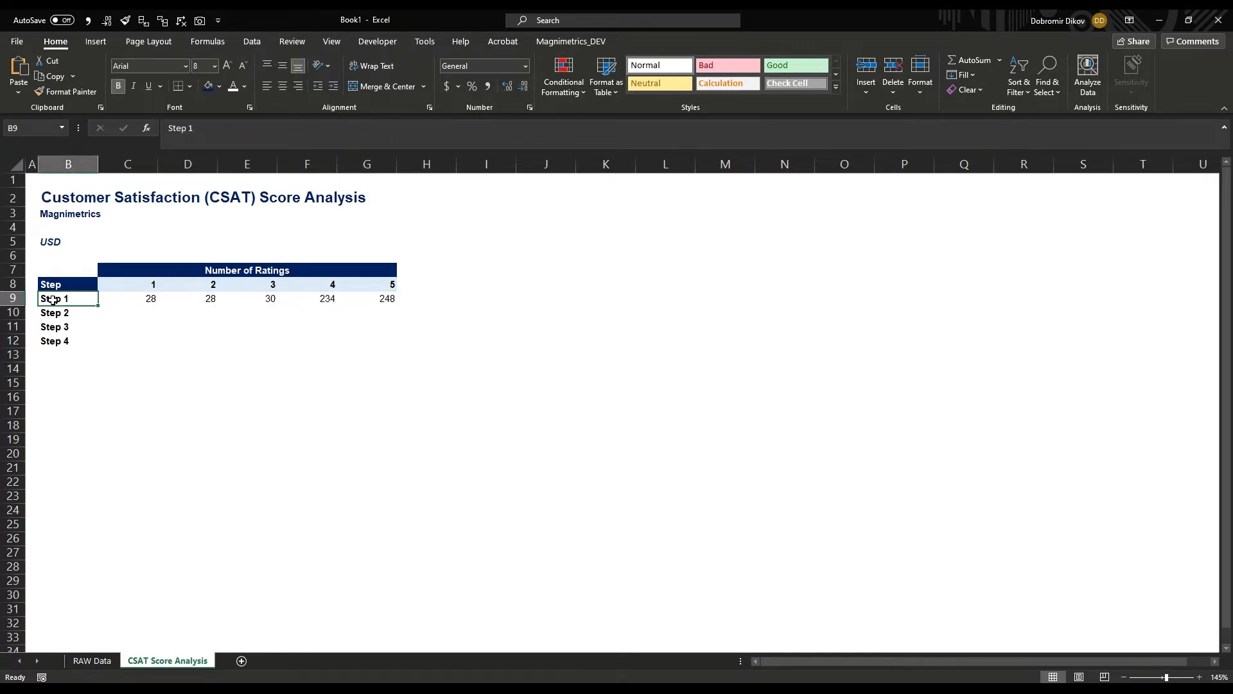
pyautogui.click(91, 660)
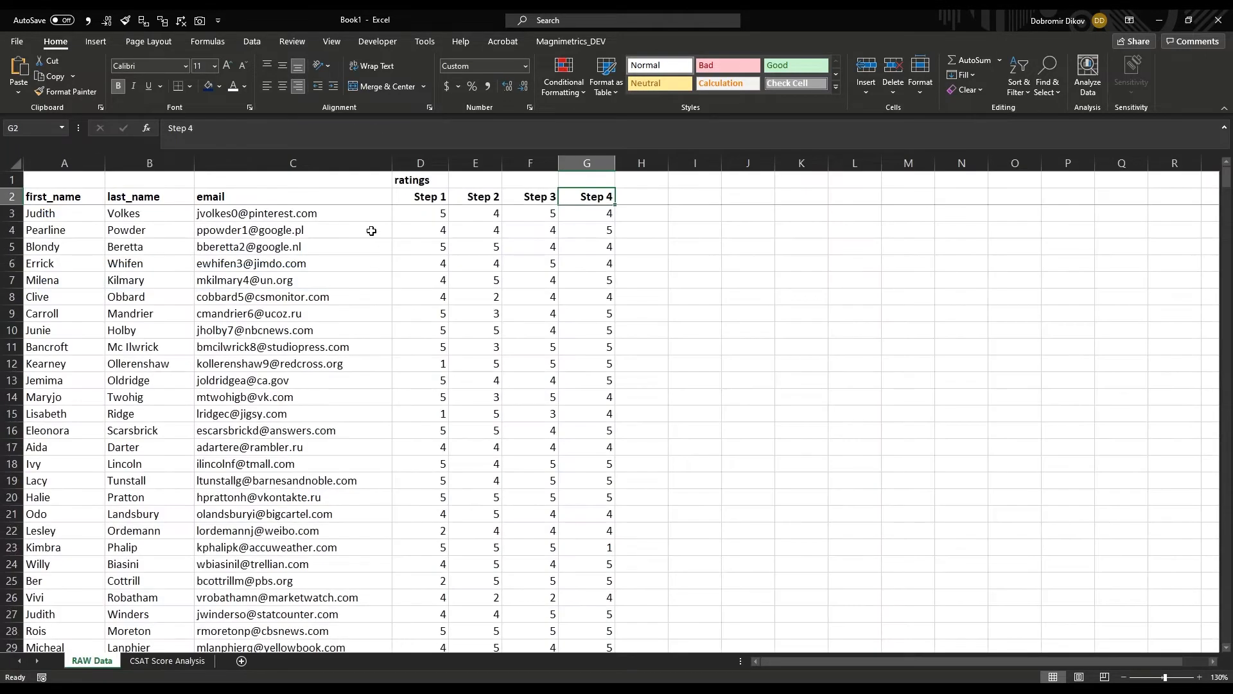
pyautogui.click(167, 661)
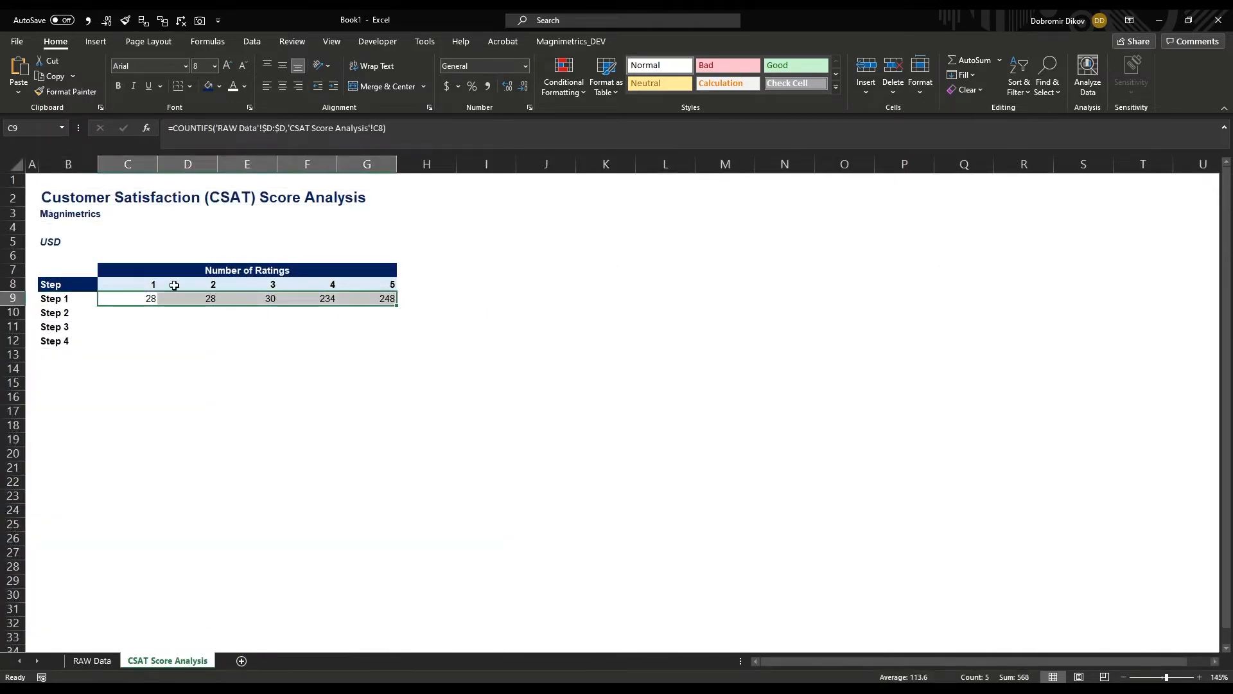
pyautogui.moveTo(200, 312)
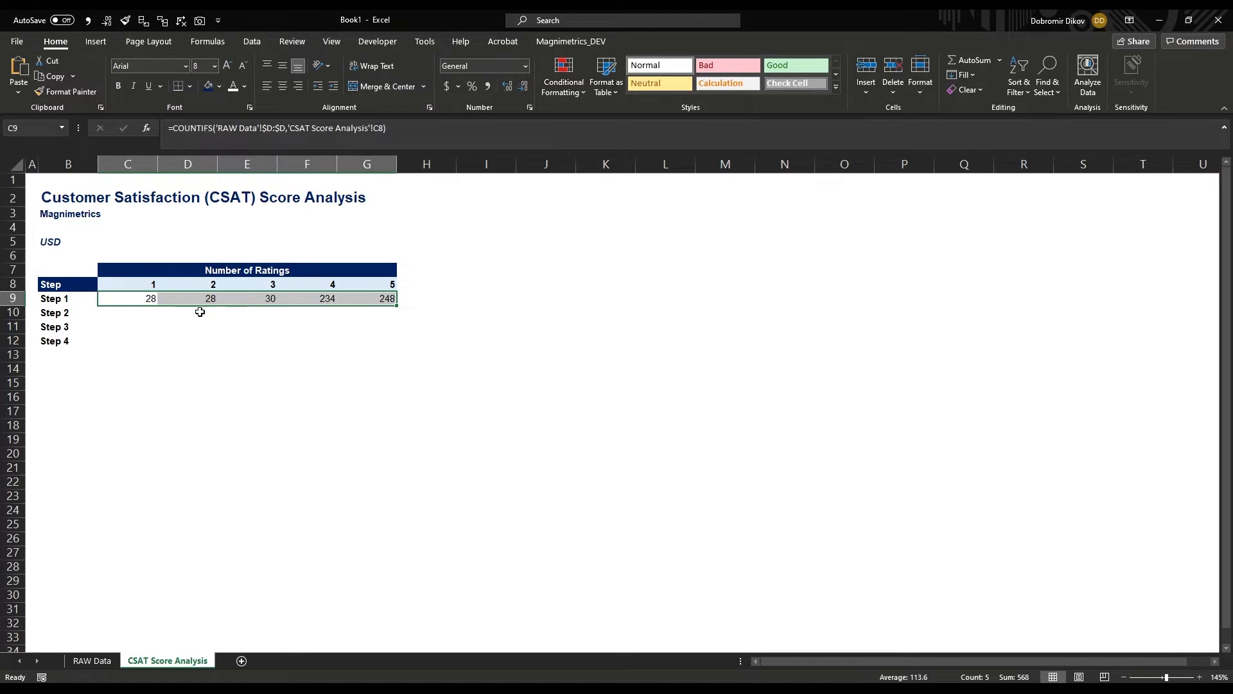
pyautogui.click(127, 298)
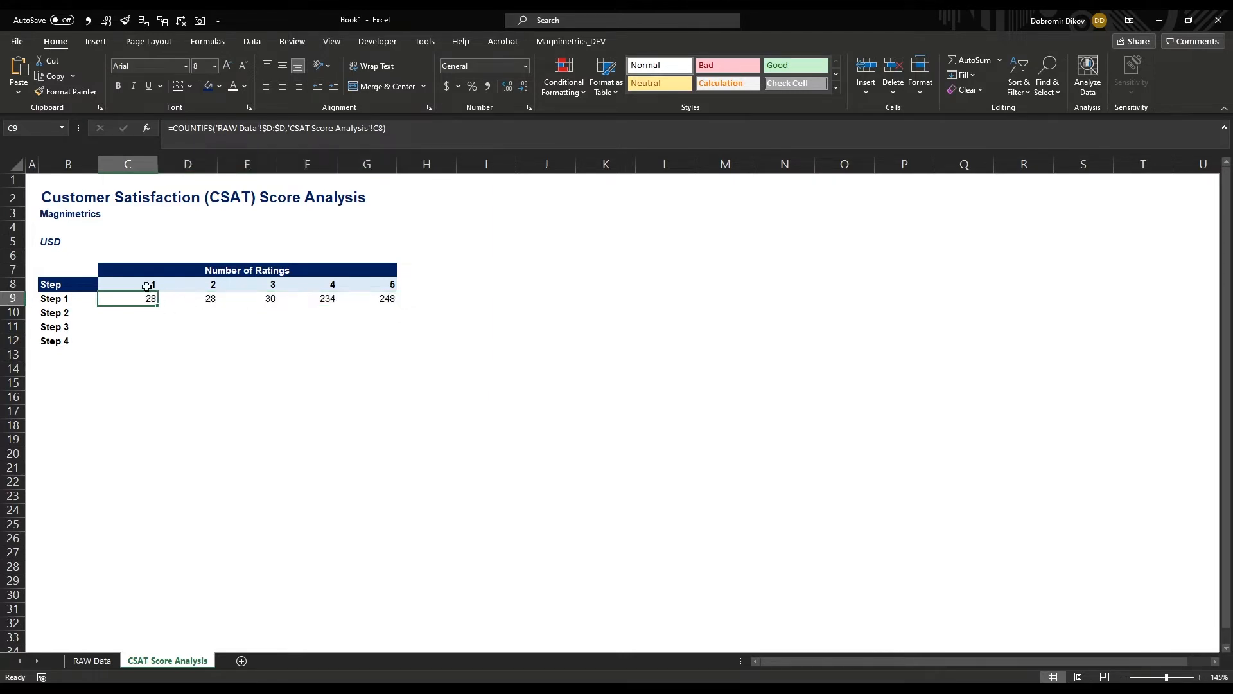
pyautogui.click(365, 298)
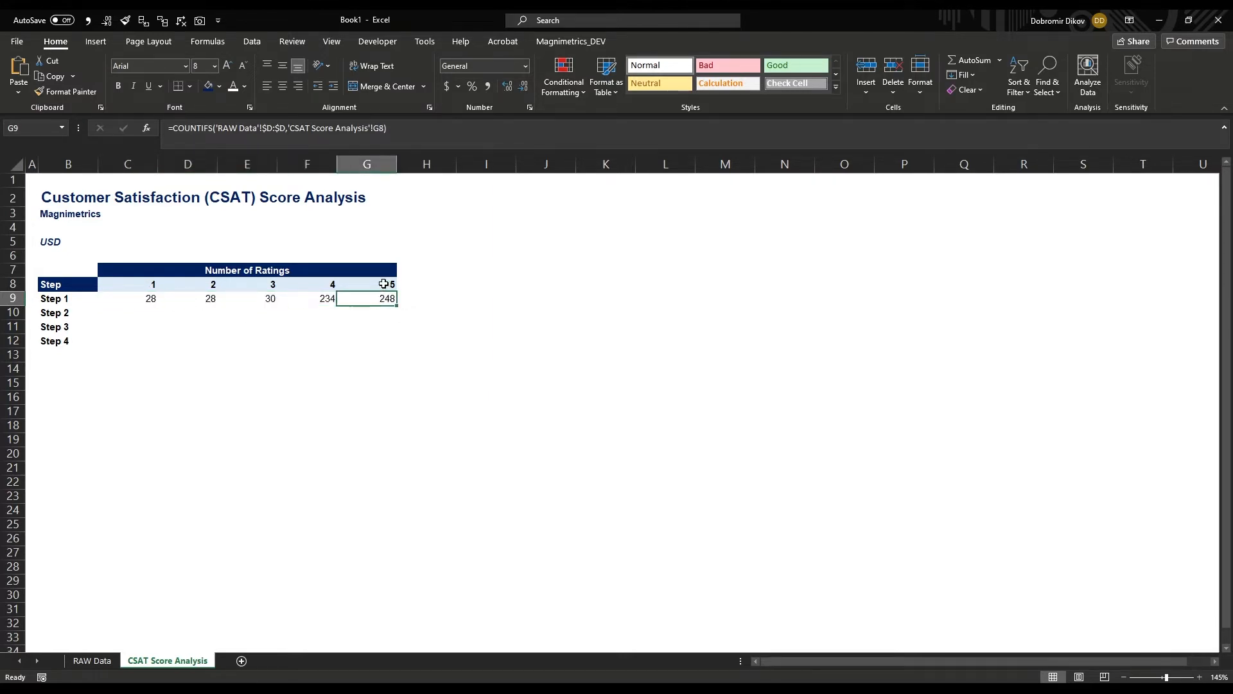
pyautogui.moveTo(201, 346)
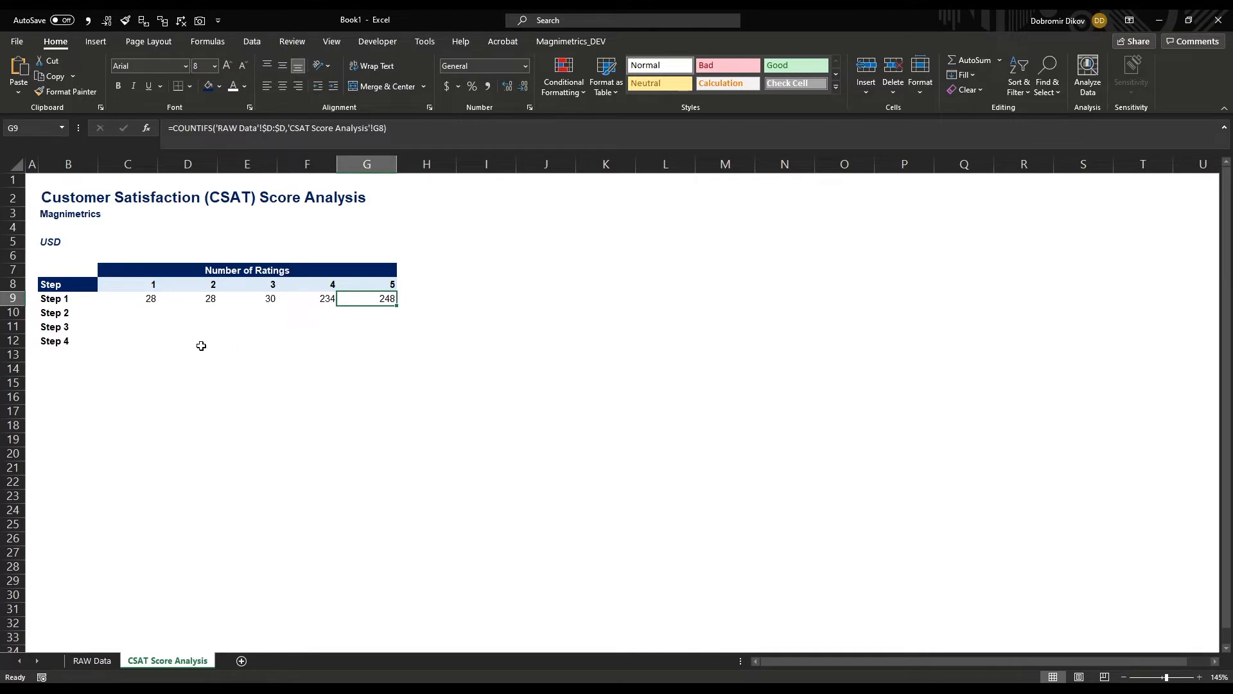
pyautogui.click(127, 312)
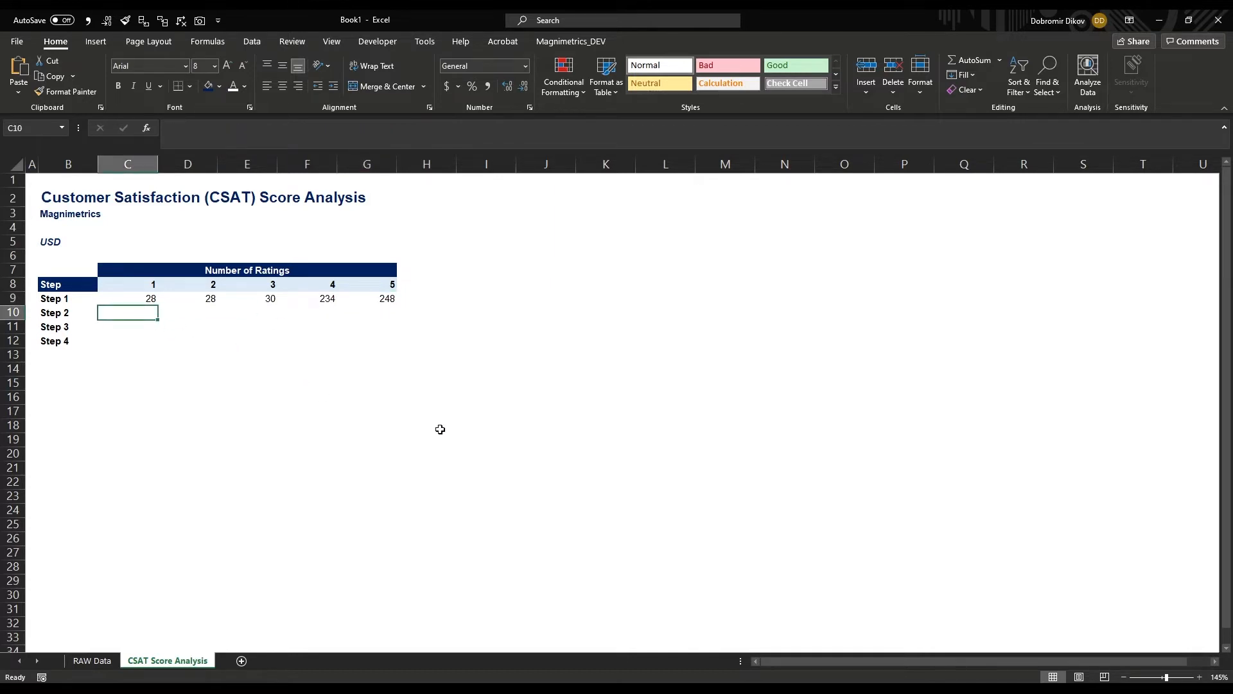
pyautogui.moveTo(167, 308)
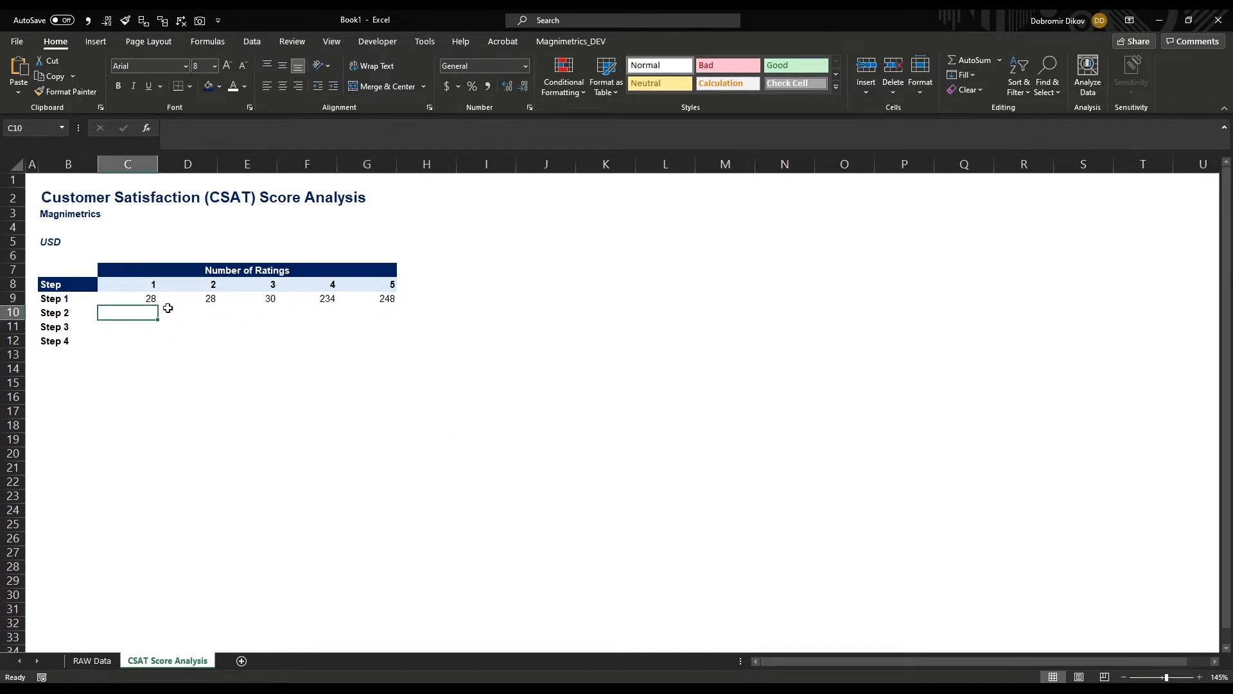
# Step: Enter COUNTIFS formulas for Steps 2–4 from RAW Data columns E, F, G with C8 criterion
pyautogui.write('=COUNTIFS(')
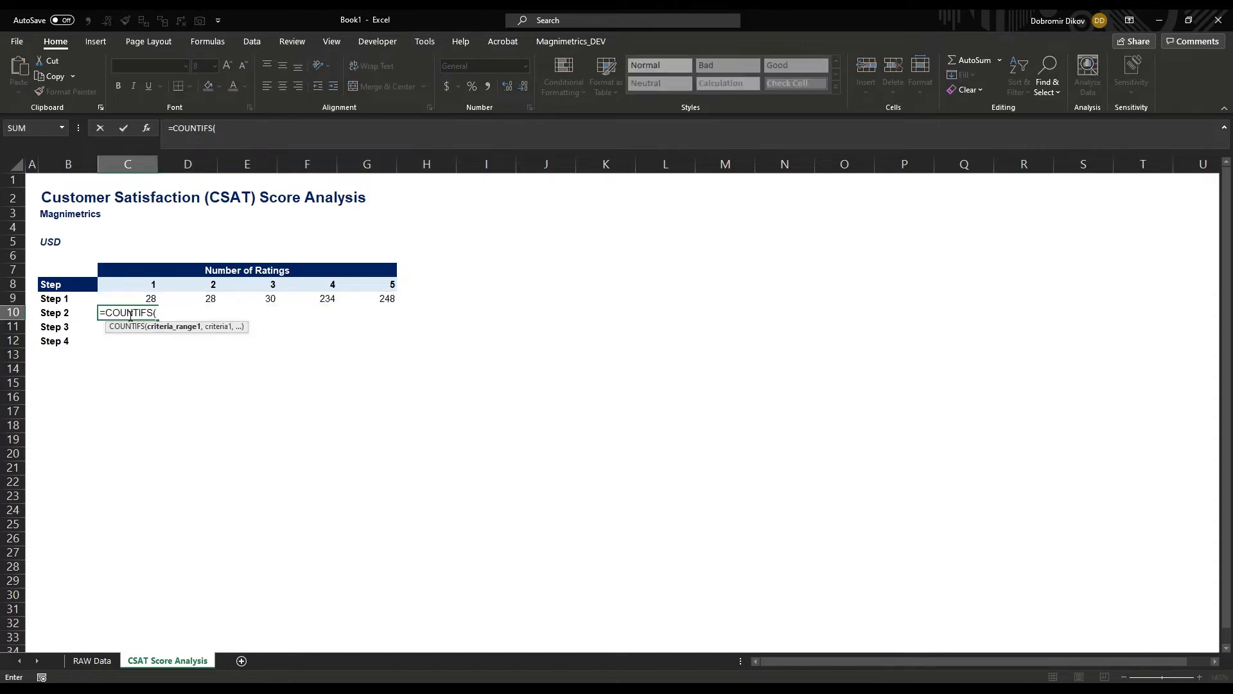
pyautogui.click(91, 660)
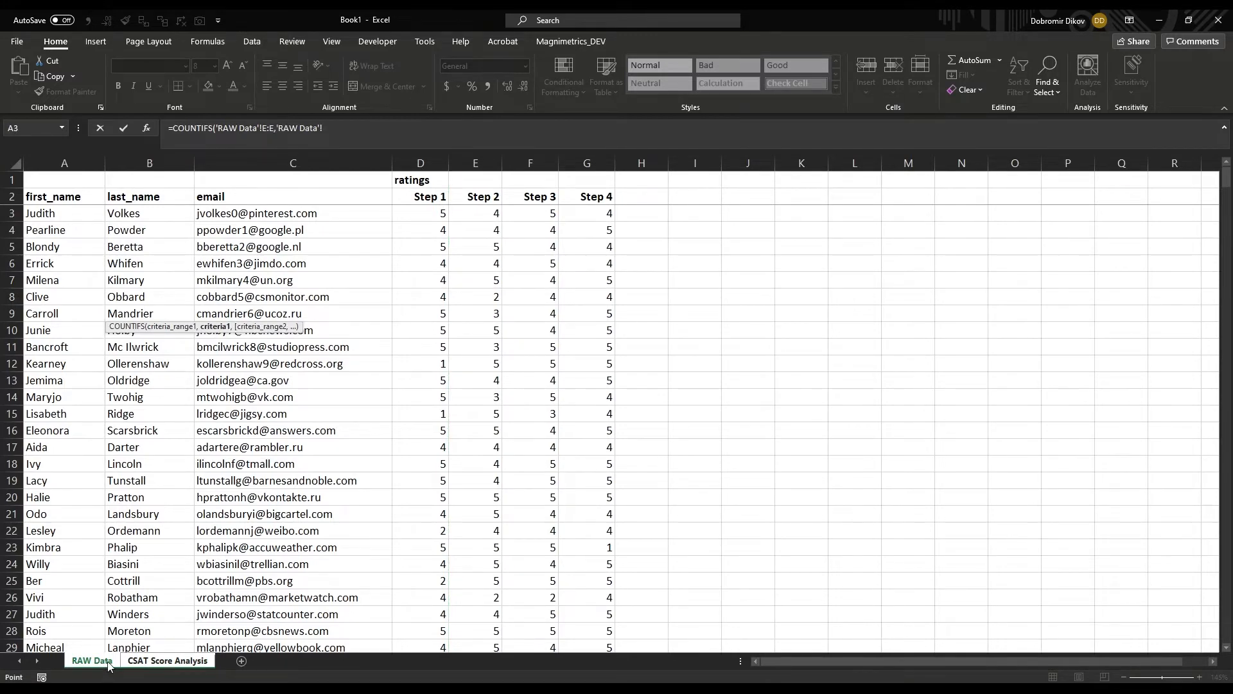
pyautogui.click(167, 660)
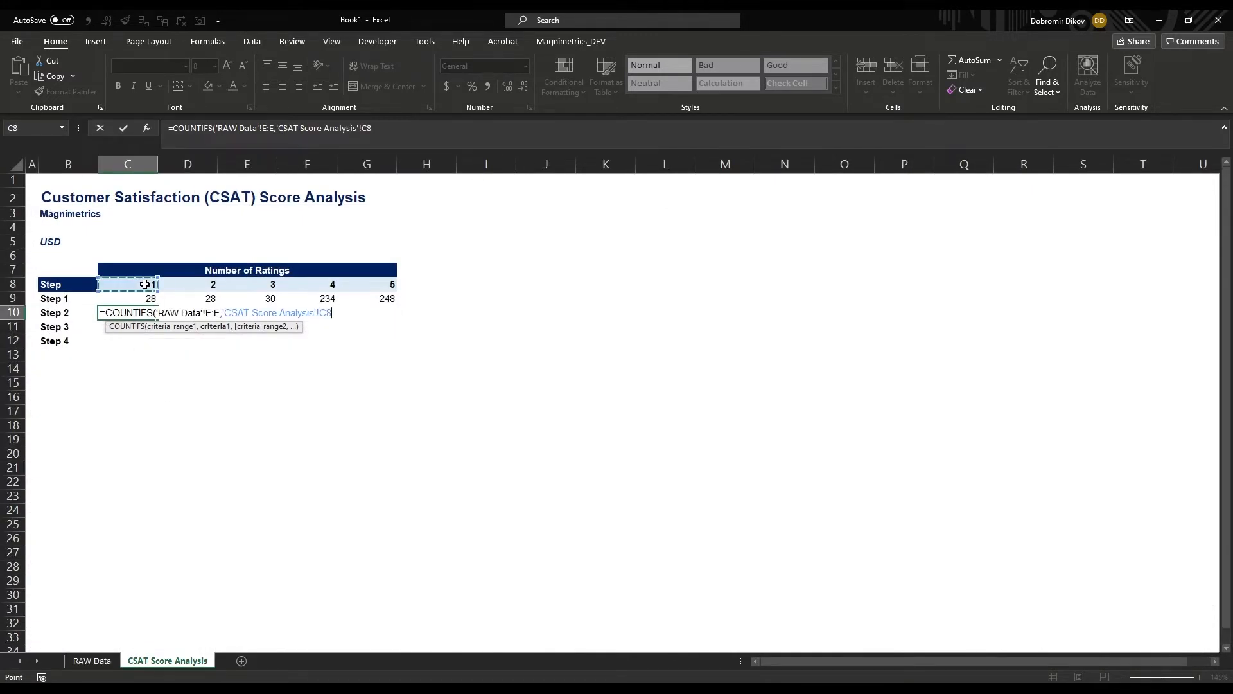
pyautogui.write(')')
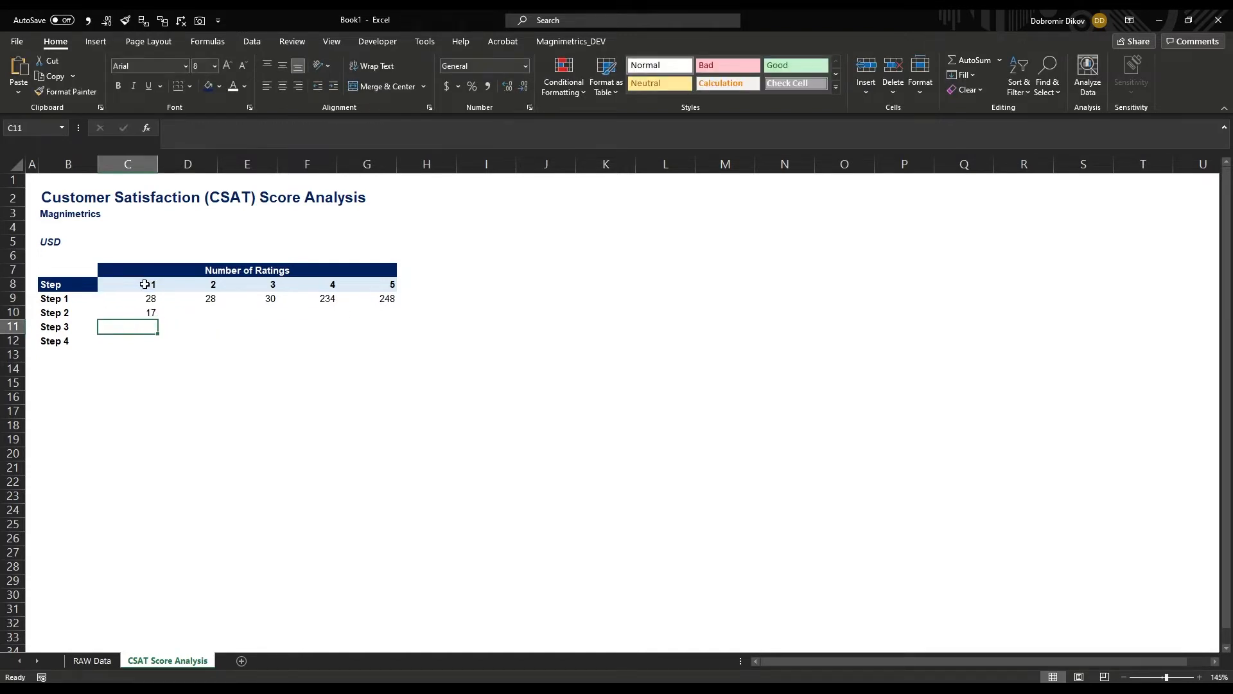
pyautogui.write('=countifs')
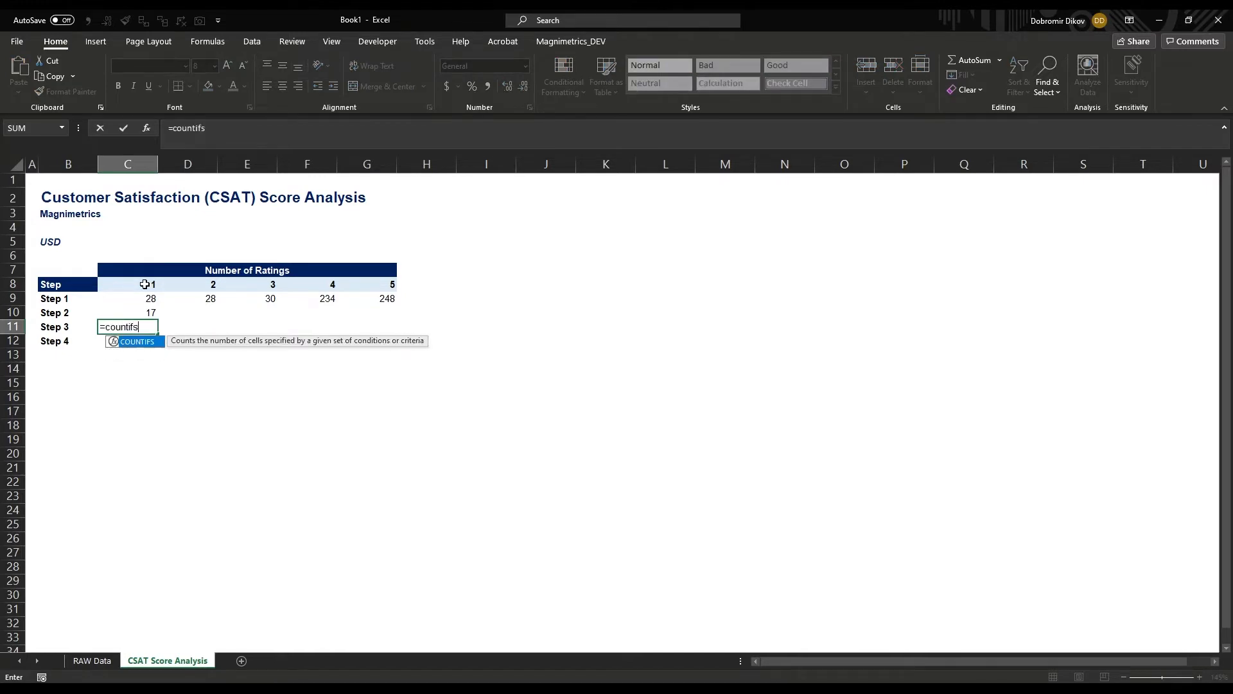
pyautogui.click(92, 663)
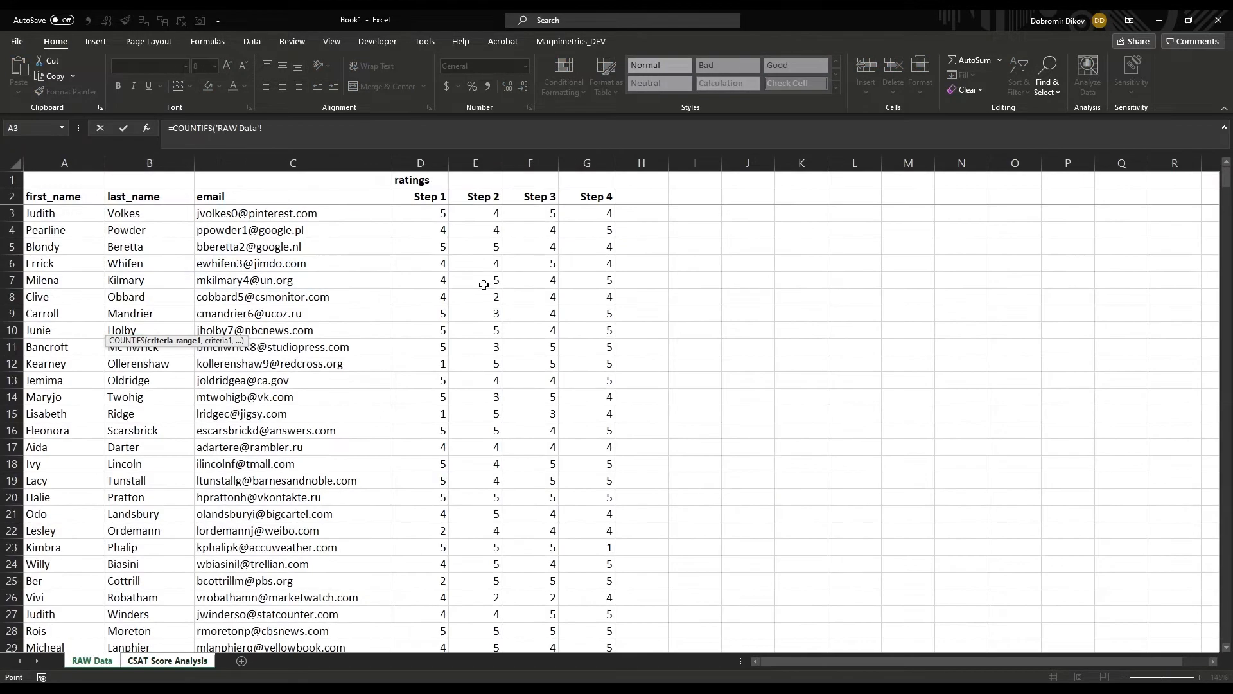
pyautogui.click(529, 162)
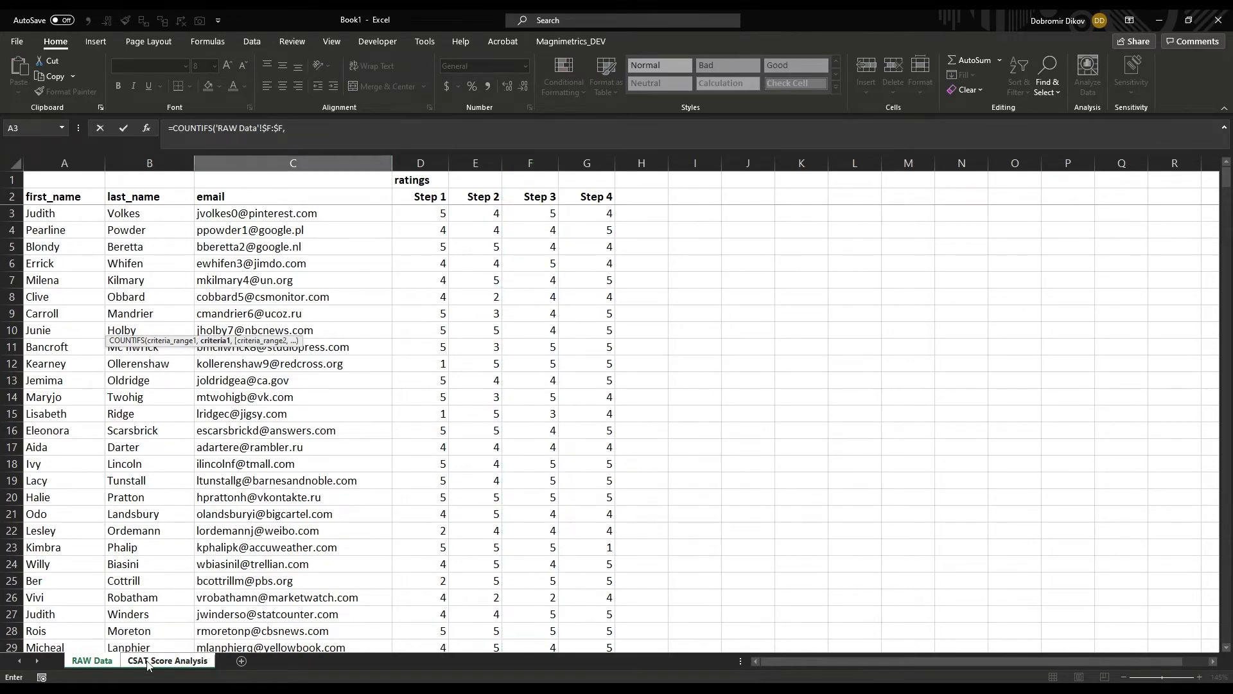
pyautogui.click(167, 659)
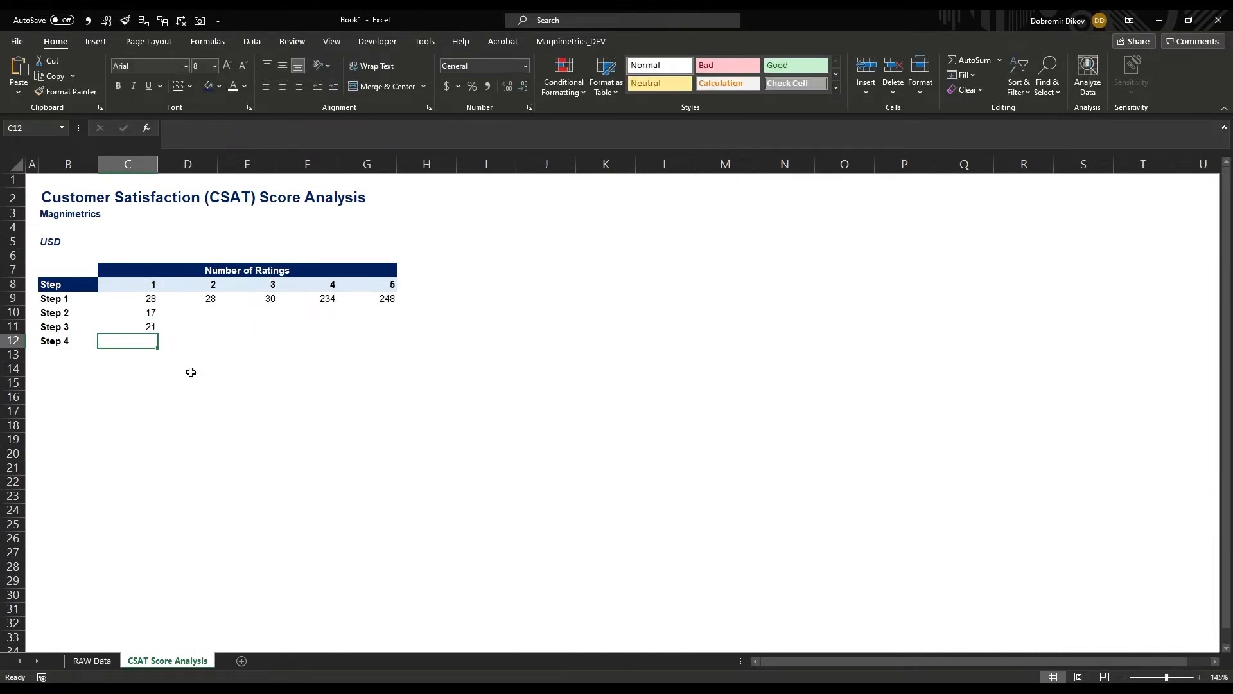
pyautogui.write("=COUNTIFS('RAW Data'!$G:$G,")
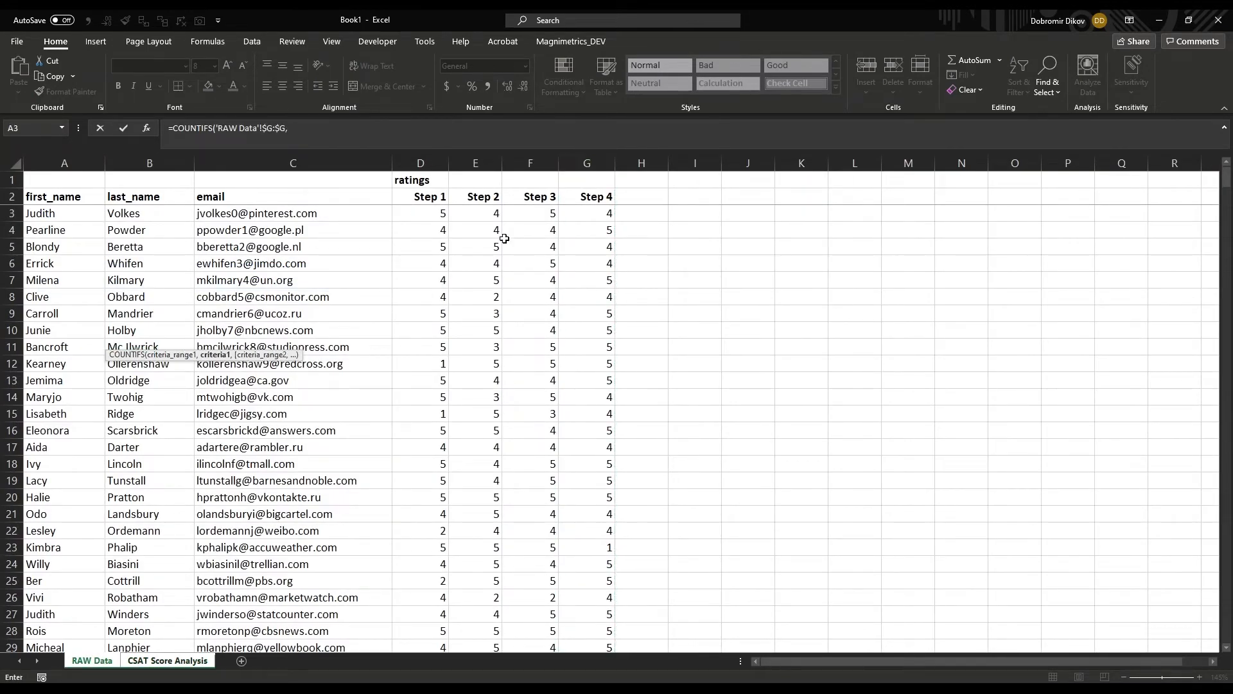
pyautogui.click(167, 660)
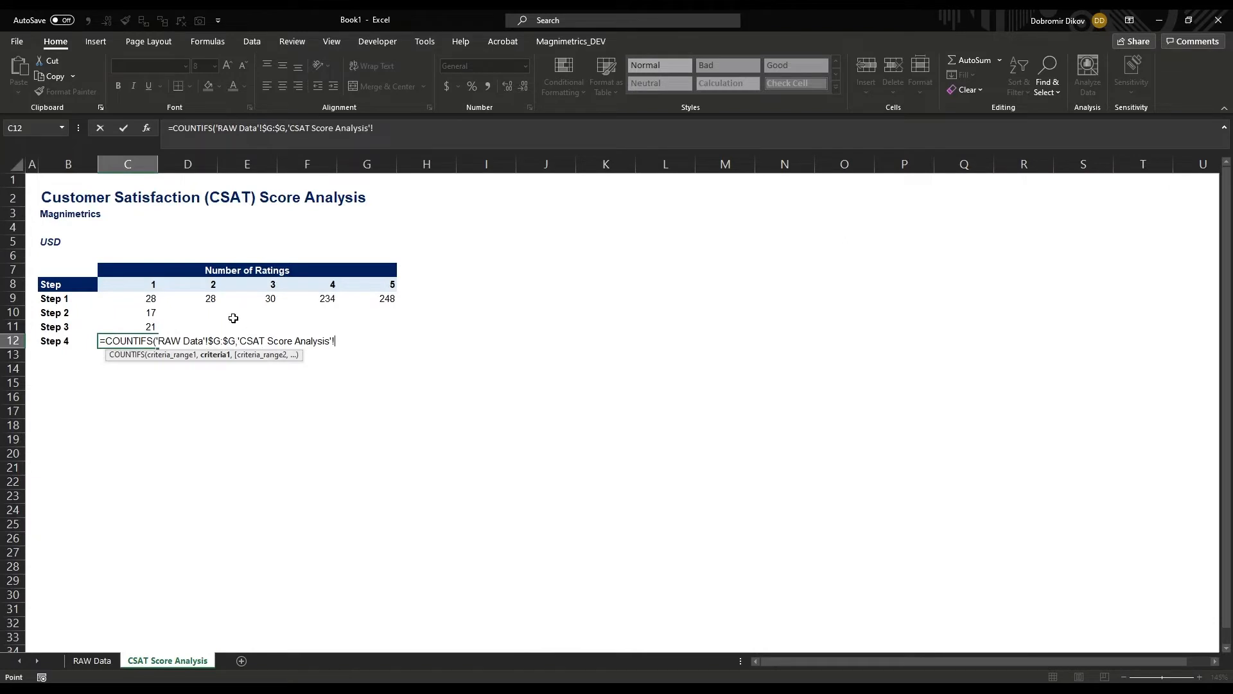
pyautogui.click(126, 283)
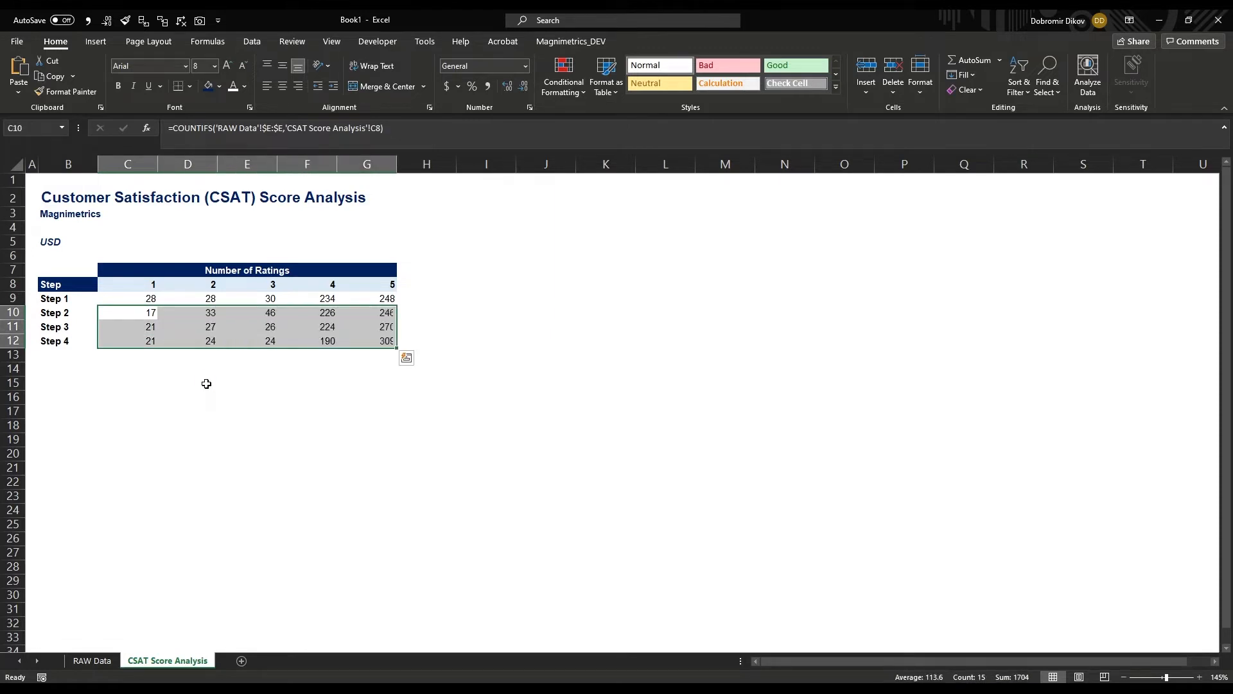
pyautogui.click(68, 312)
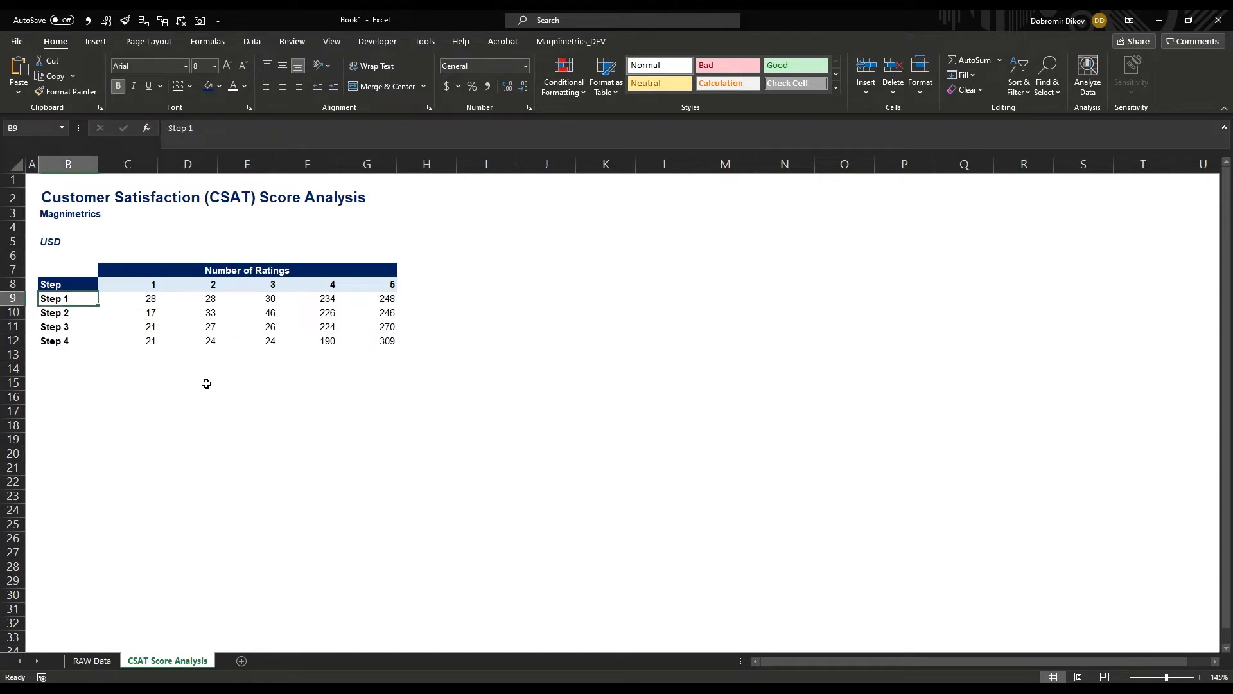
pyautogui.click(127, 284)
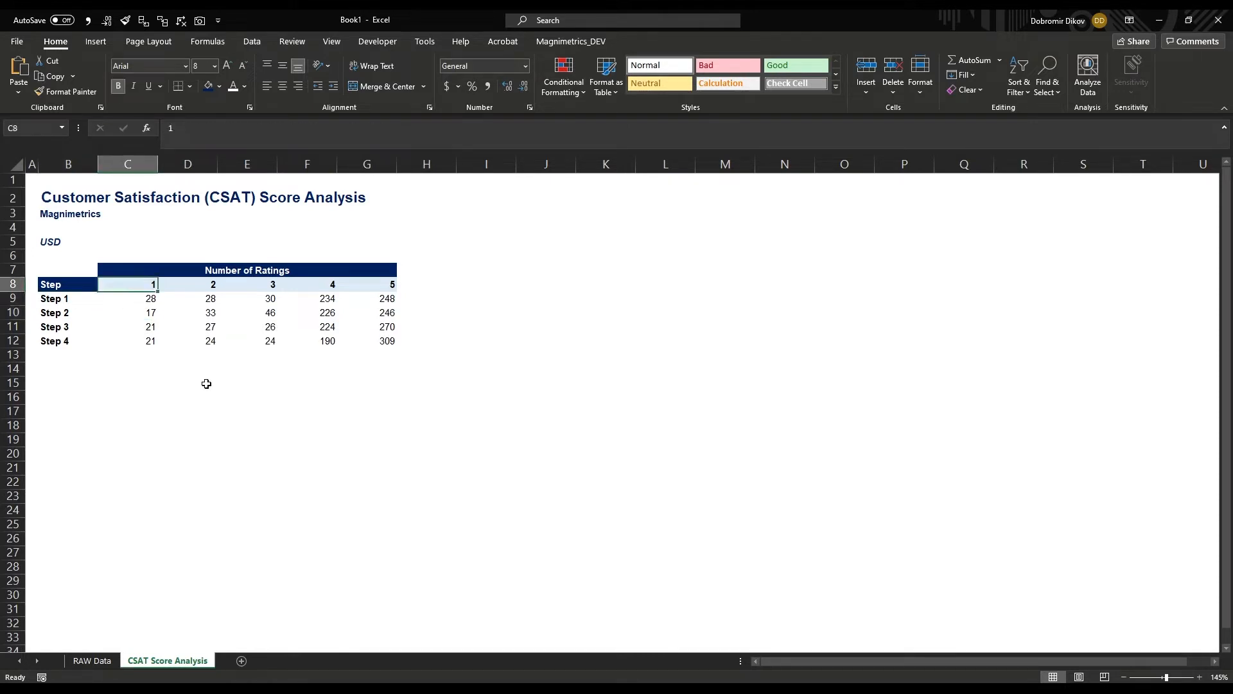
pyautogui.click(246, 298)
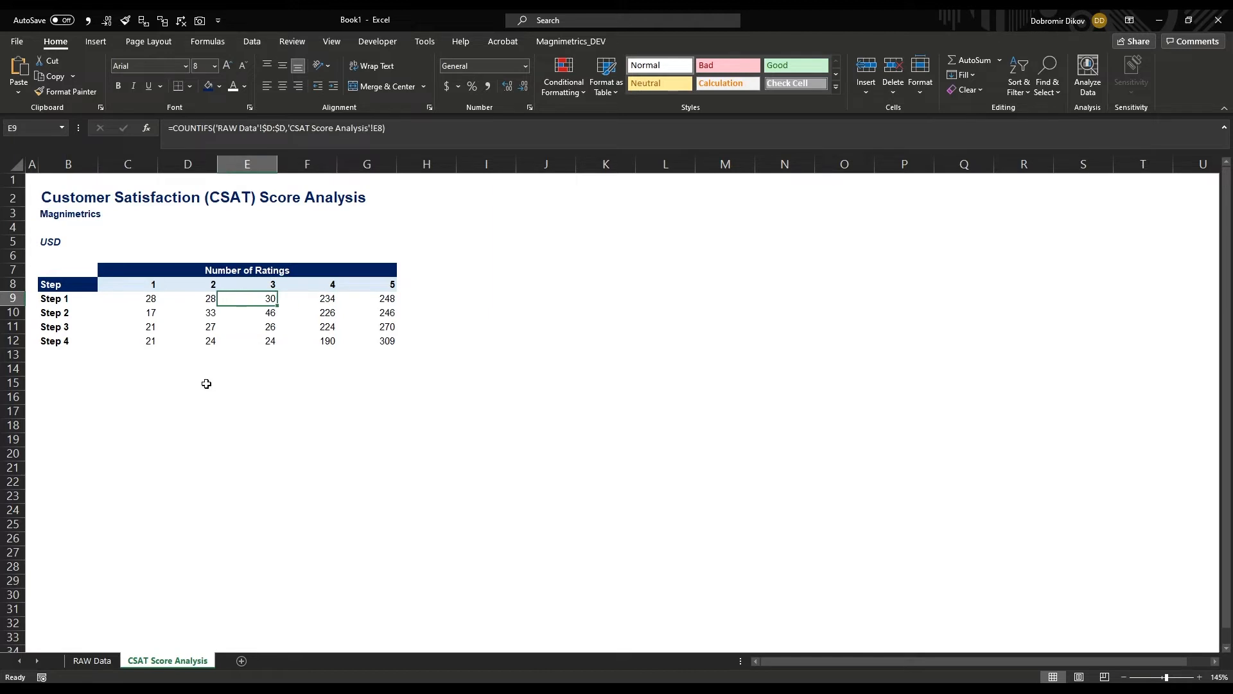
pyautogui.click(425, 312)
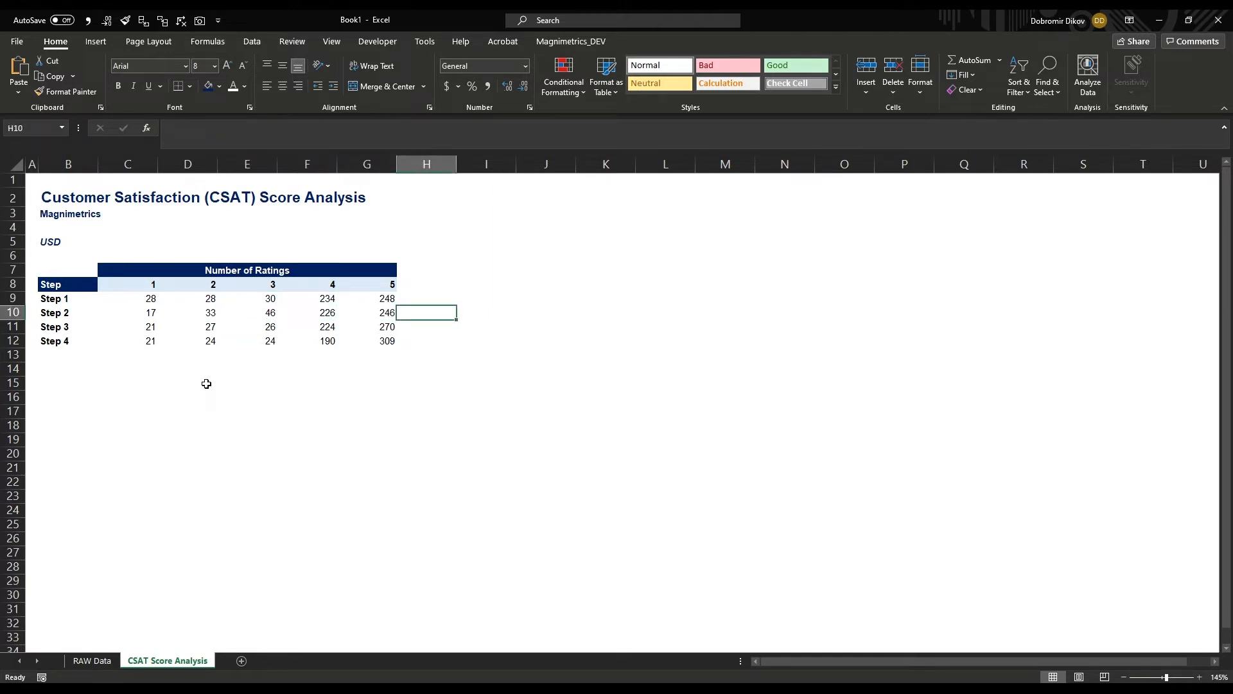
# Step: Type Average Rating in H8 and copy the rating header formatting onto it
pyautogui.write('Average Rating')
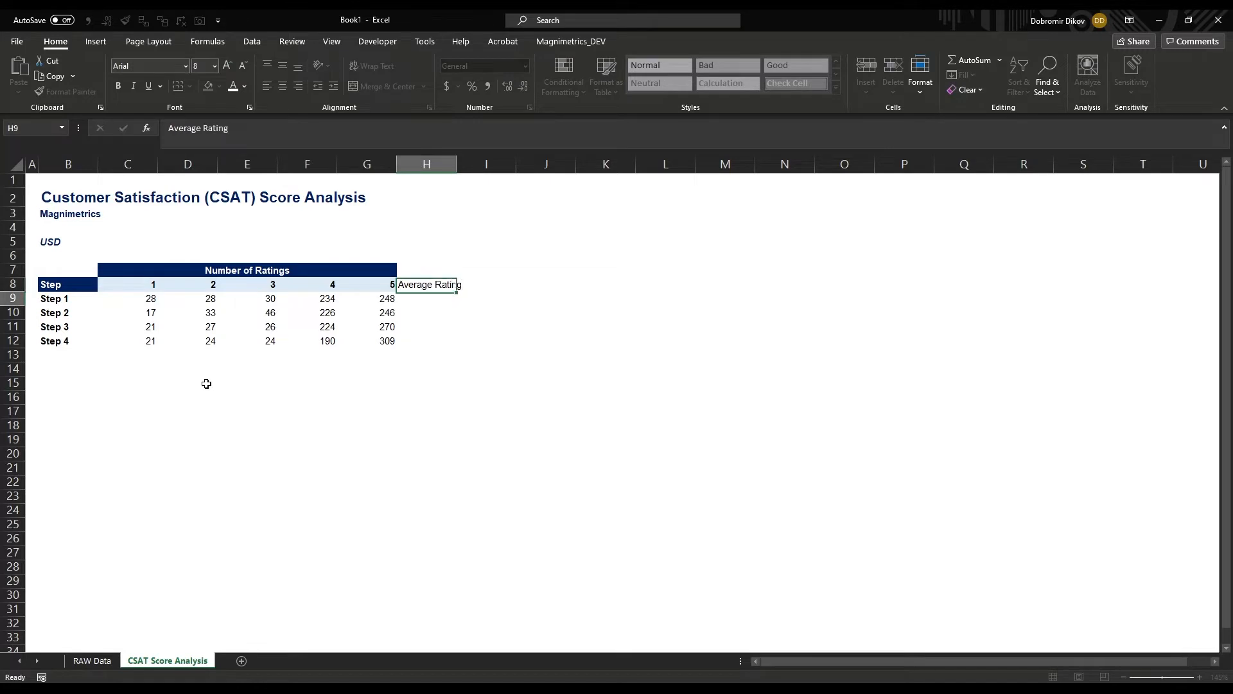
pyautogui.click(367, 284)
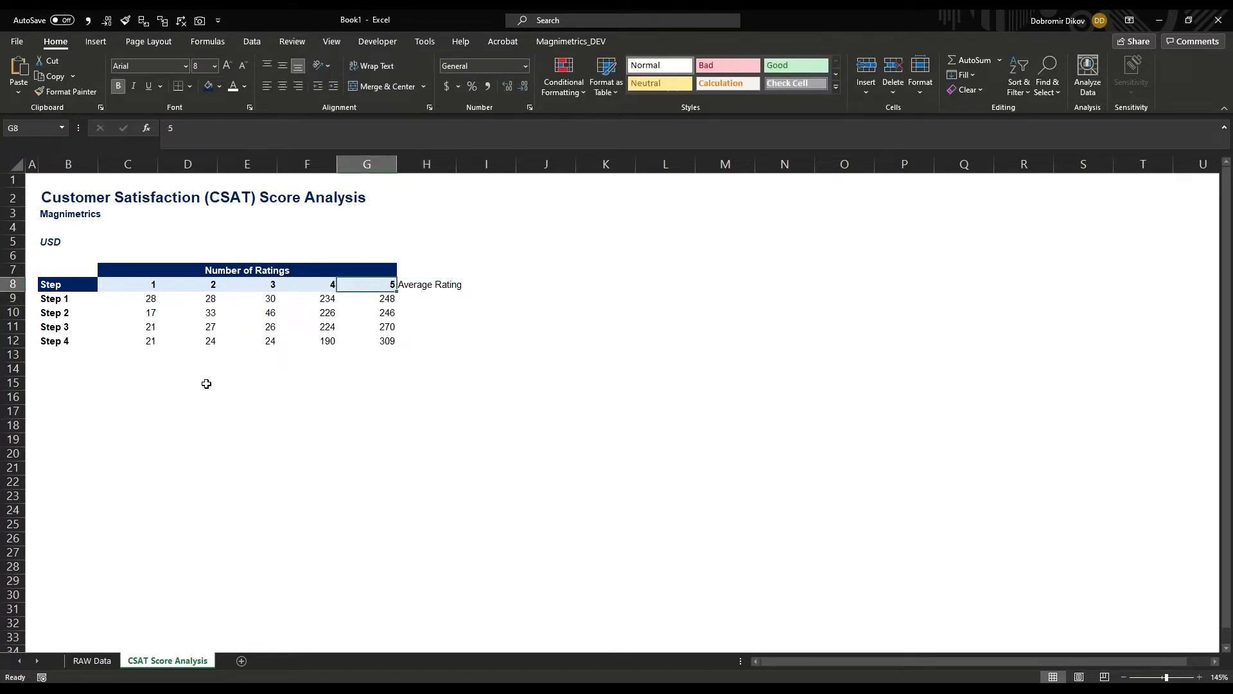
pyautogui.click(427, 284)
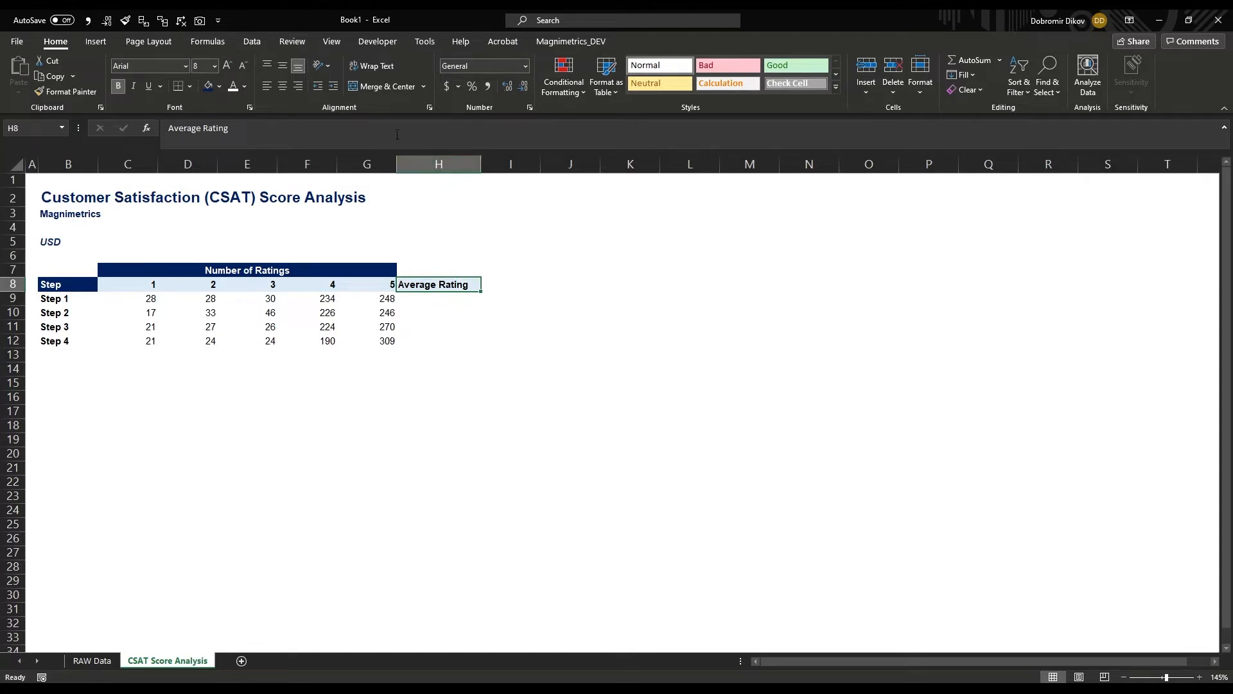
pyautogui.click(438, 298)
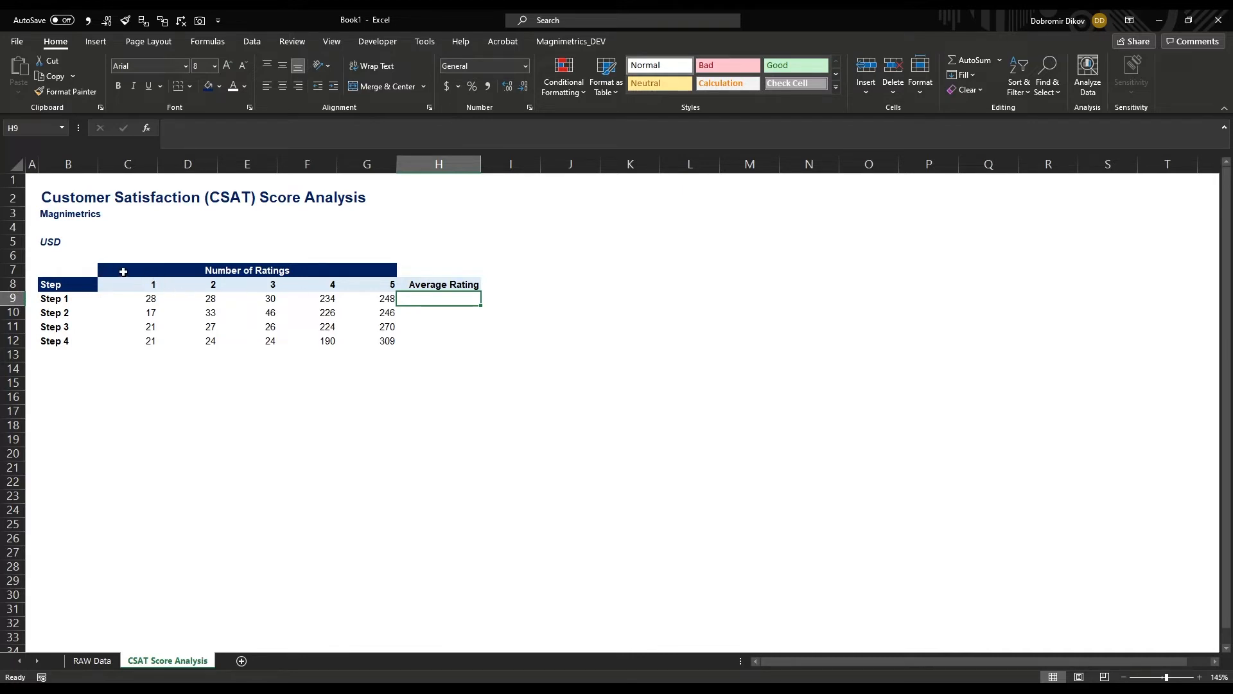
# Step: Add a CSAT Score header in I8 styled like Average Rating
pyautogui.click(128, 269)
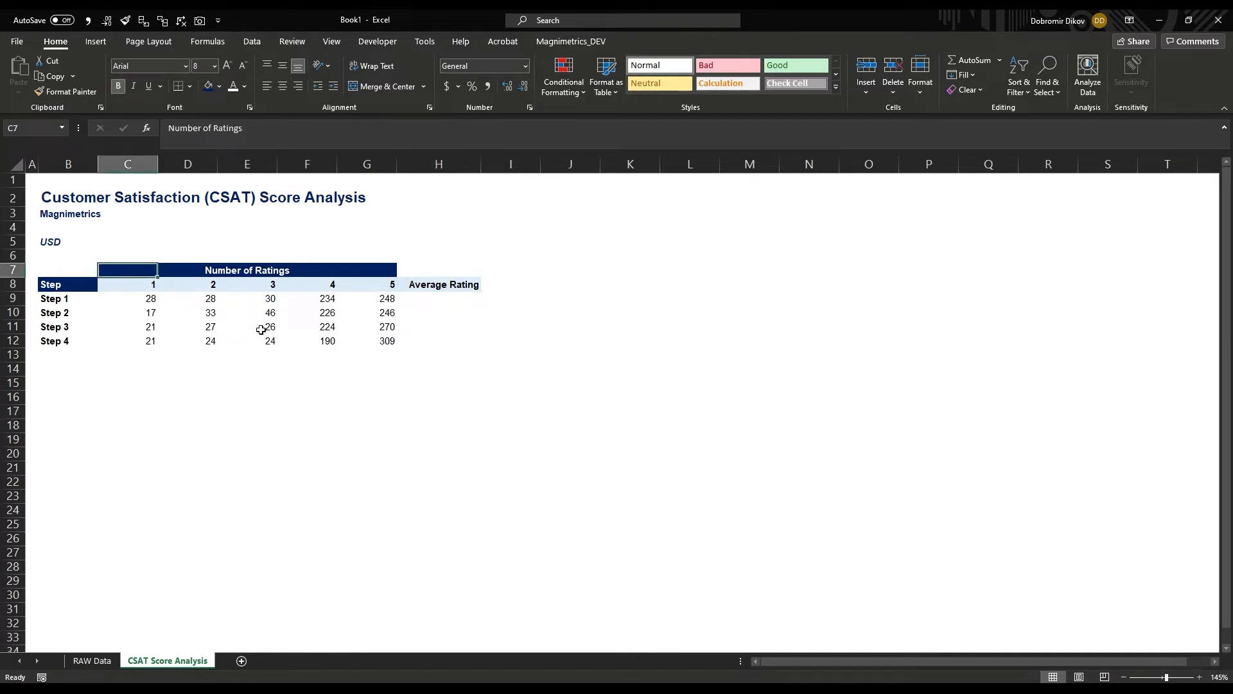
pyautogui.click(510, 284)
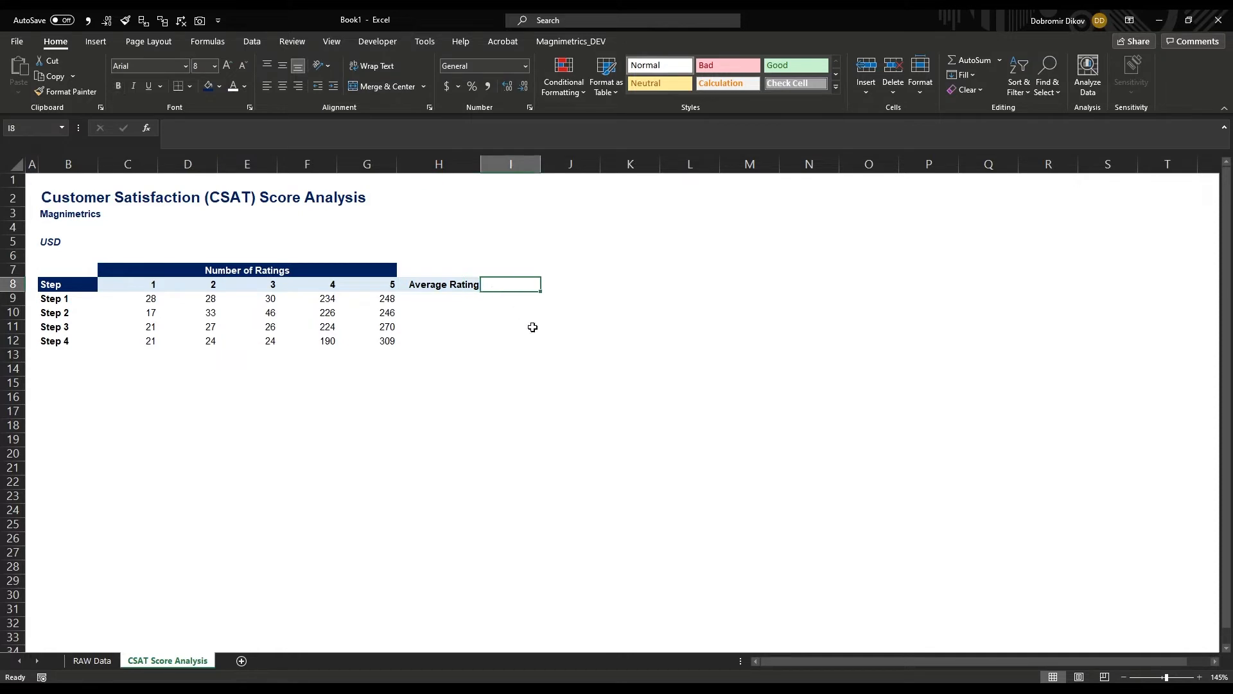
pyautogui.write('CSAT Score')
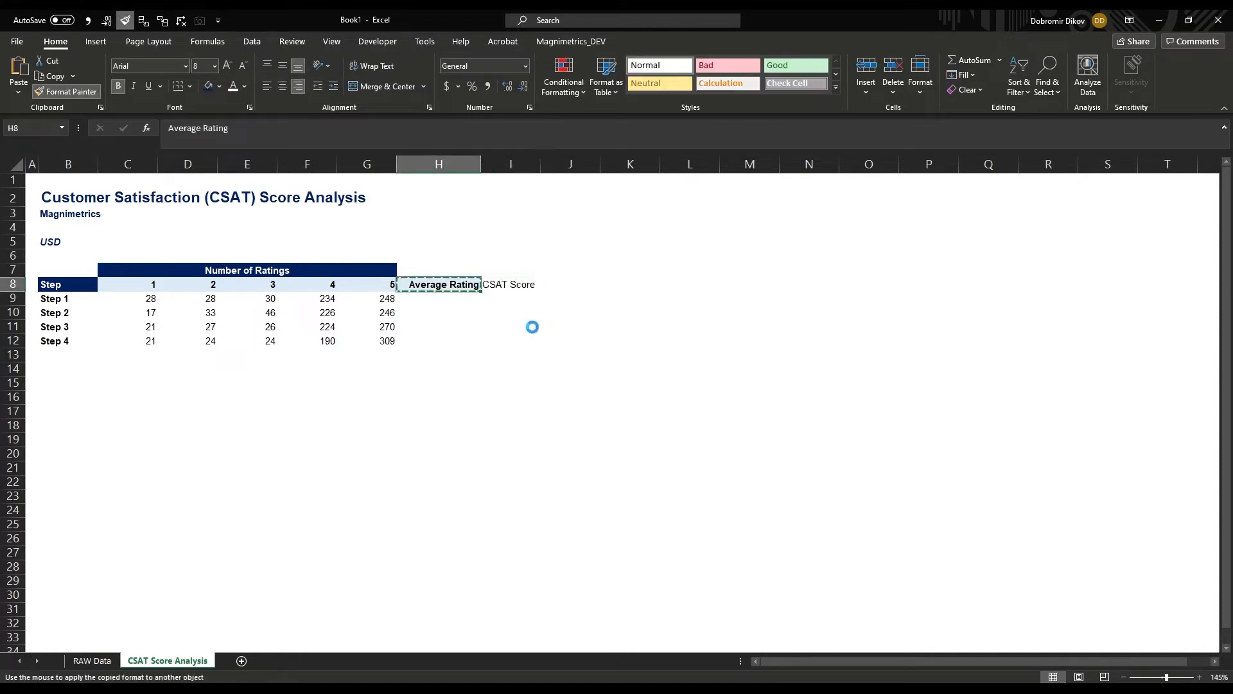
pyautogui.click(511, 284)
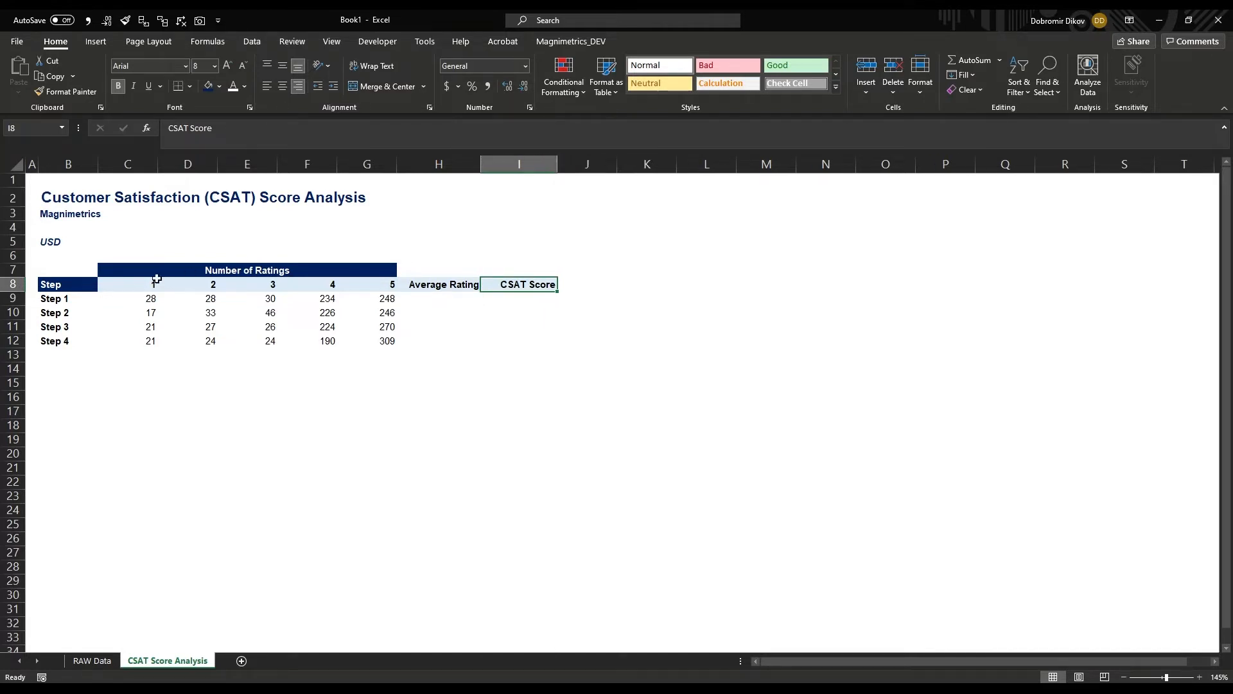
# Step: Copy the banner onto H7:I7 and retitle it CSAT Score Calculation
pyautogui.click(157, 269)
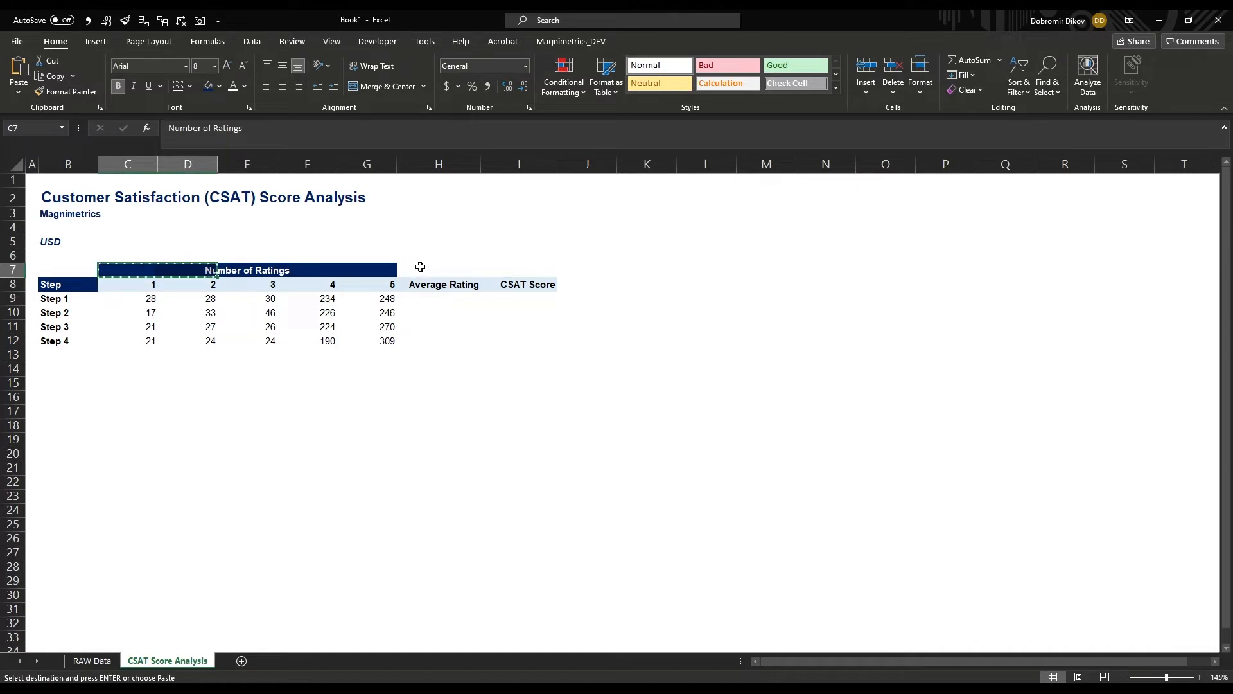
pyautogui.click(476, 269)
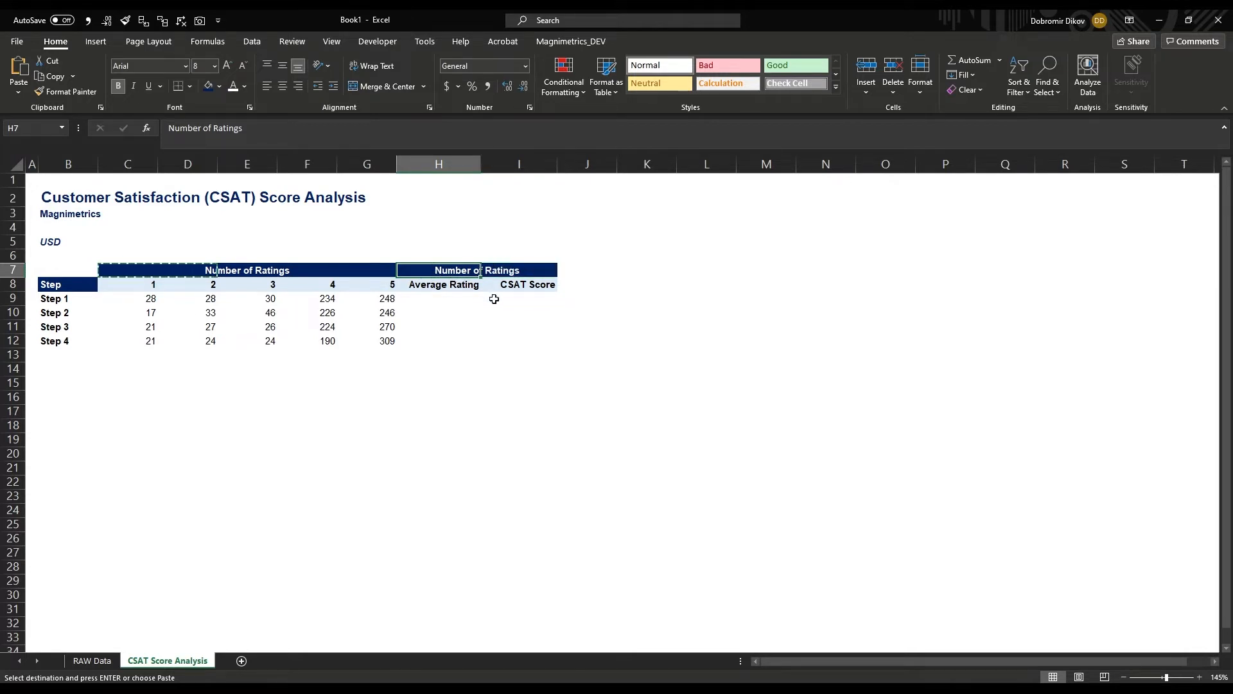
pyautogui.write('CSAT Score')
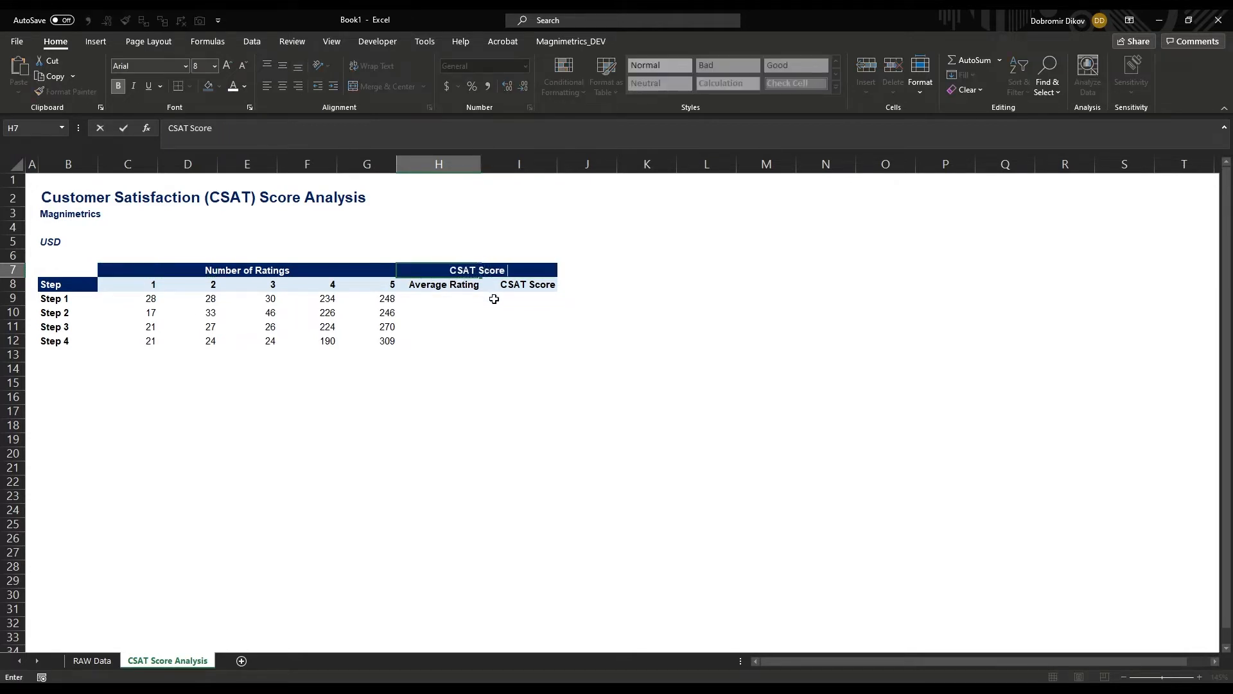
pyautogui.write('Calculation')
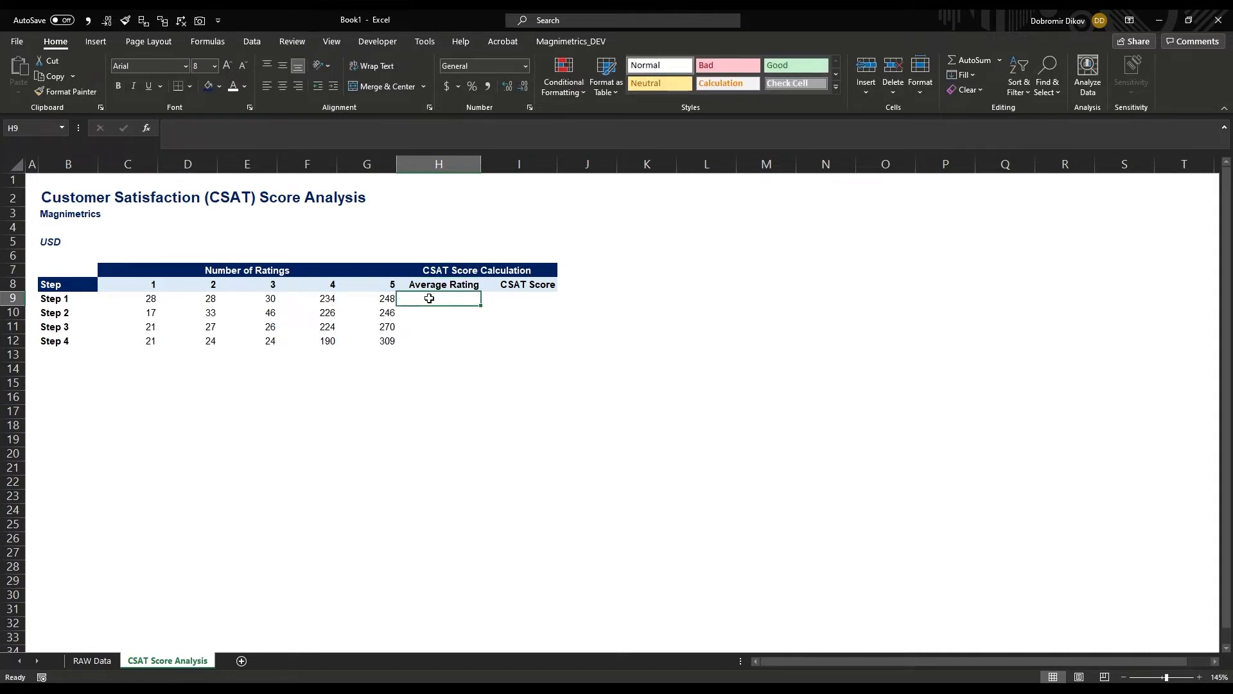
# Step: Enter =SUMPRODUCT($C$8:$G$8,C9:G9)/SUM(C9:G9) in H9, locking the header range
pyautogui.write('=')
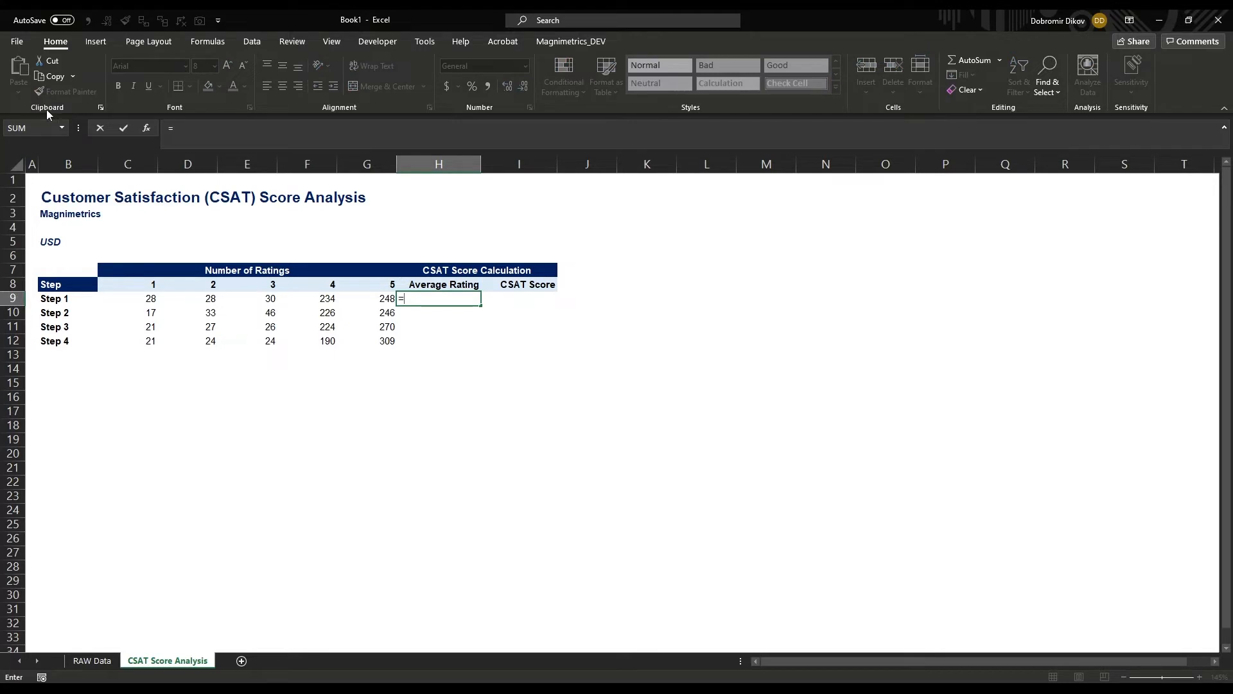
pyautogui.moveTo(354, 302)
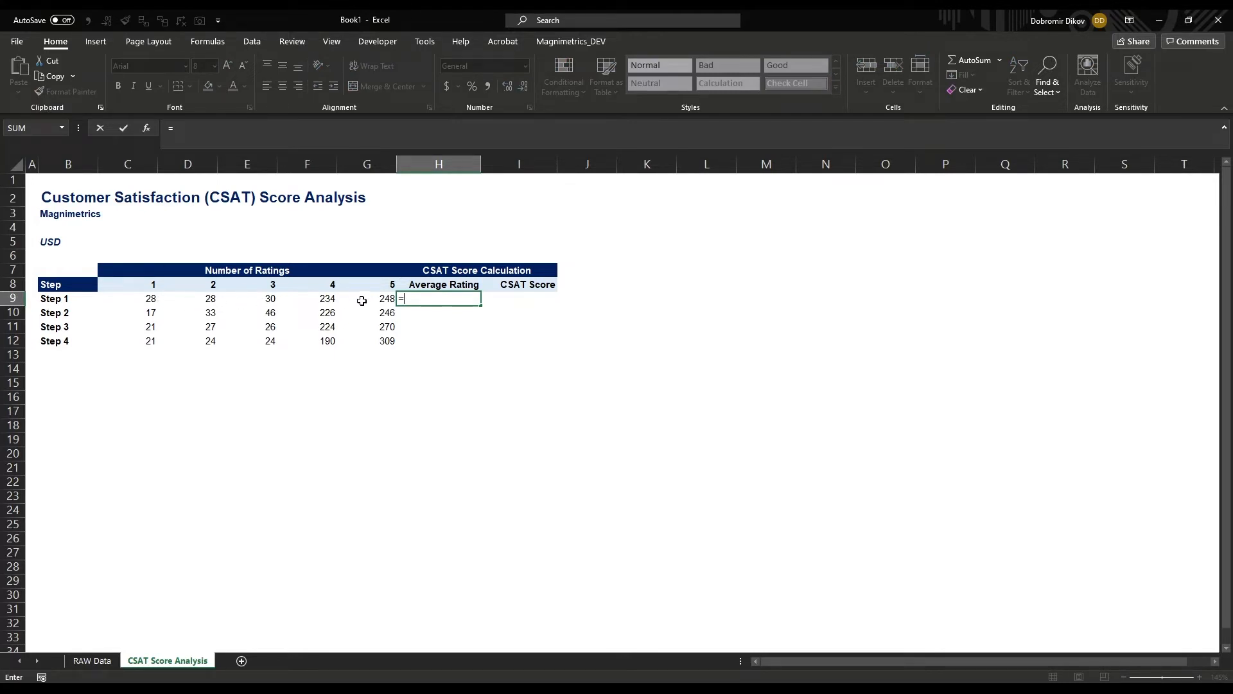
pyautogui.moveTo(425, 362)
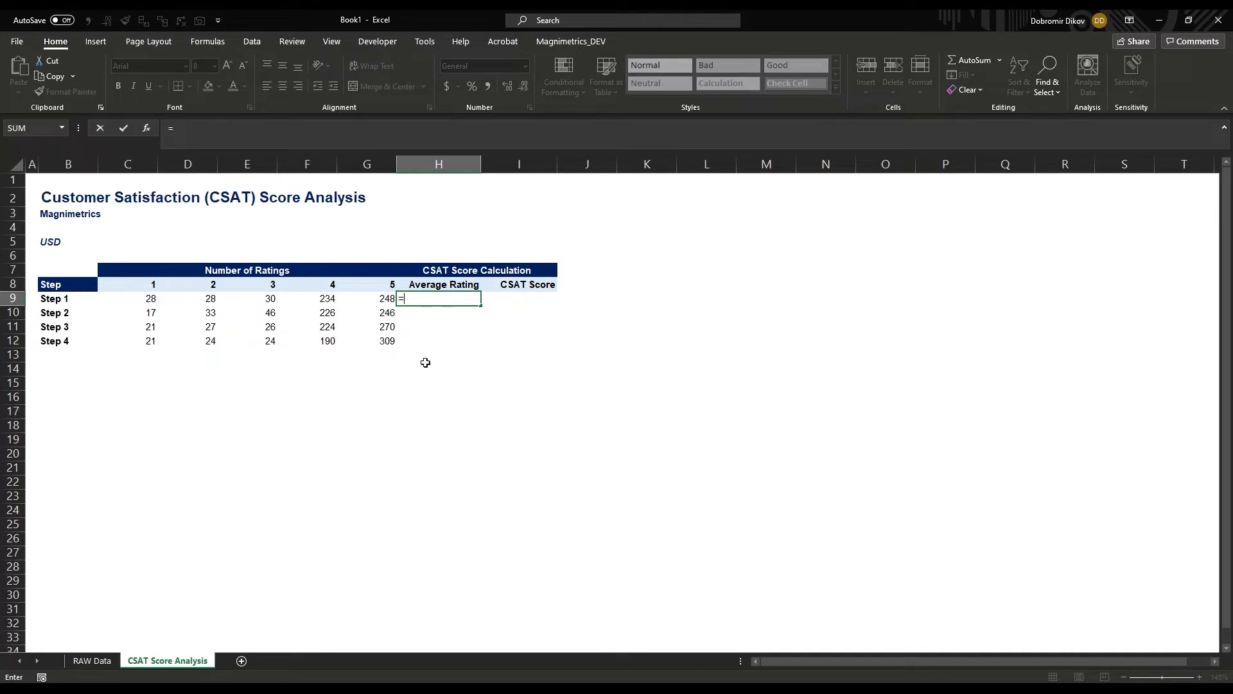
pyautogui.write('sumpro')
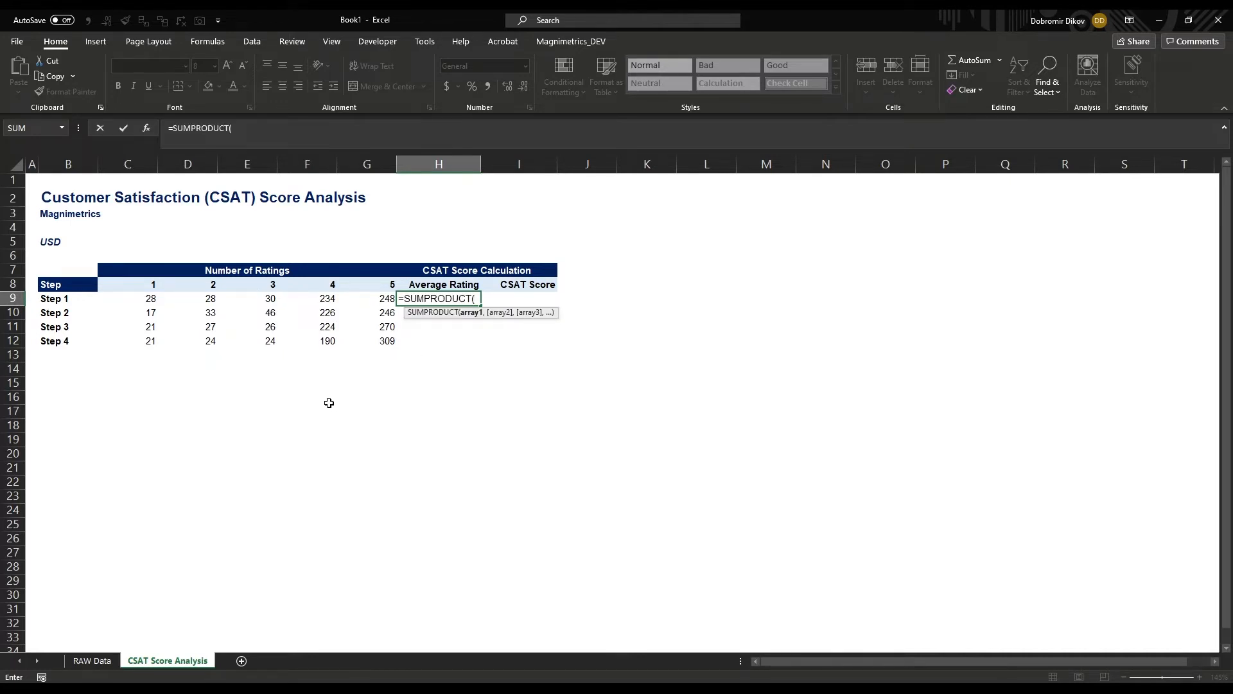
pyautogui.moveTo(242, 386)
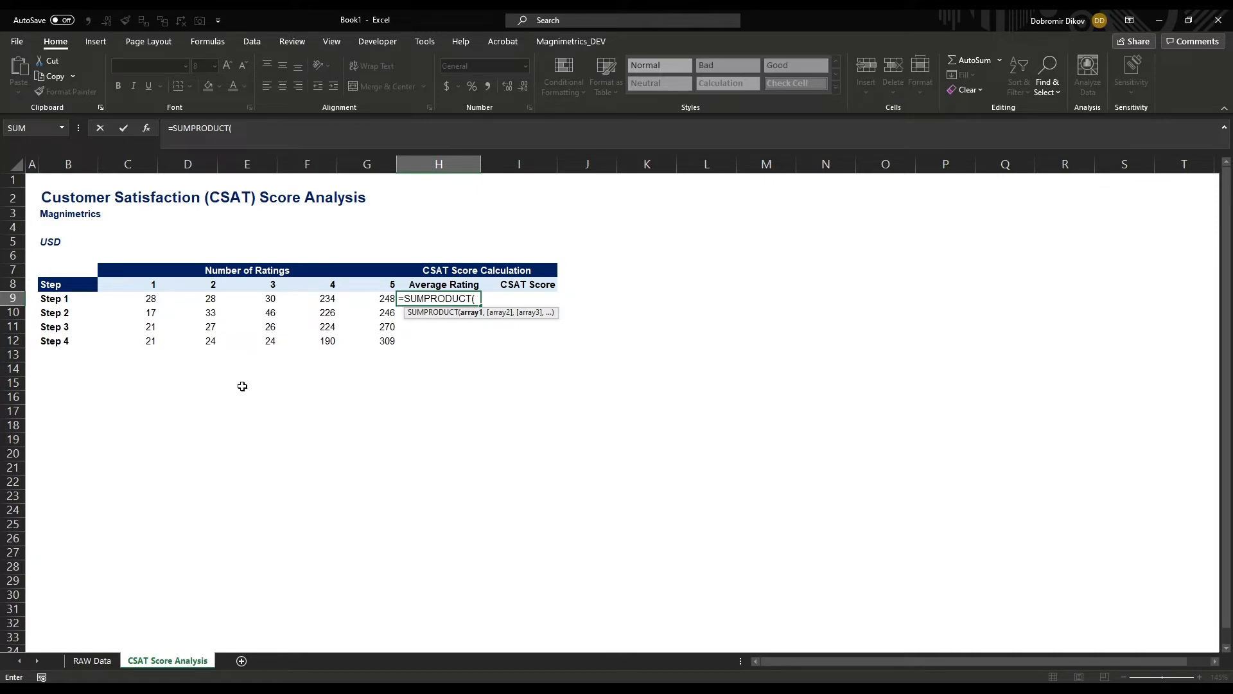
pyautogui.moveTo(153, 287)
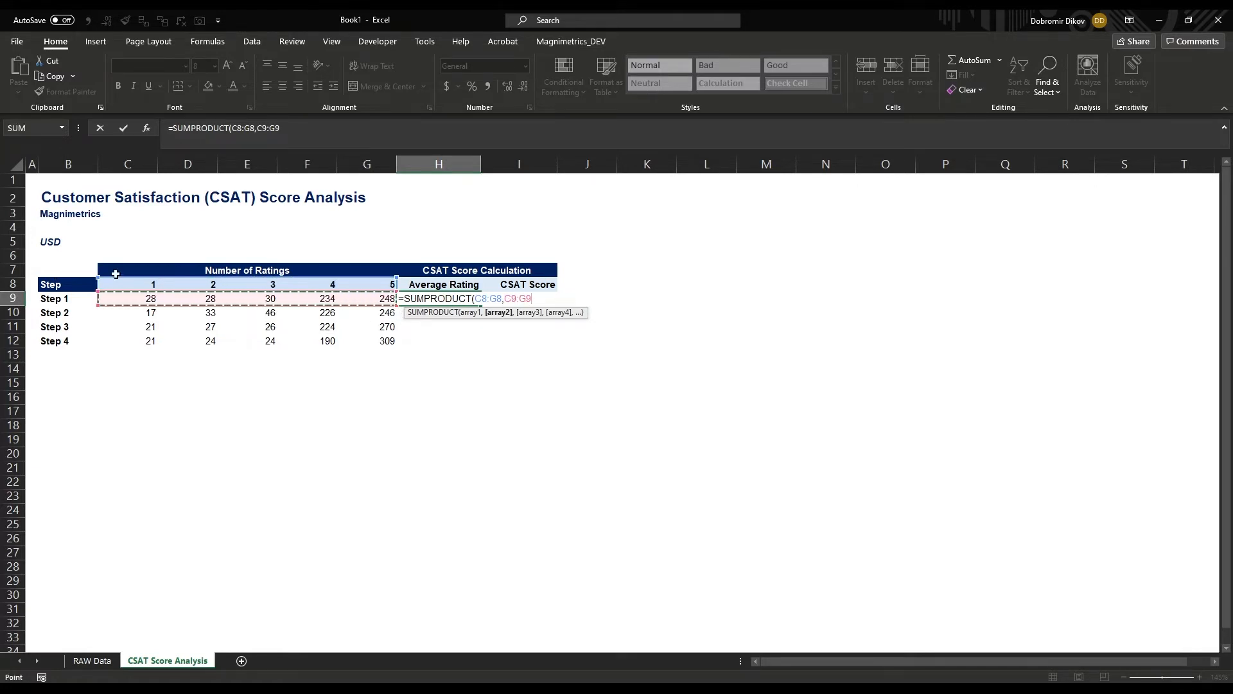
pyautogui.moveTo(139, 300)
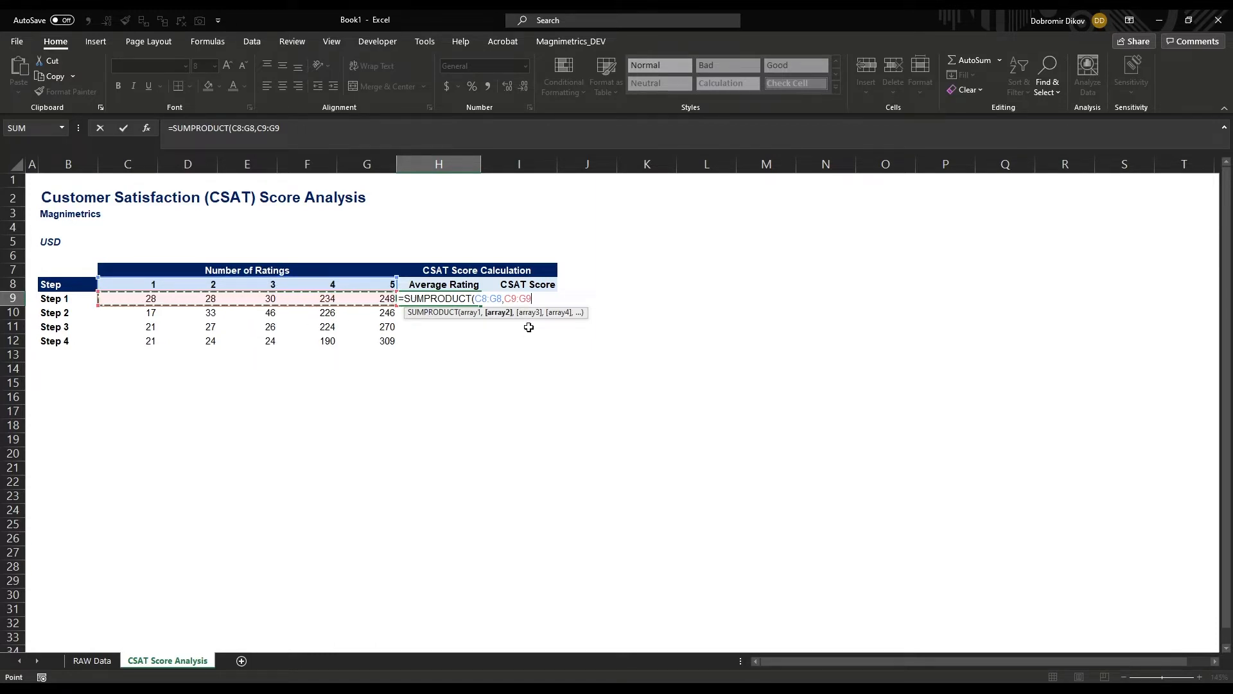
pyautogui.write('/')
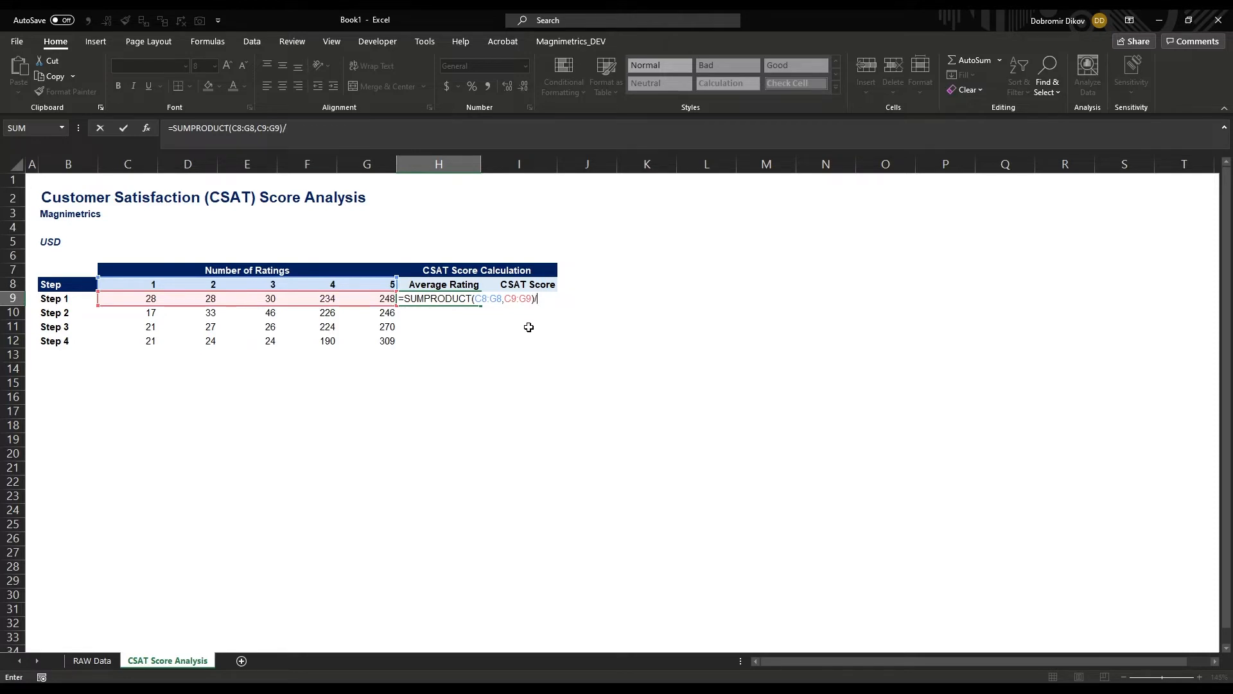
pyautogui.write('su')
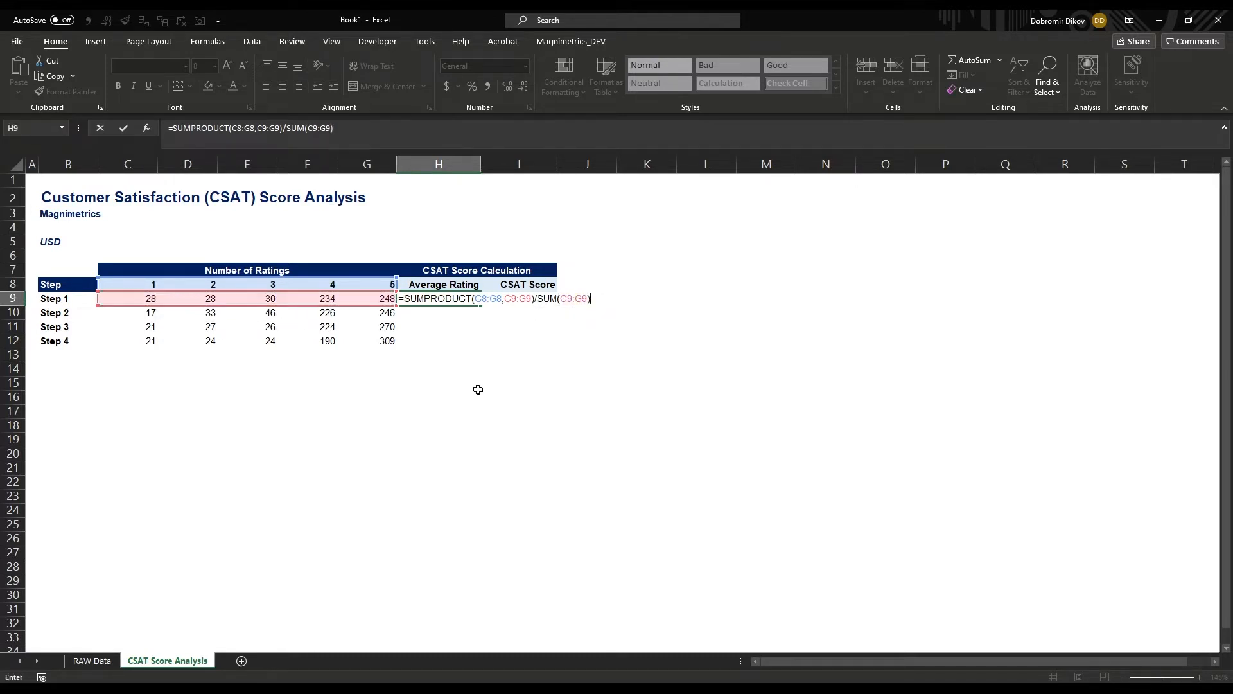
pyautogui.press('Return')
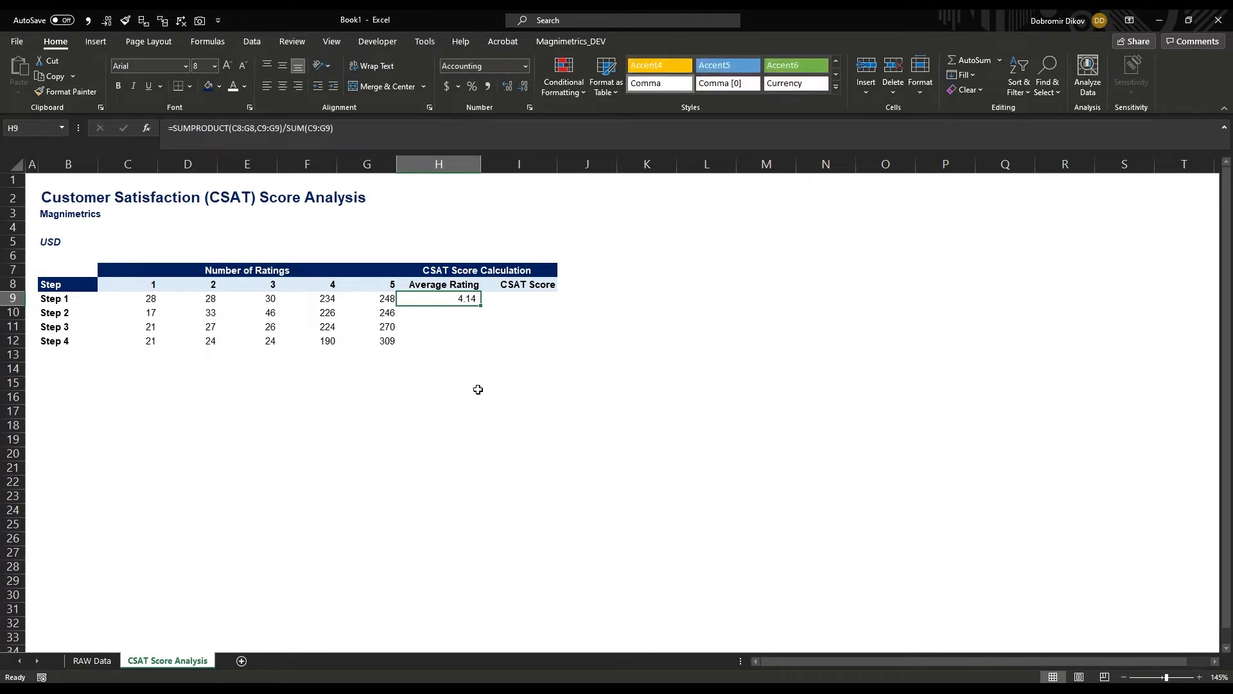
pyautogui.doubleClick(438, 298)
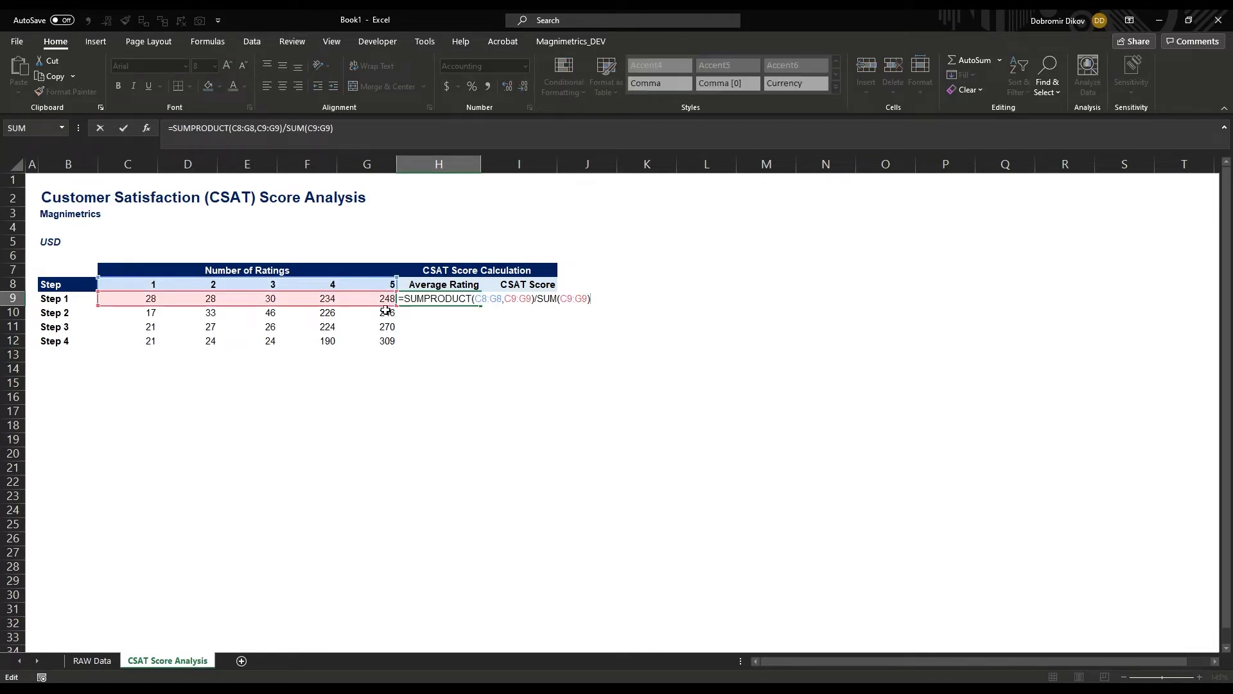
pyautogui.moveTo(474, 354)
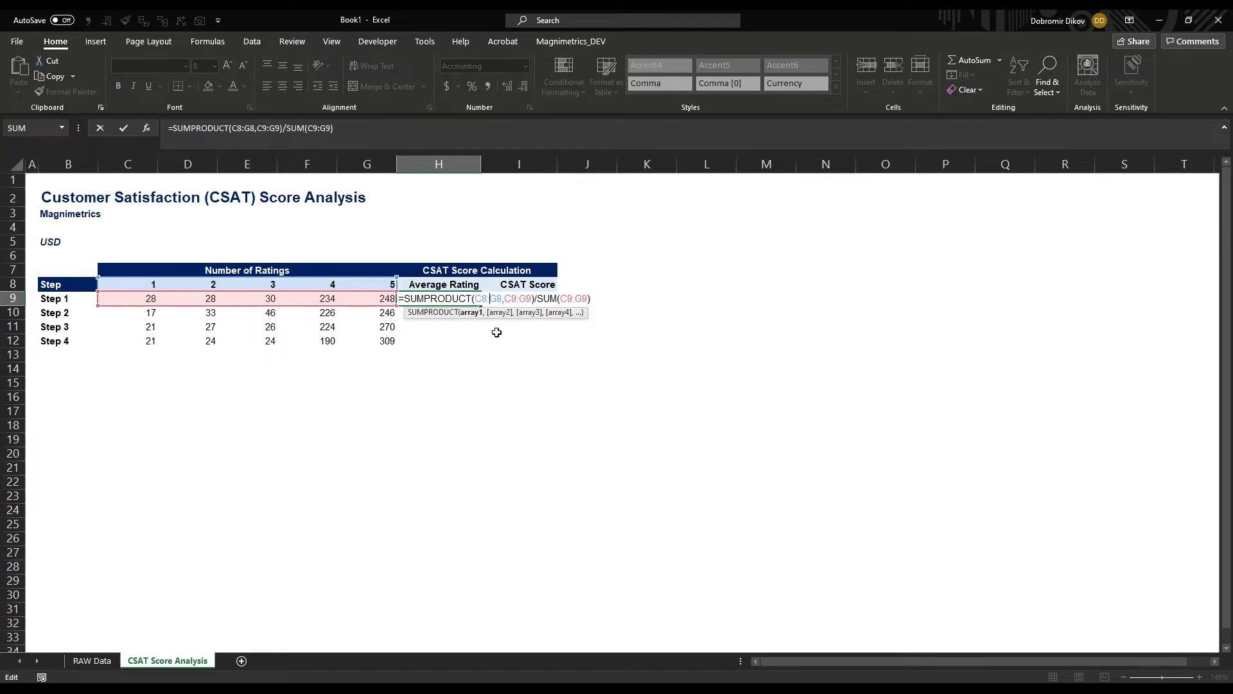
pyautogui.press('f4')
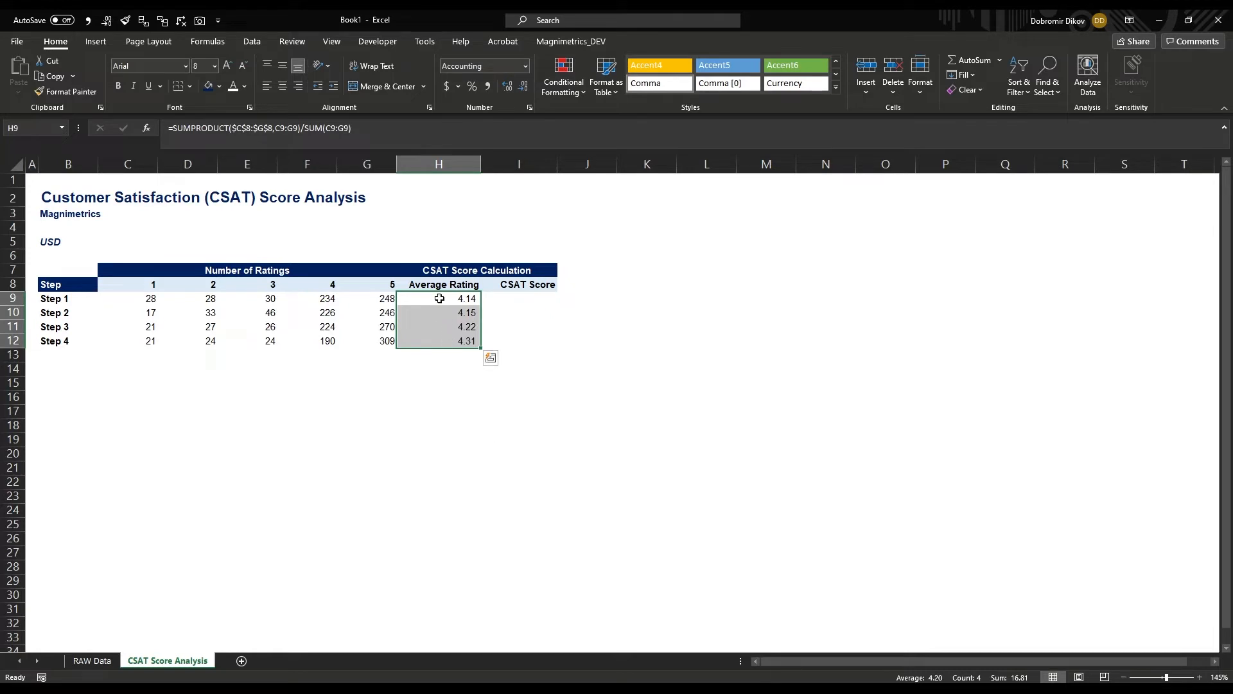
pyautogui.moveTo(172, 317)
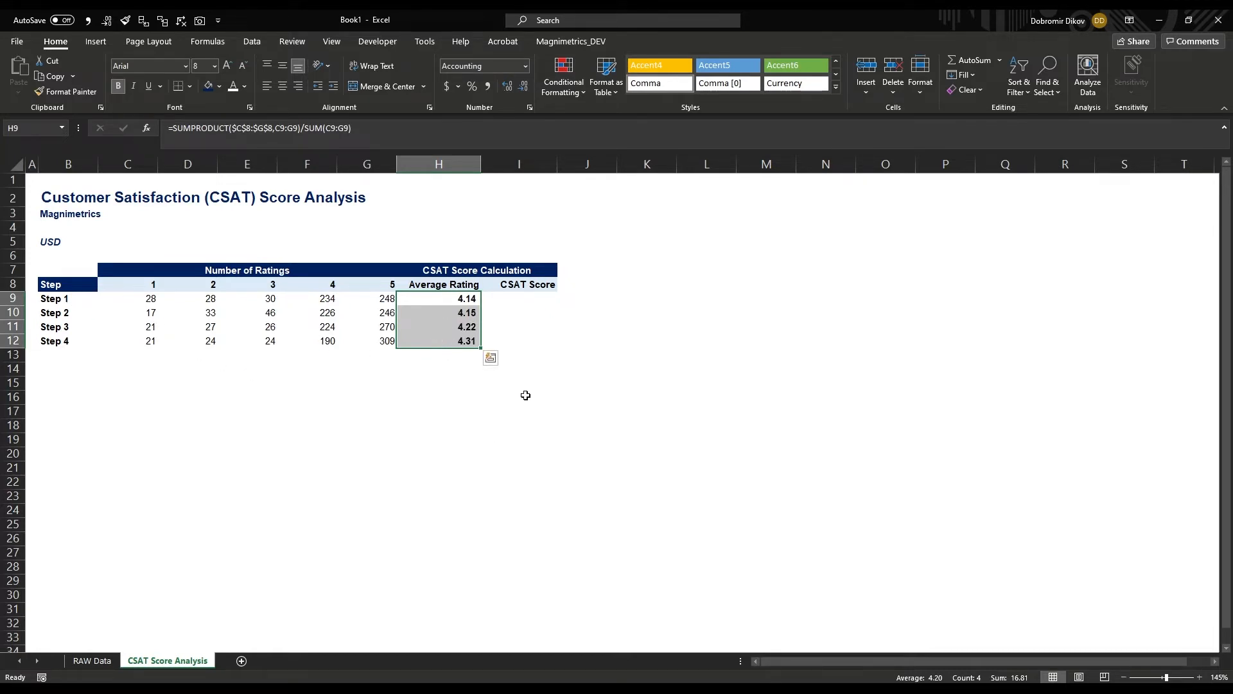
pyautogui.moveTo(449, 368)
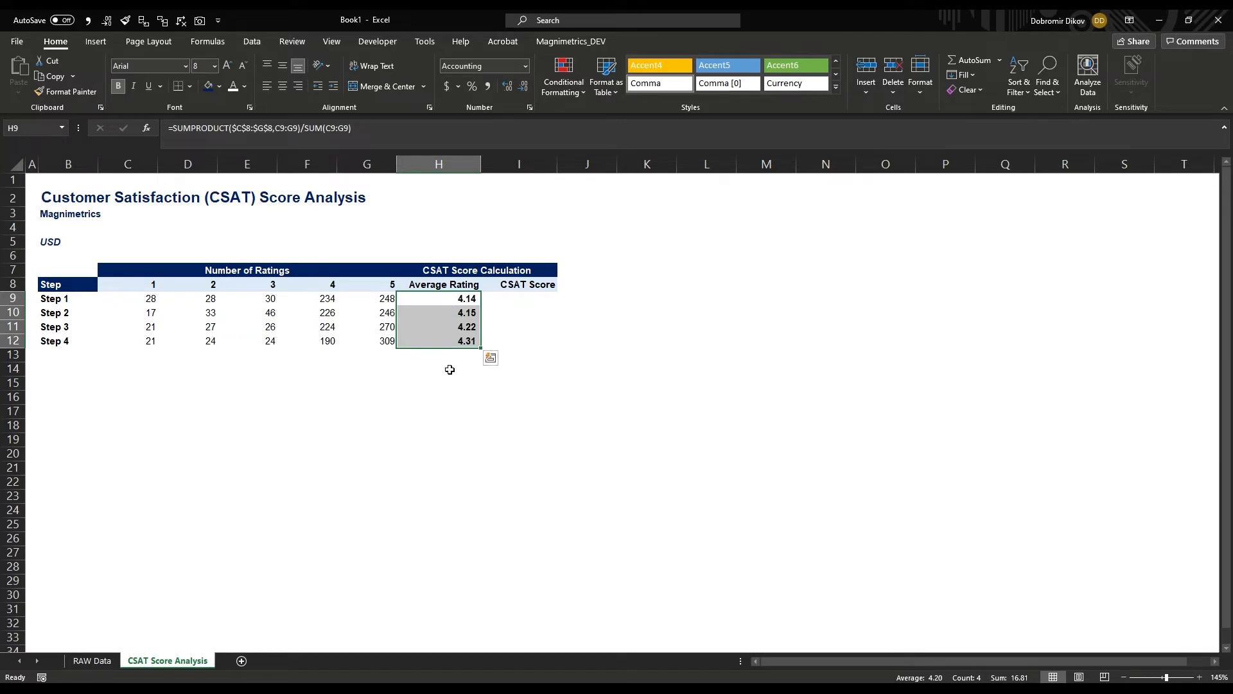
# Step: Insert a 2-D clustered column chart of Steps 1–4 average ratings and open its formatting
pyautogui.click(68, 284)
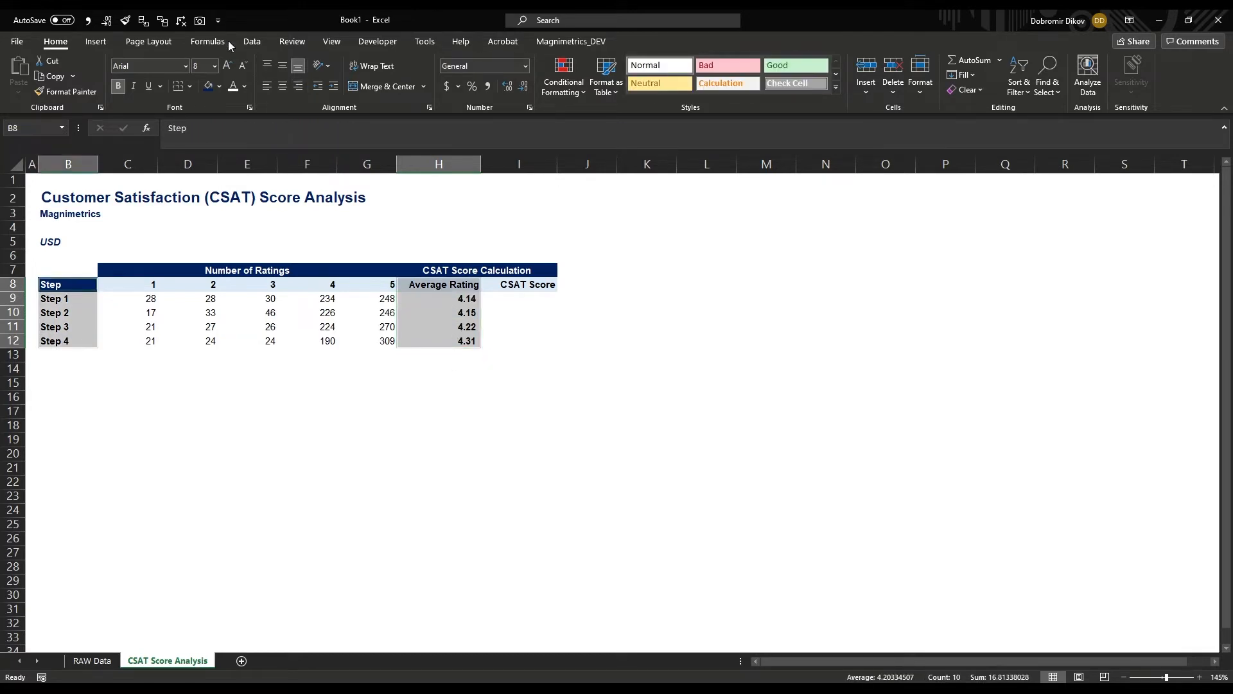
pyautogui.click(95, 41)
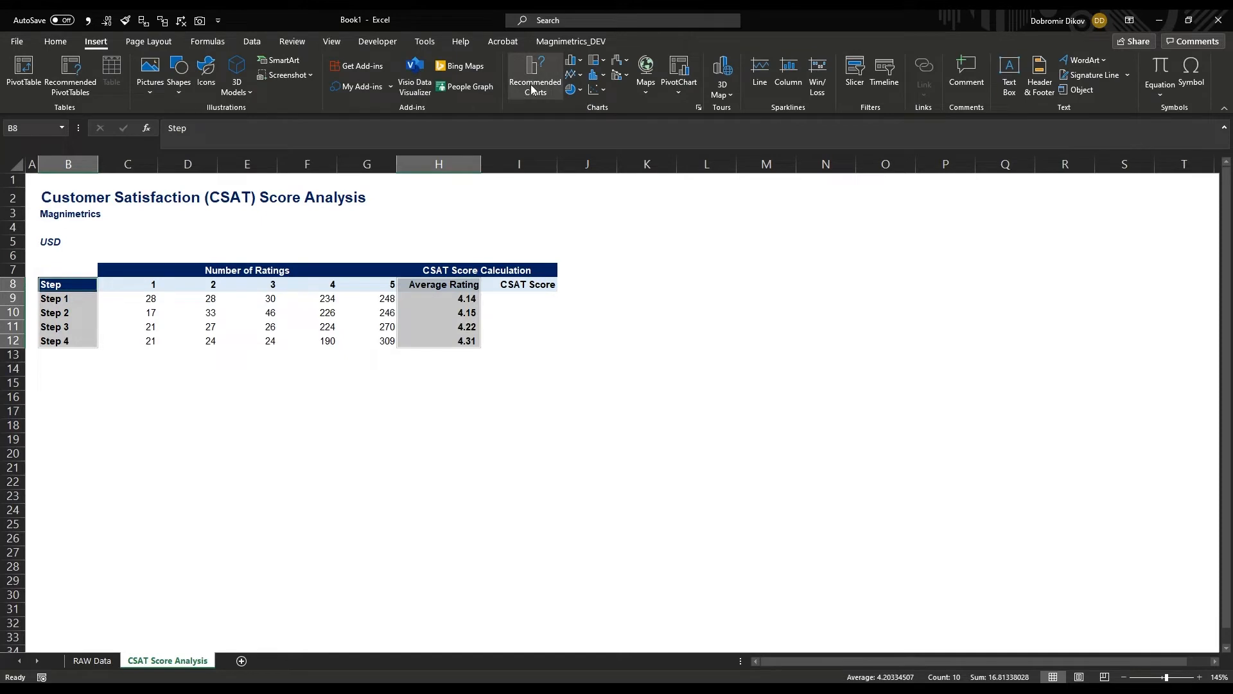
pyautogui.click(575, 60)
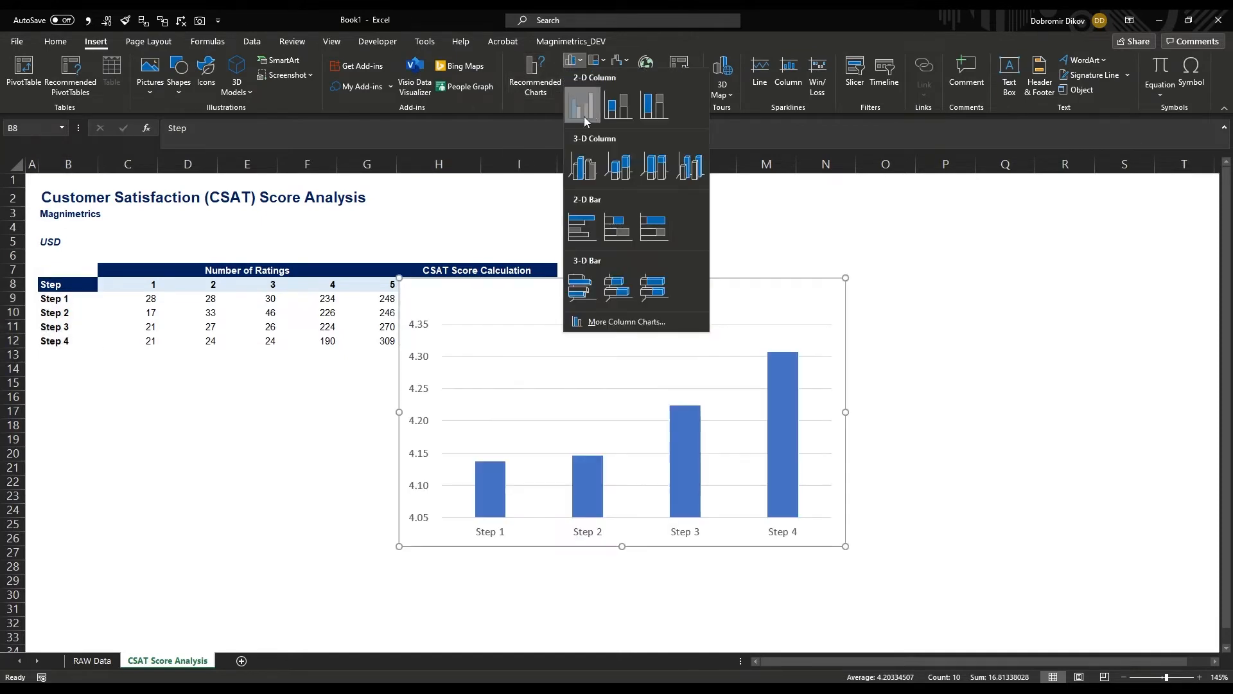
pyautogui.click(582, 105)
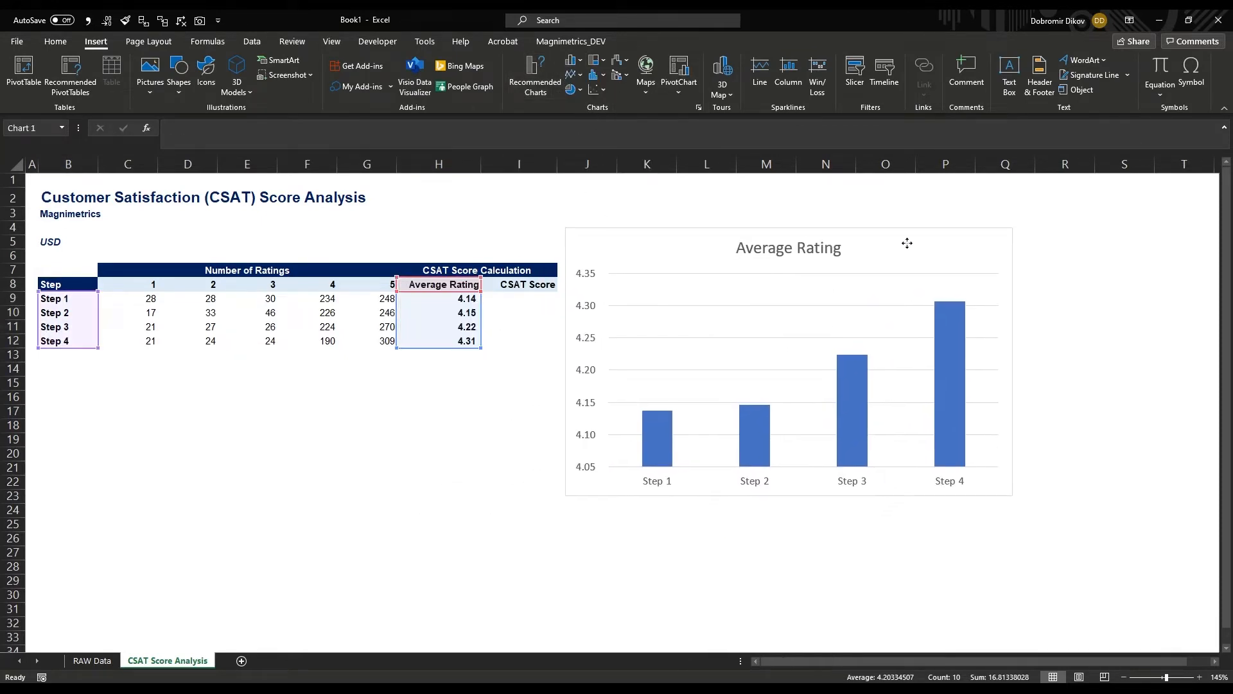
pyautogui.click(786, 354)
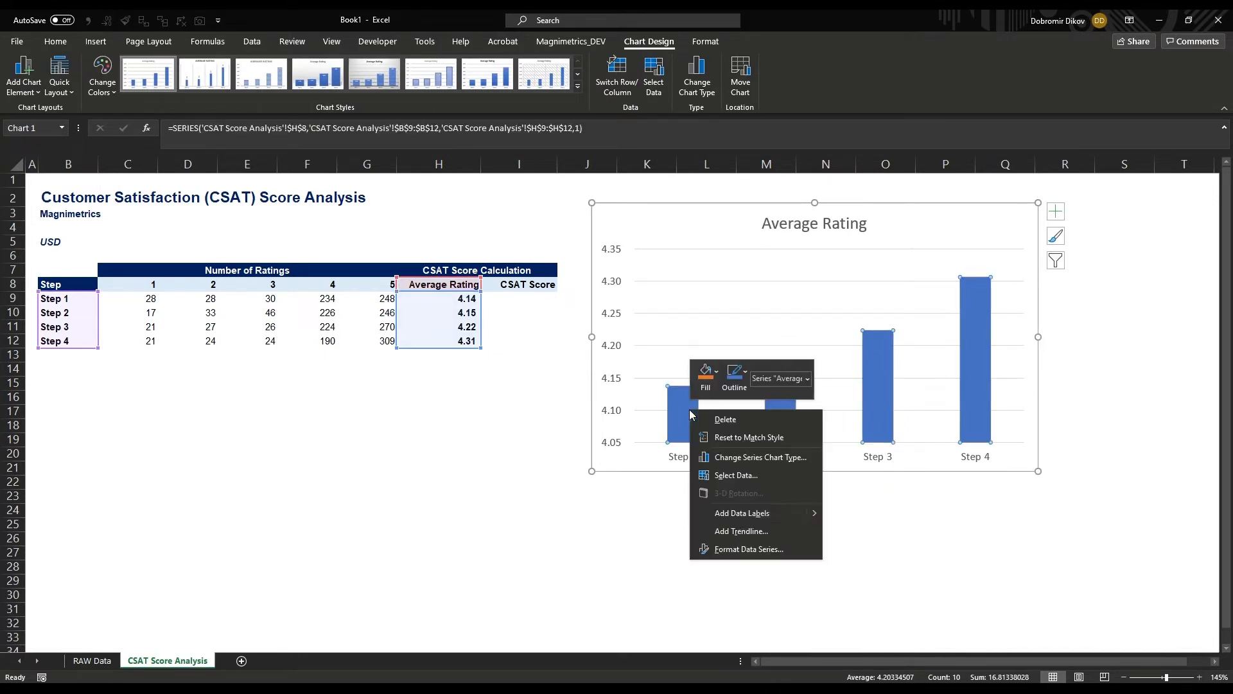
pyautogui.click(745, 548)
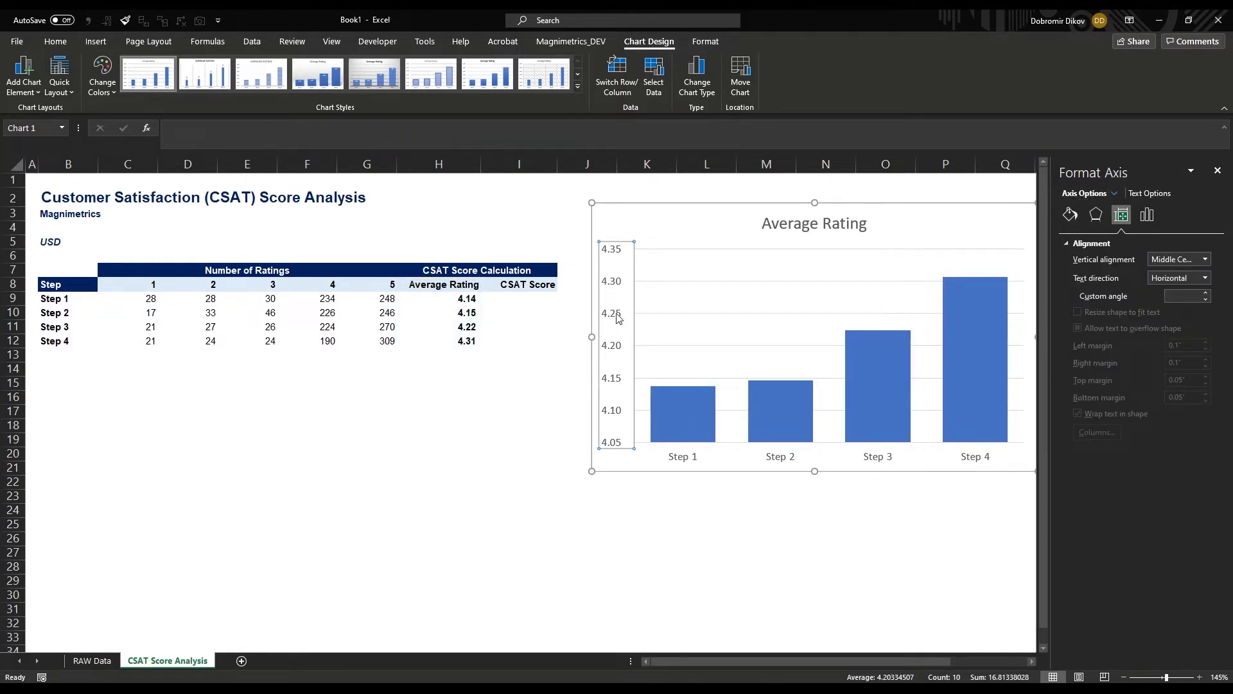
# Step: Add Inside End value labels to the Average Rating bars and apply Home font and fill styling
pyautogui.rightClick(682, 409)
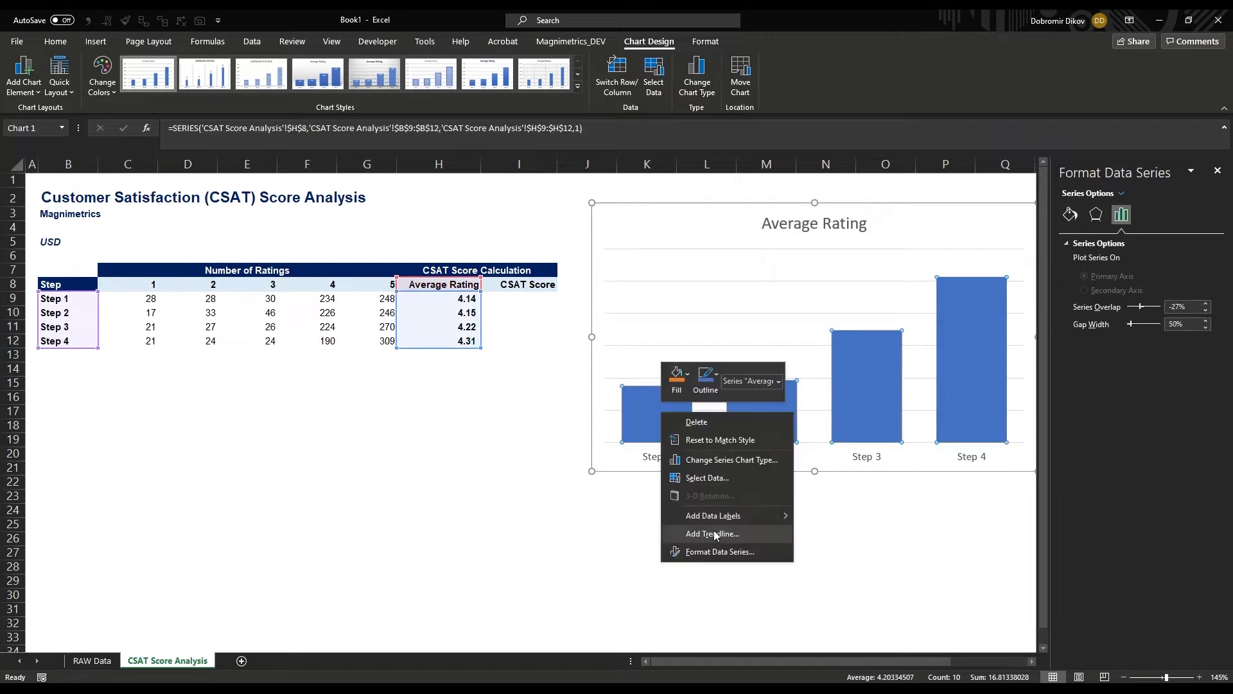
pyautogui.click(713, 516)
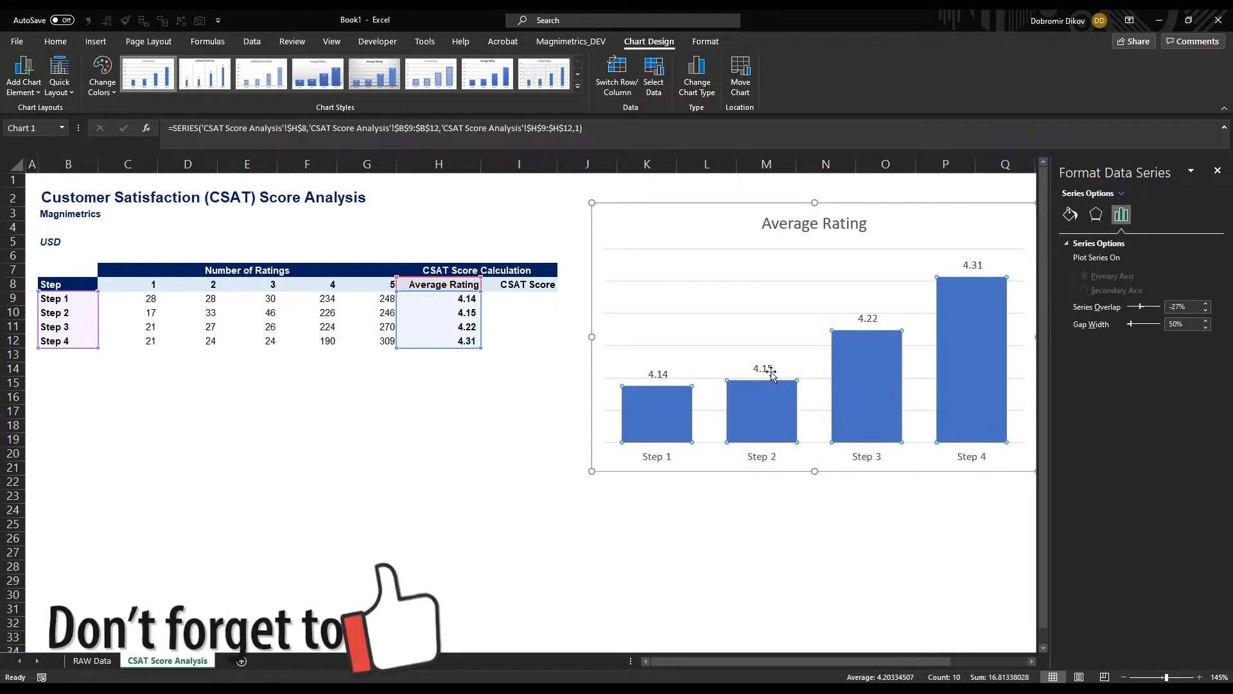
pyautogui.click(1148, 214)
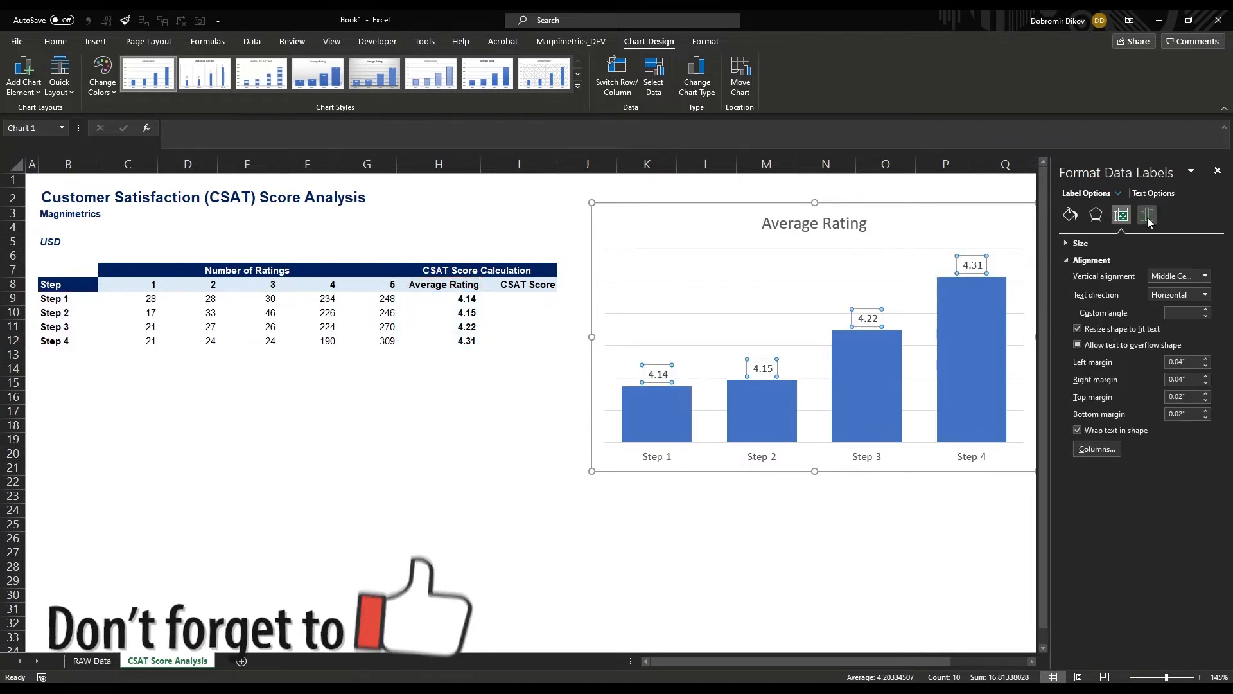
pyautogui.click(1147, 215)
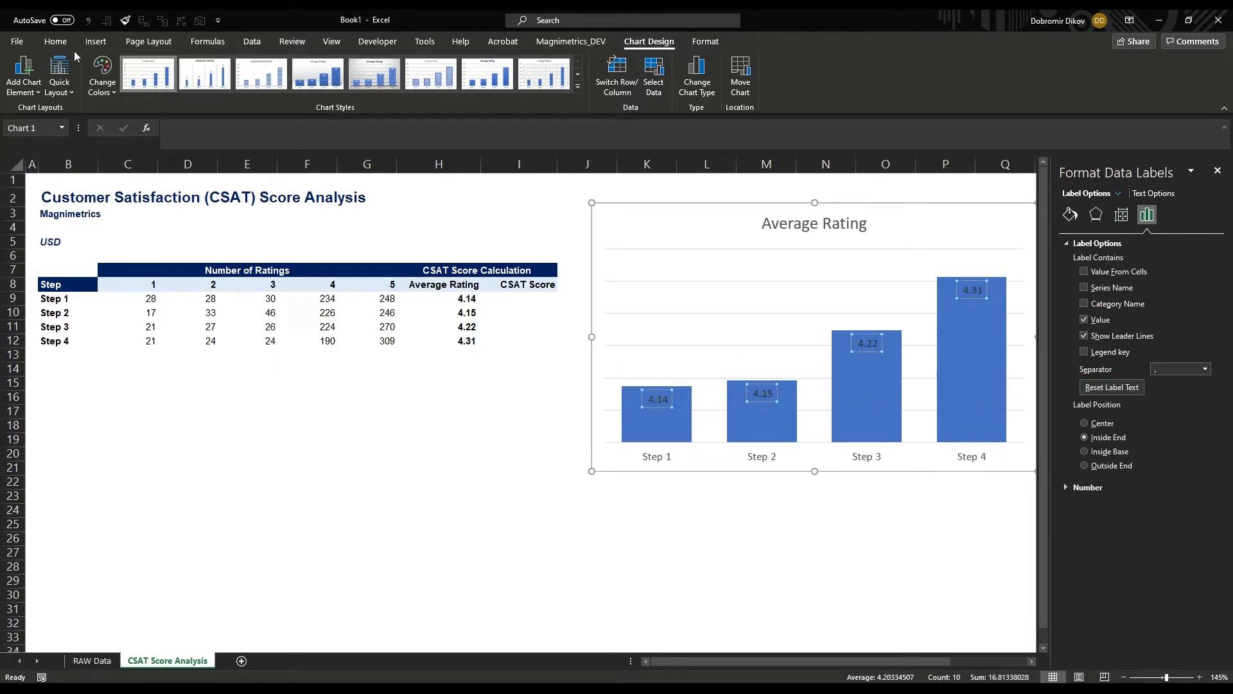
pyautogui.click(55, 42)
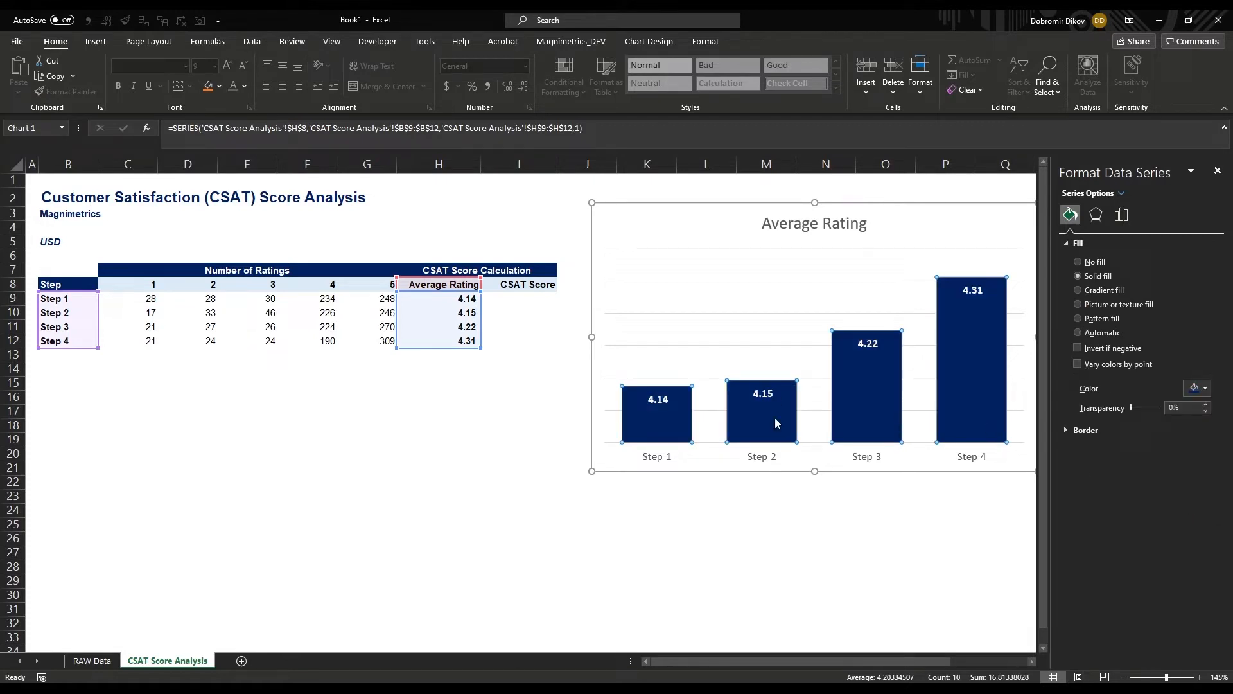
pyautogui.moveTo(765, 505)
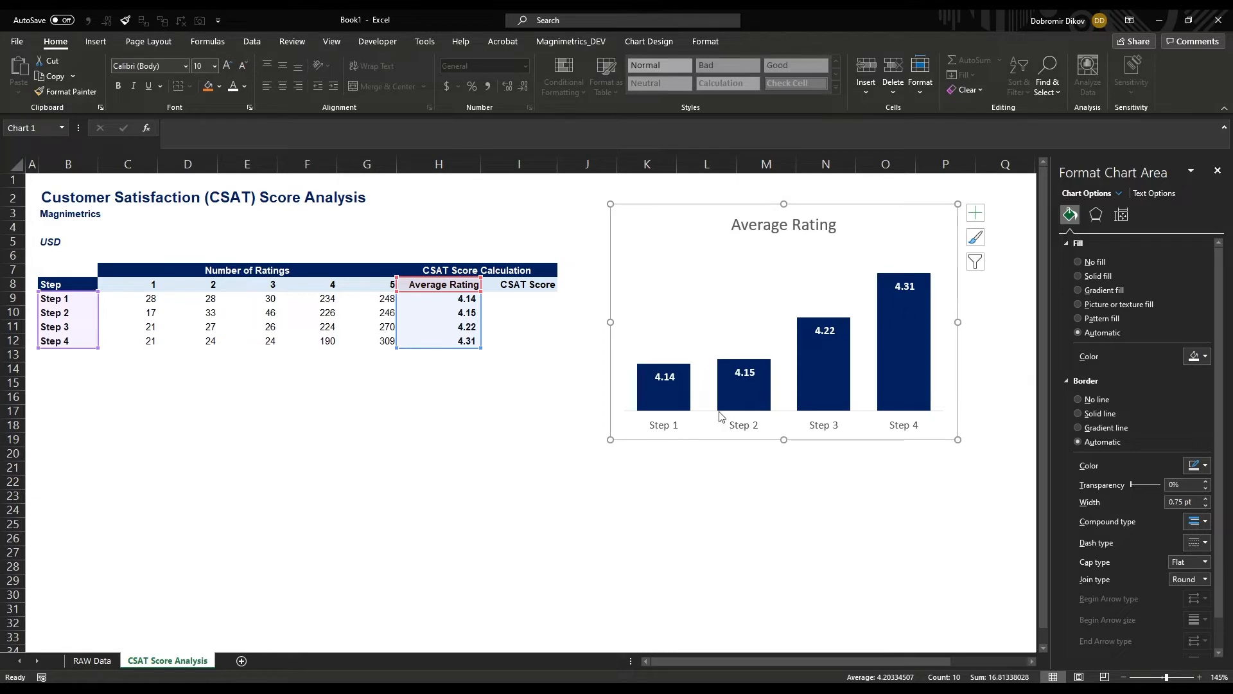
pyautogui.moveTo(950, 460)
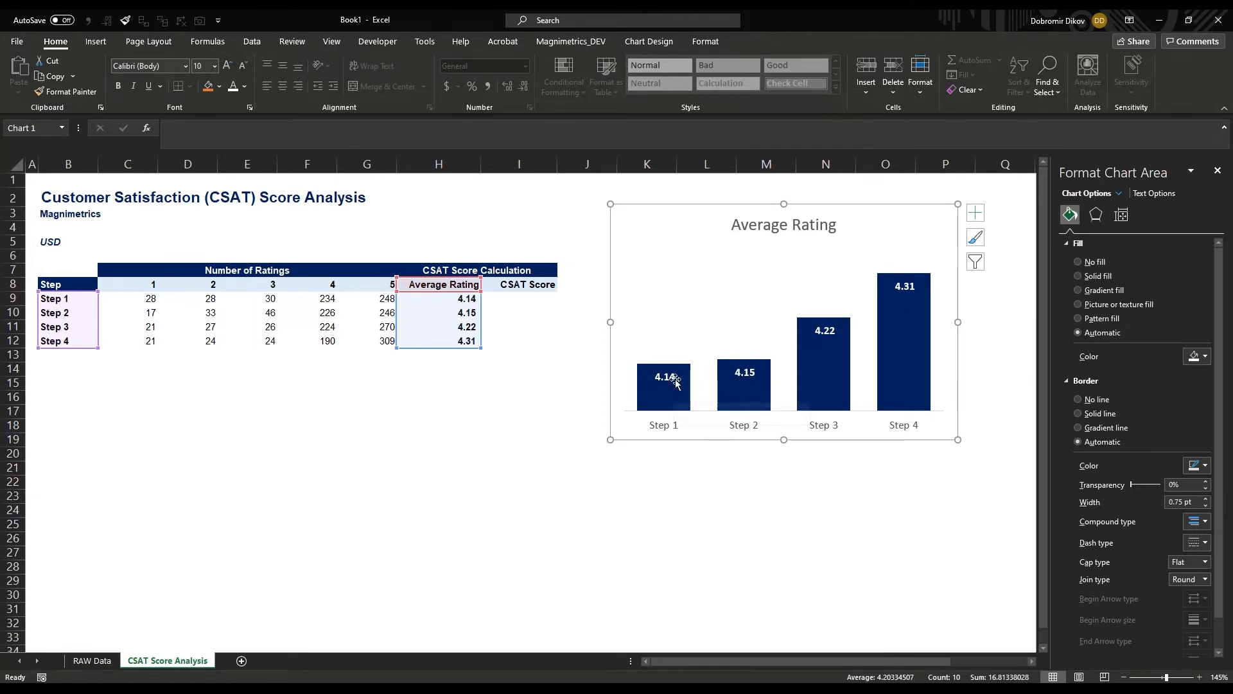
pyautogui.moveTo(865, 334)
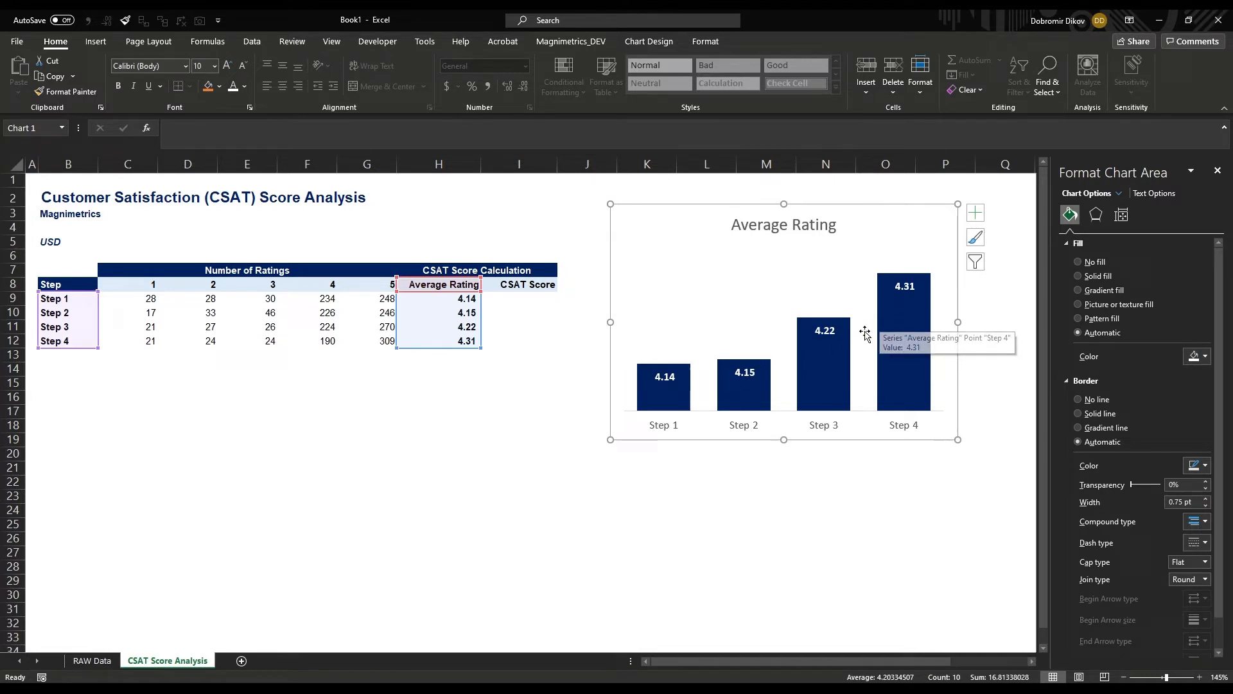
pyautogui.moveTo(738, 400)
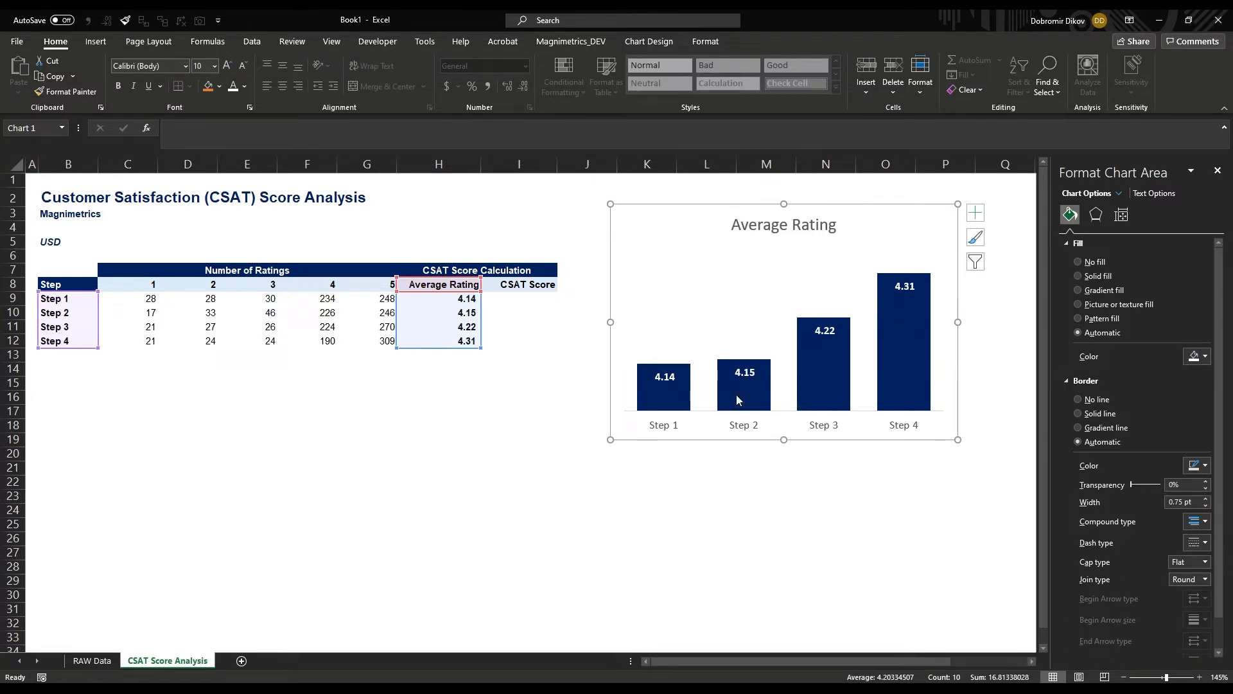
pyautogui.moveTo(669, 400)
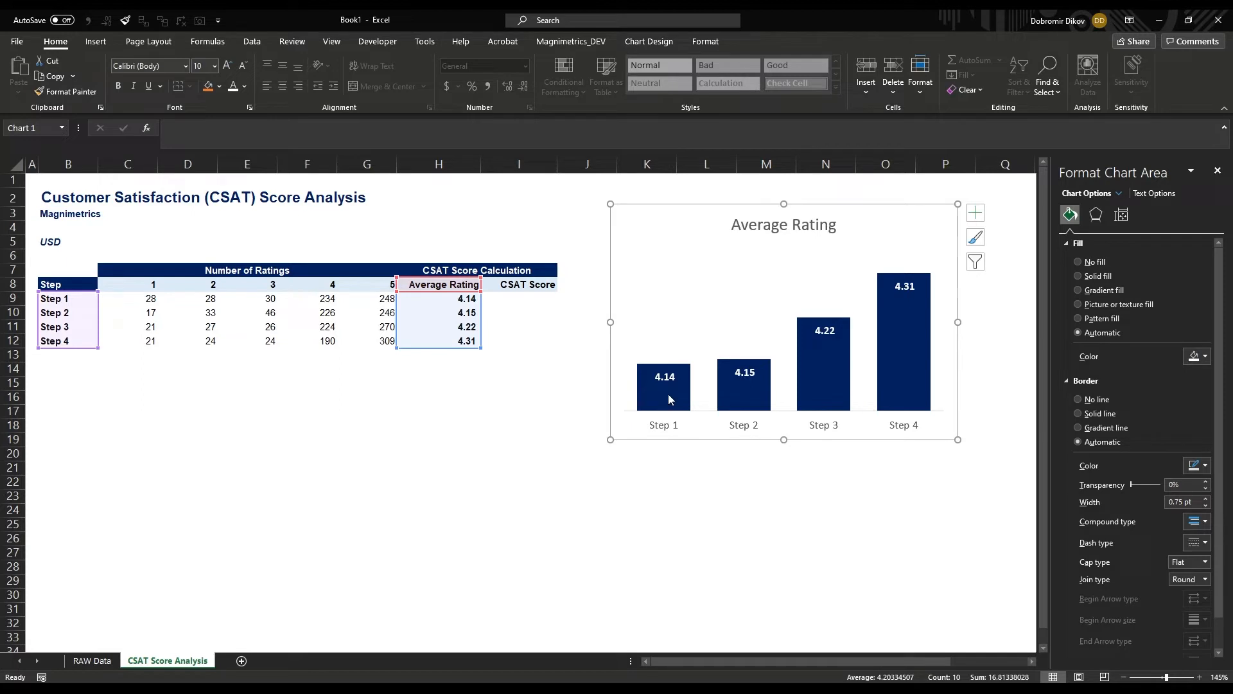
pyautogui.moveTo(676, 393)
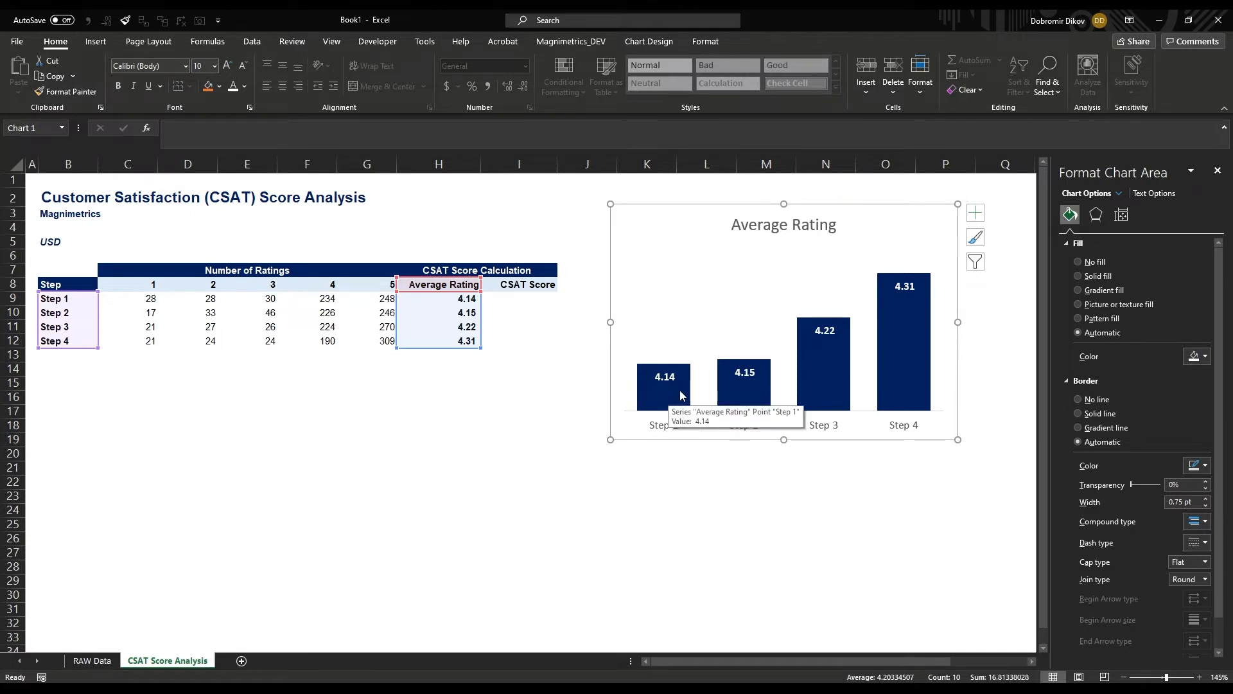
pyautogui.moveTo(679, 369)
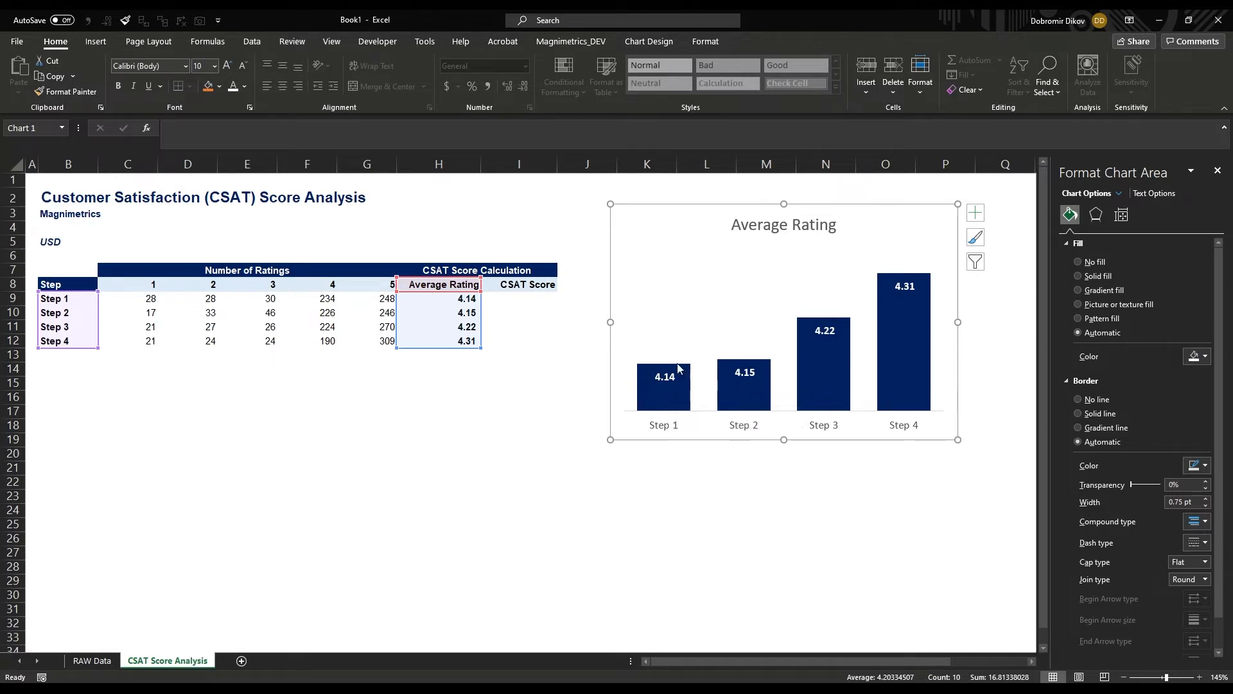
pyautogui.moveTo(711, 389)
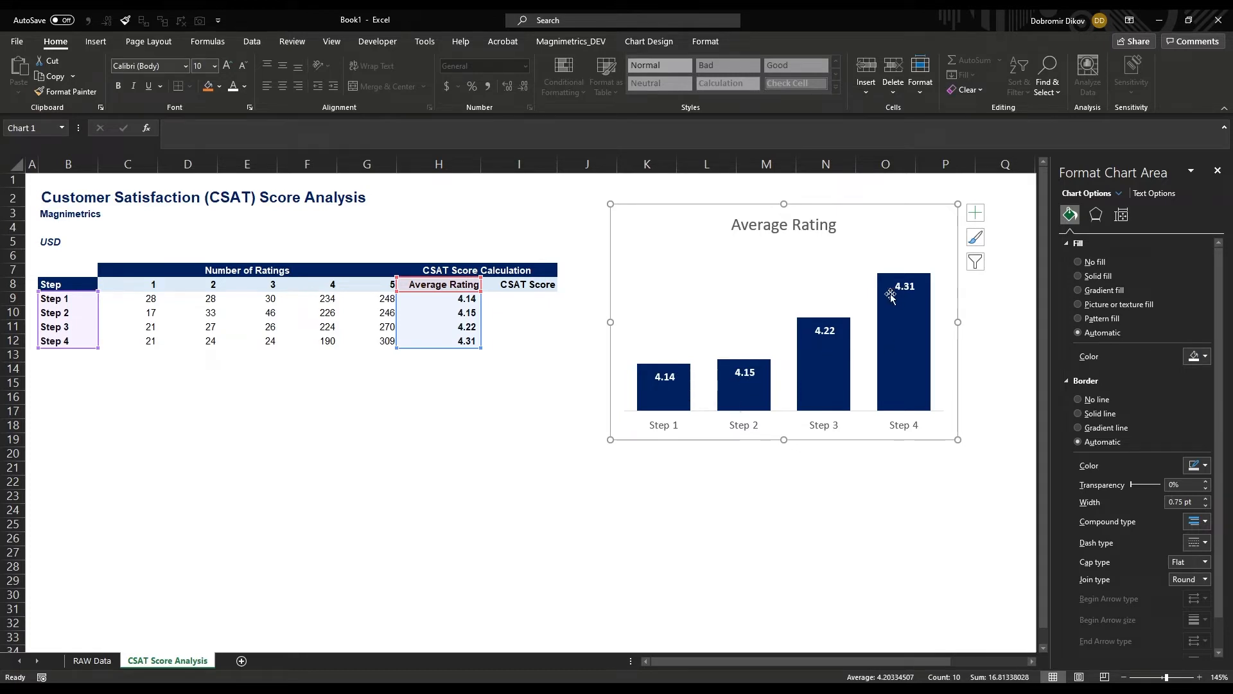
pyautogui.moveTo(870, 323)
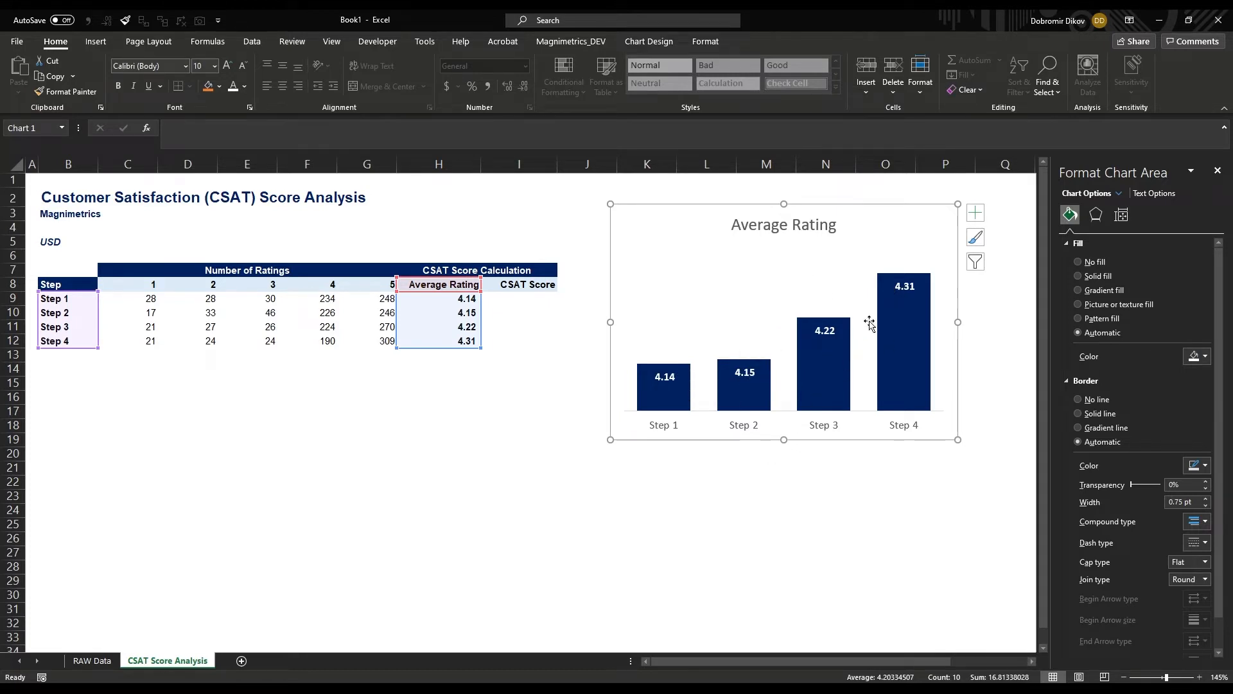
pyautogui.moveTo(891, 287)
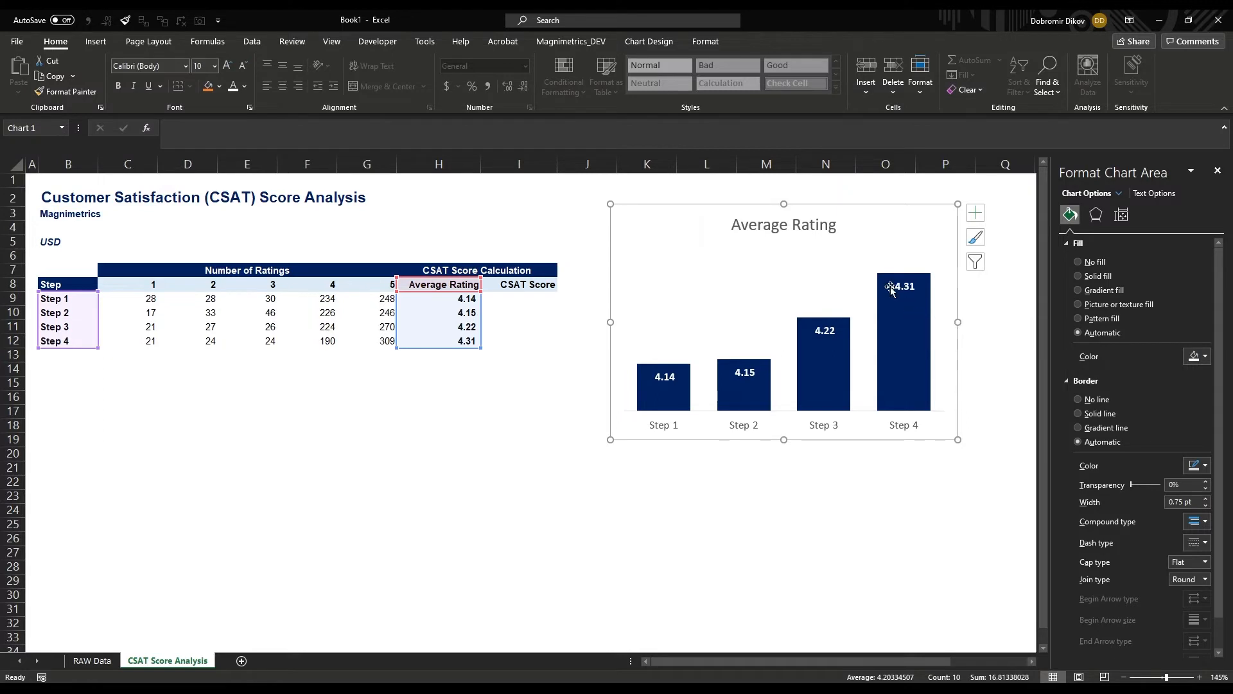
pyautogui.click(516, 299)
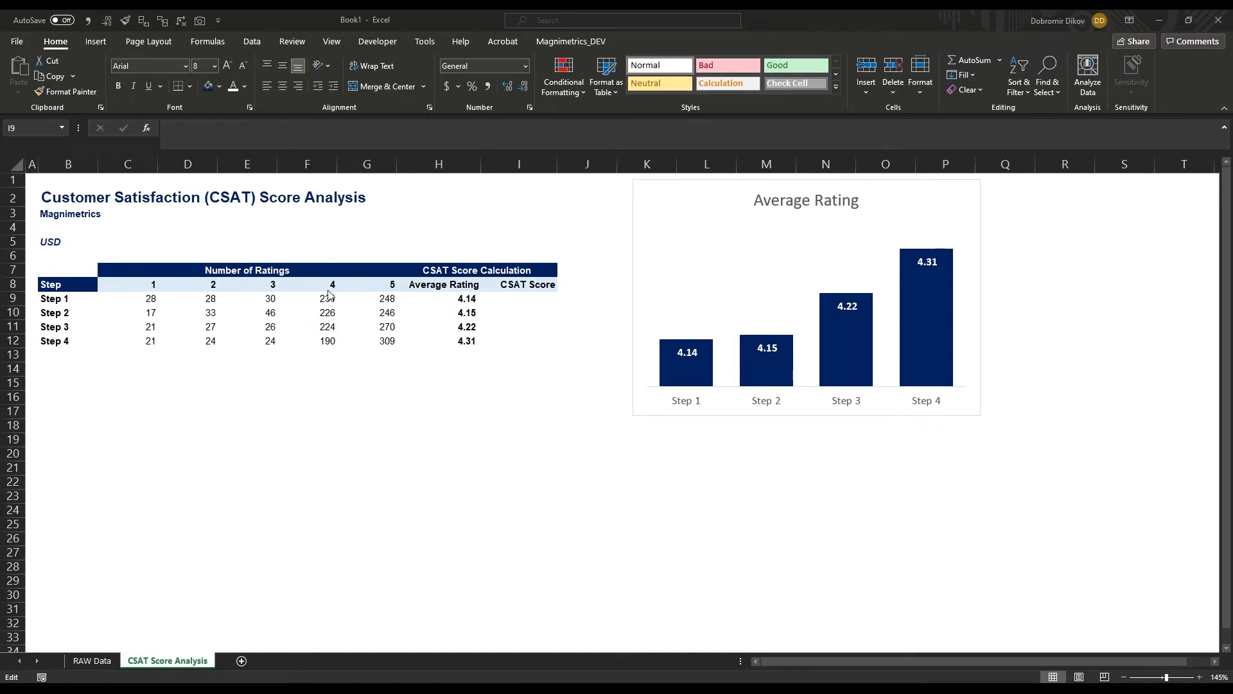
pyautogui.moveTo(353, 307)
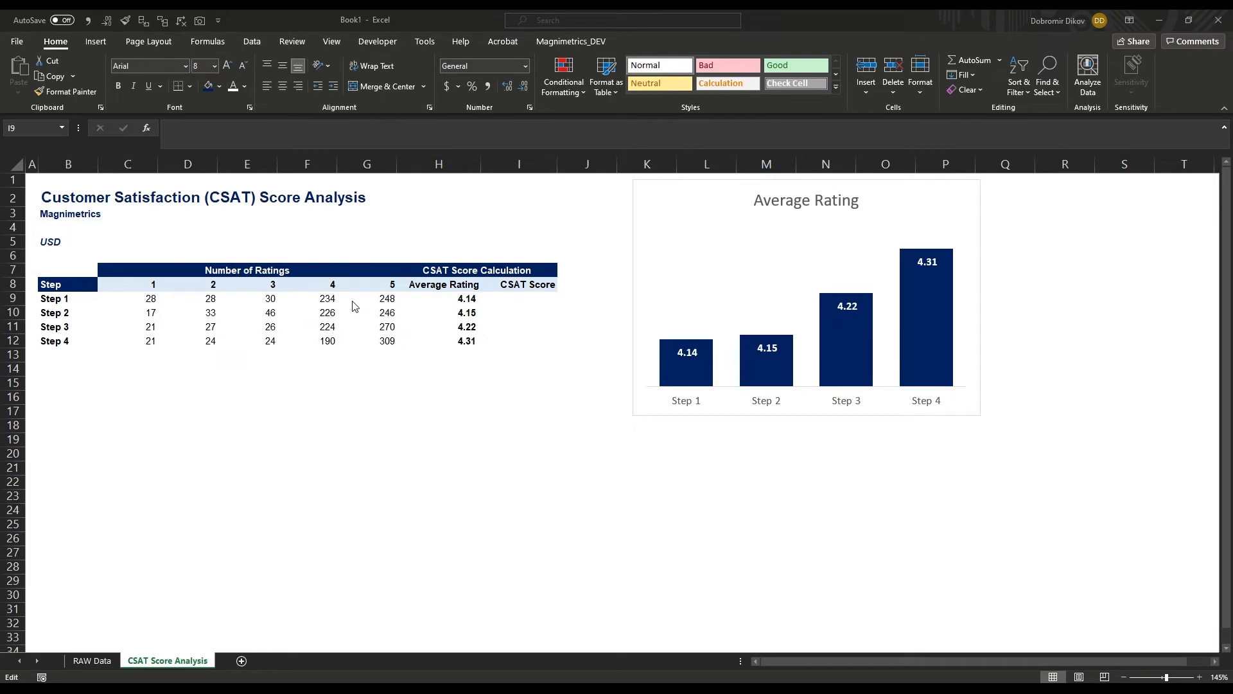
pyautogui.moveTo(138, 303)
pyautogui.write('=SUM(F9:G9')
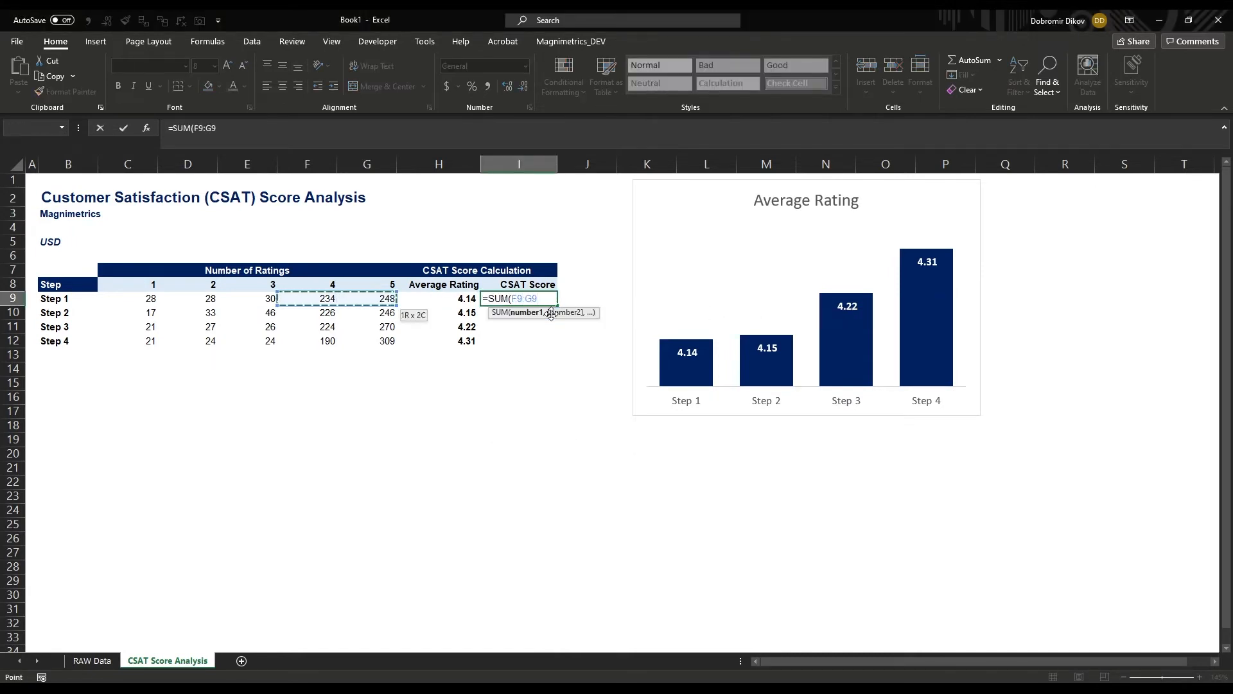
# Step: Enter =SUM(F9:G9)/SUM(C9:G9) for each step and bold the percentages (84.9%, 83.1%, 87.0%, 87.9%)
pyautogui.write('/sum')
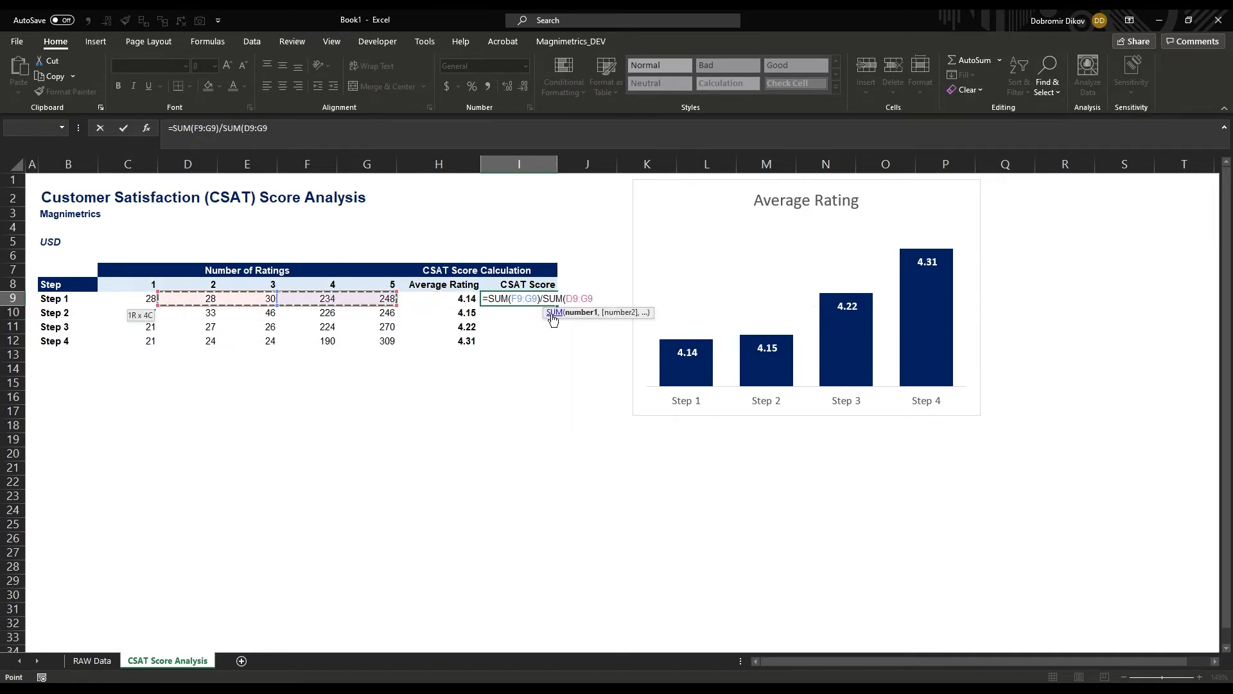
pyautogui.moveTo(150, 298); pyautogui.dragTo(115, 298)
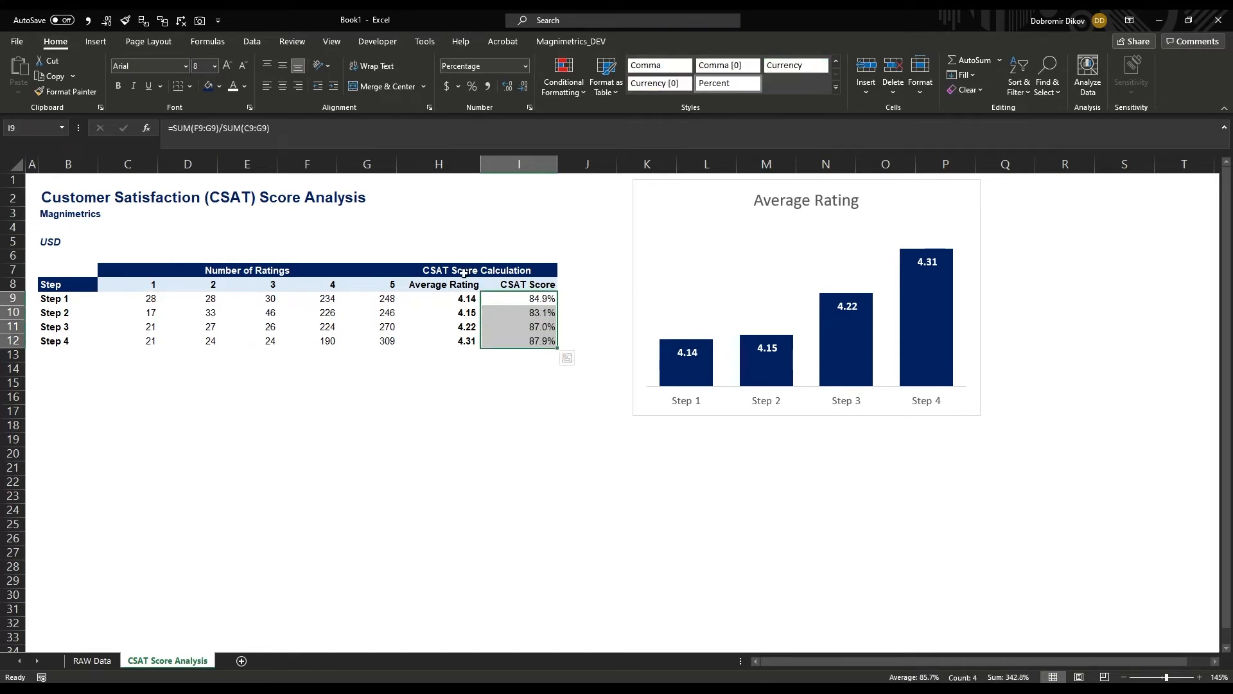
pyautogui.click(518, 425)
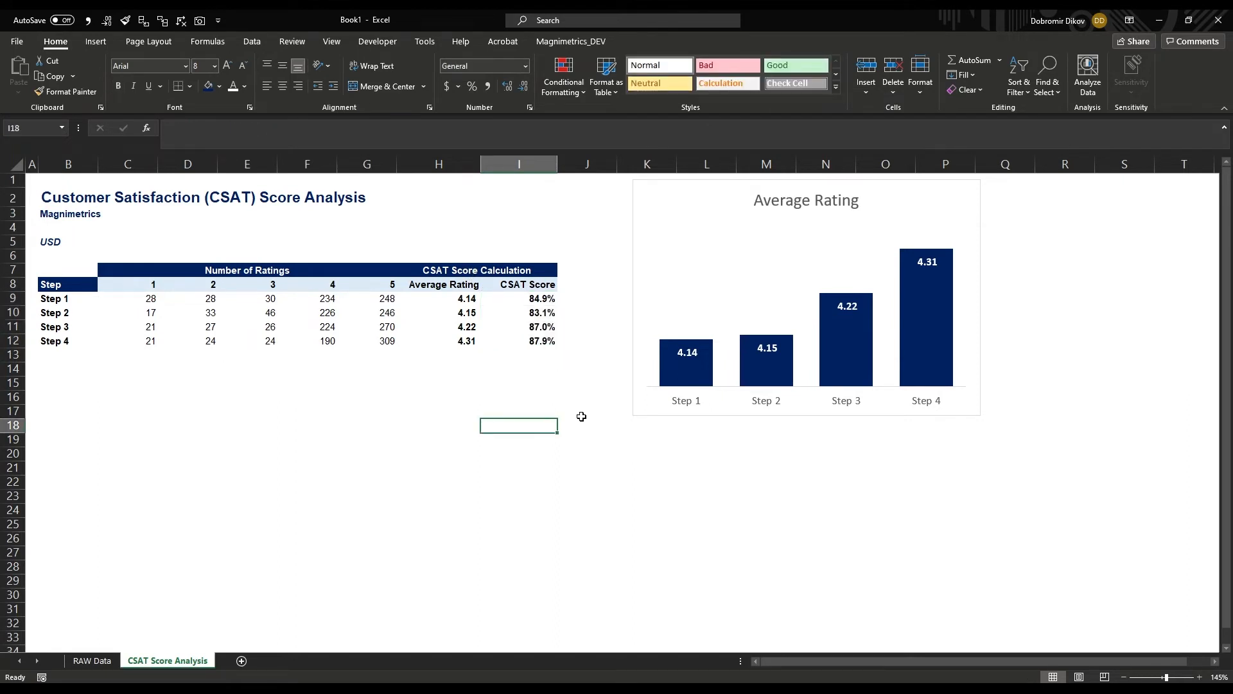
# Step: Repurpose the copied chart for CSAT Score with gold bars and Inside End percentage labels
pyautogui.click(805, 299)
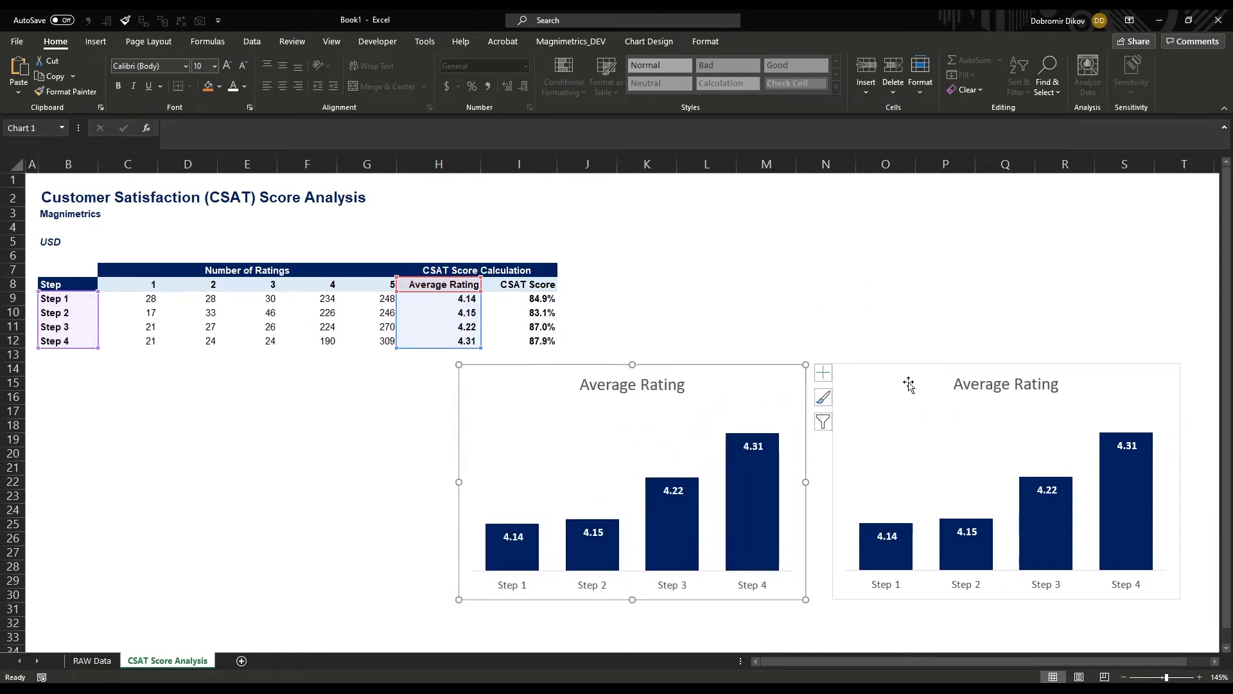
pyautogui.click(1005, 384)
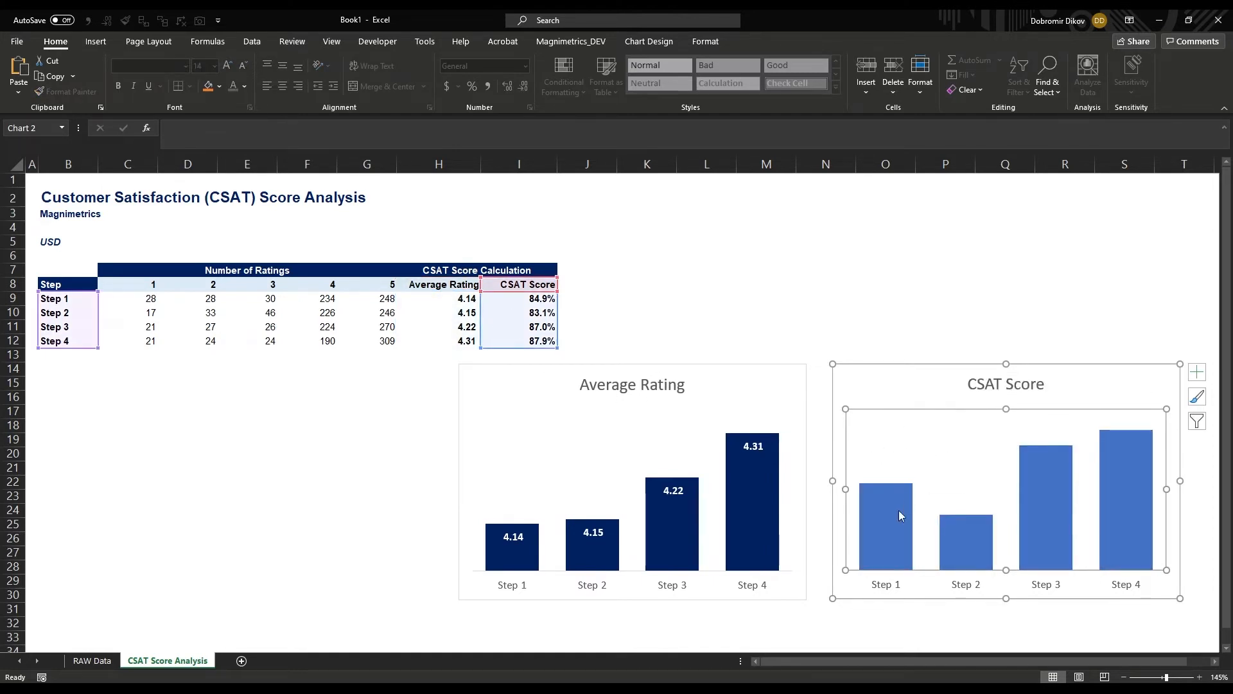
pyautogui.doubleClick(883, 515)
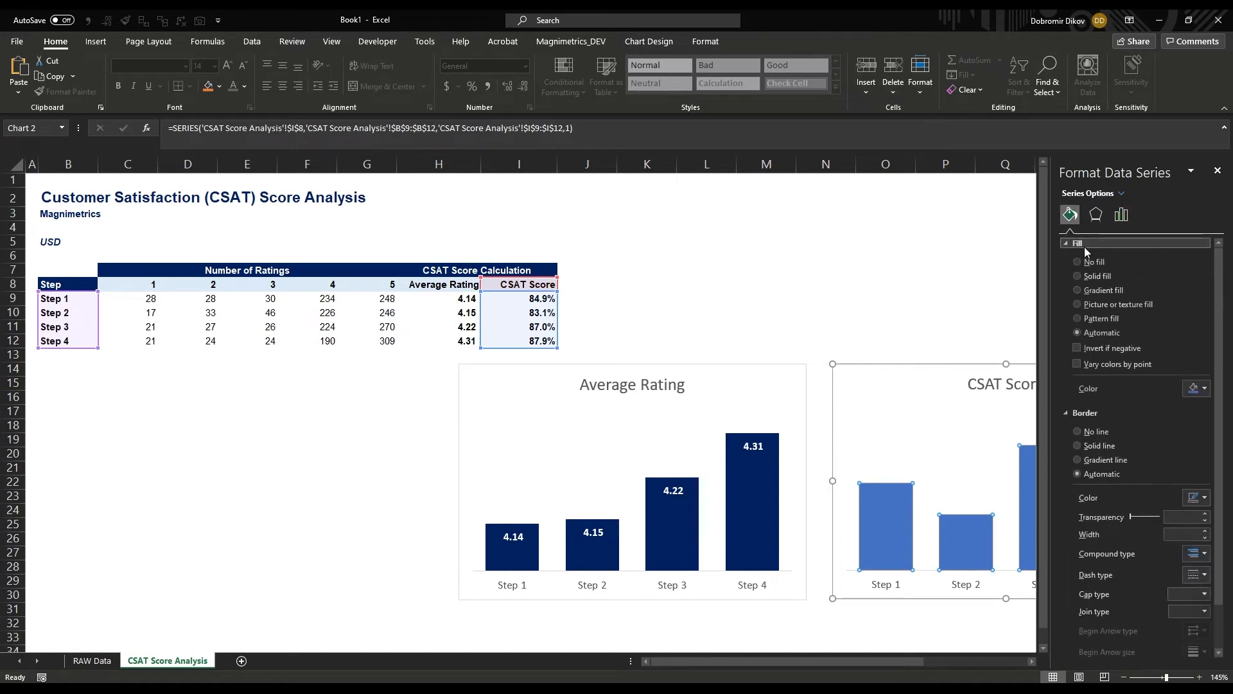
pyautogui.click(1205, 388)
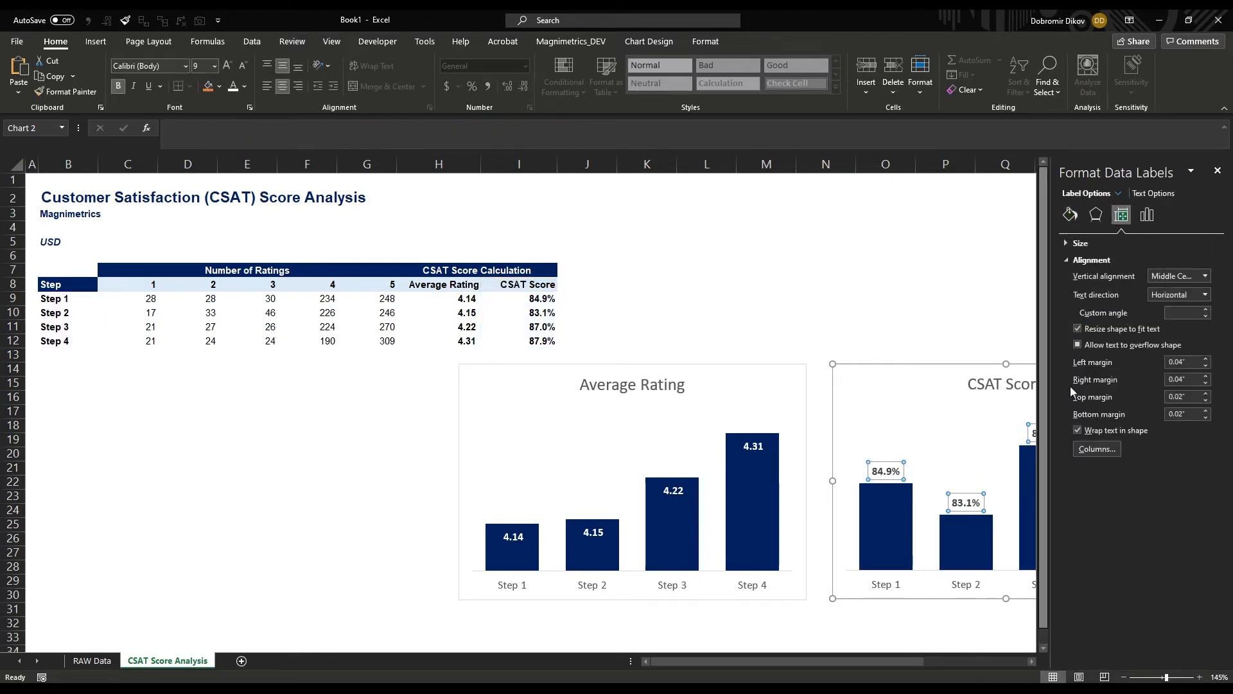
pyautogui.click(1147, 214)
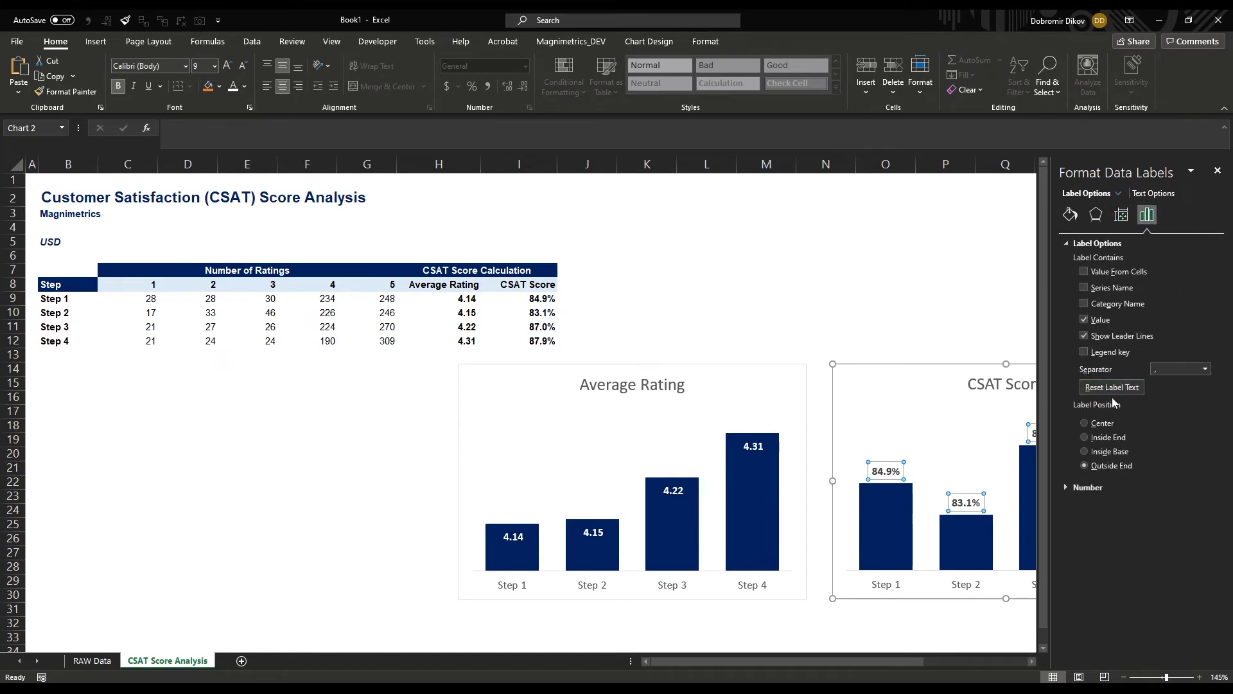
pyautogui.click(1086, 437)
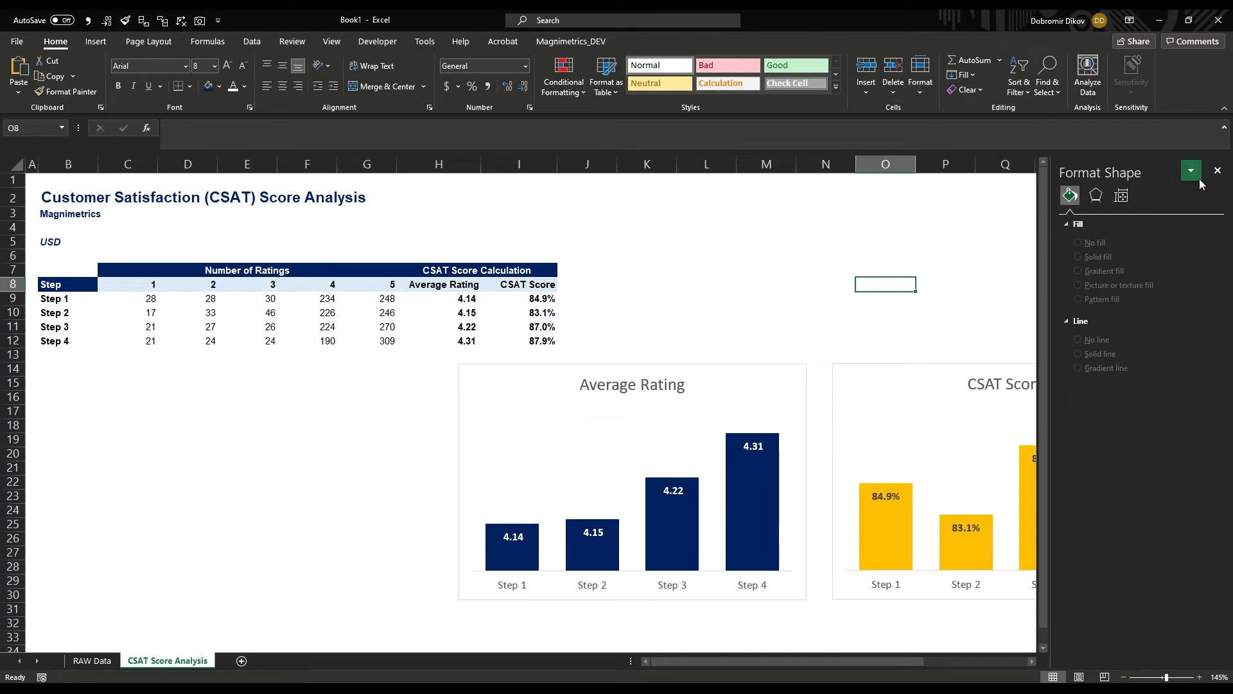
pyautogui.click(1217, 171)
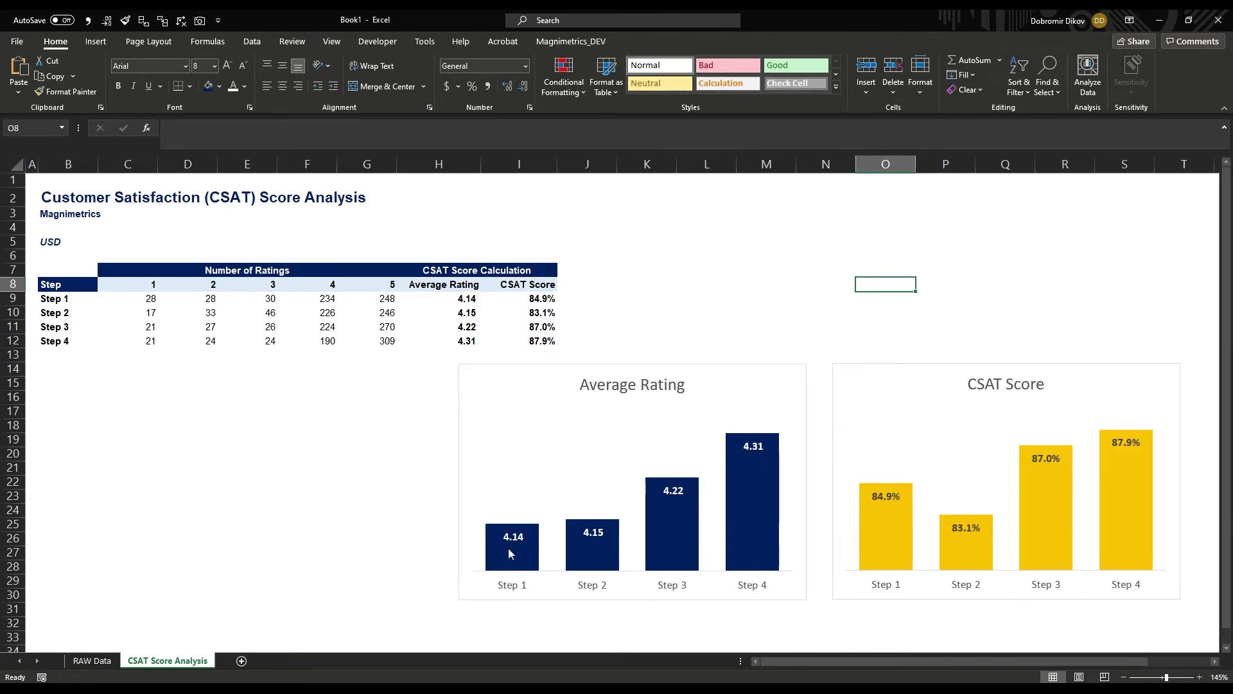
pyautogui.moveTo(595, 526)
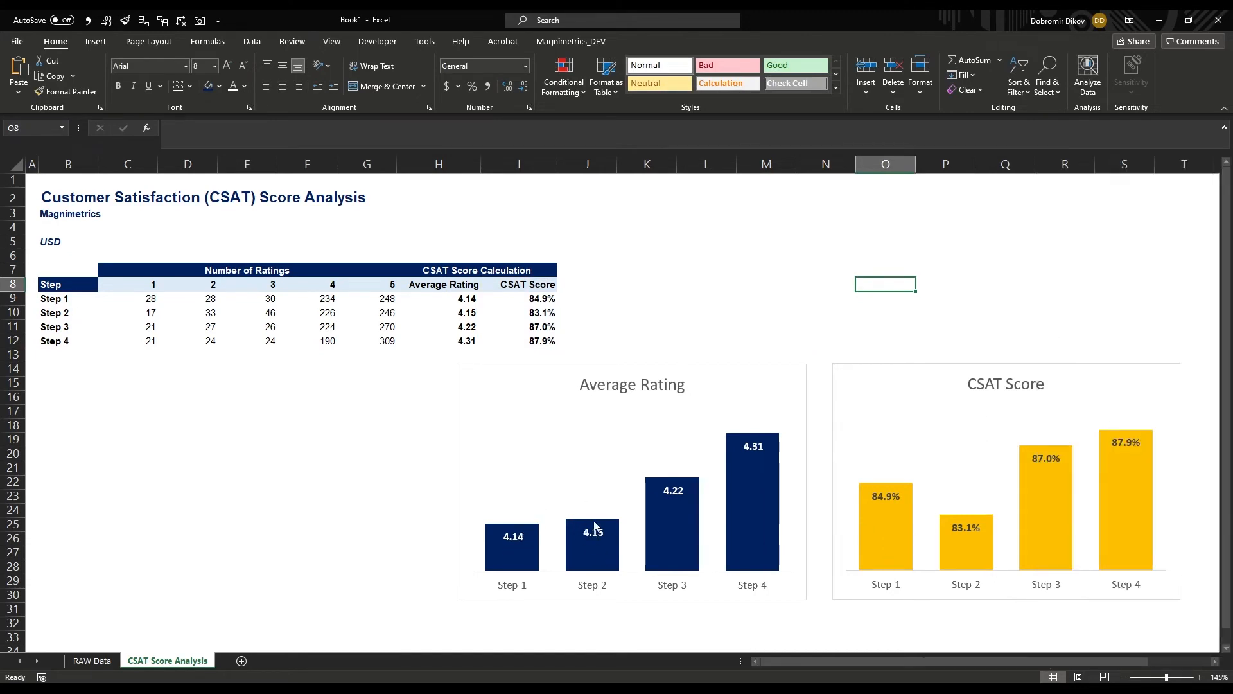
pyautogui.moveTo(909, 494)
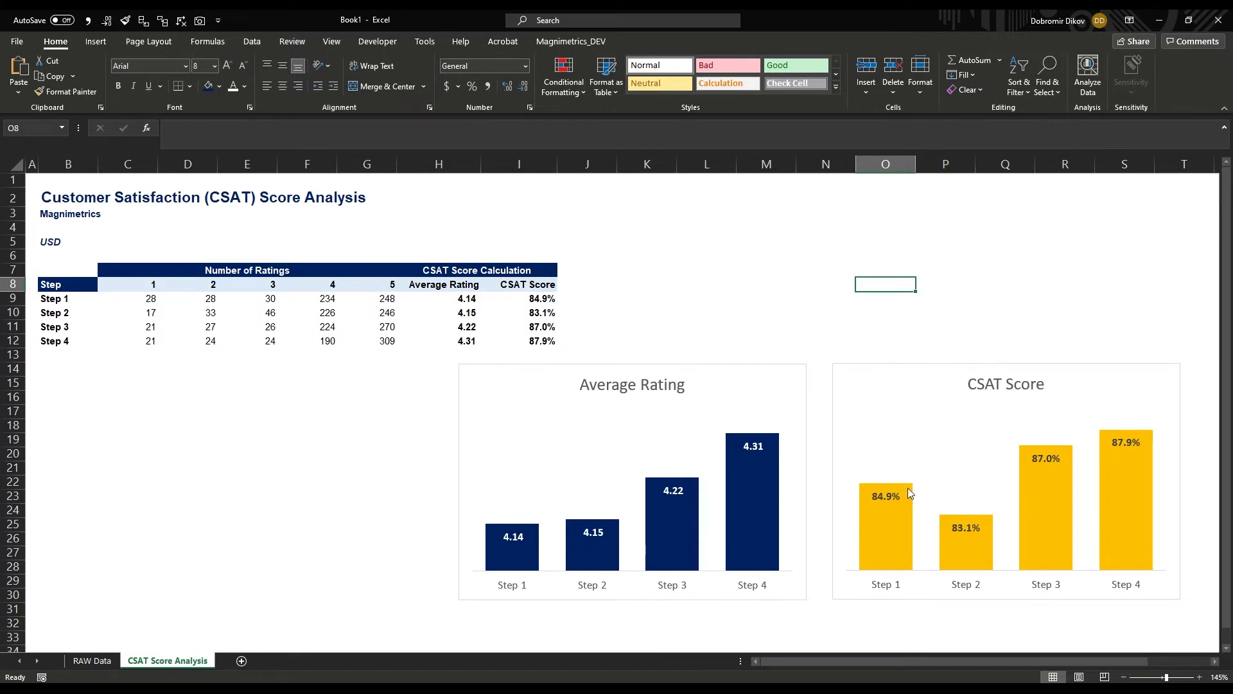
pyautogui.moveTo(953, 565)
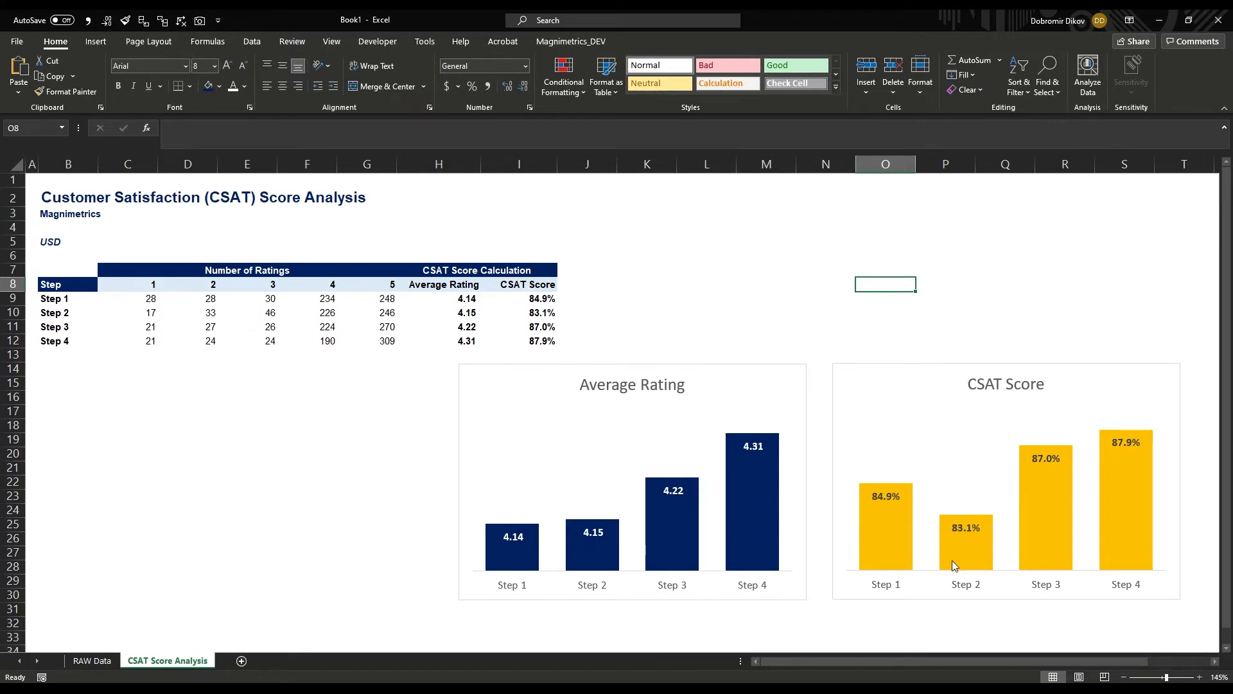
pyautogui.moveTo(917, 509)
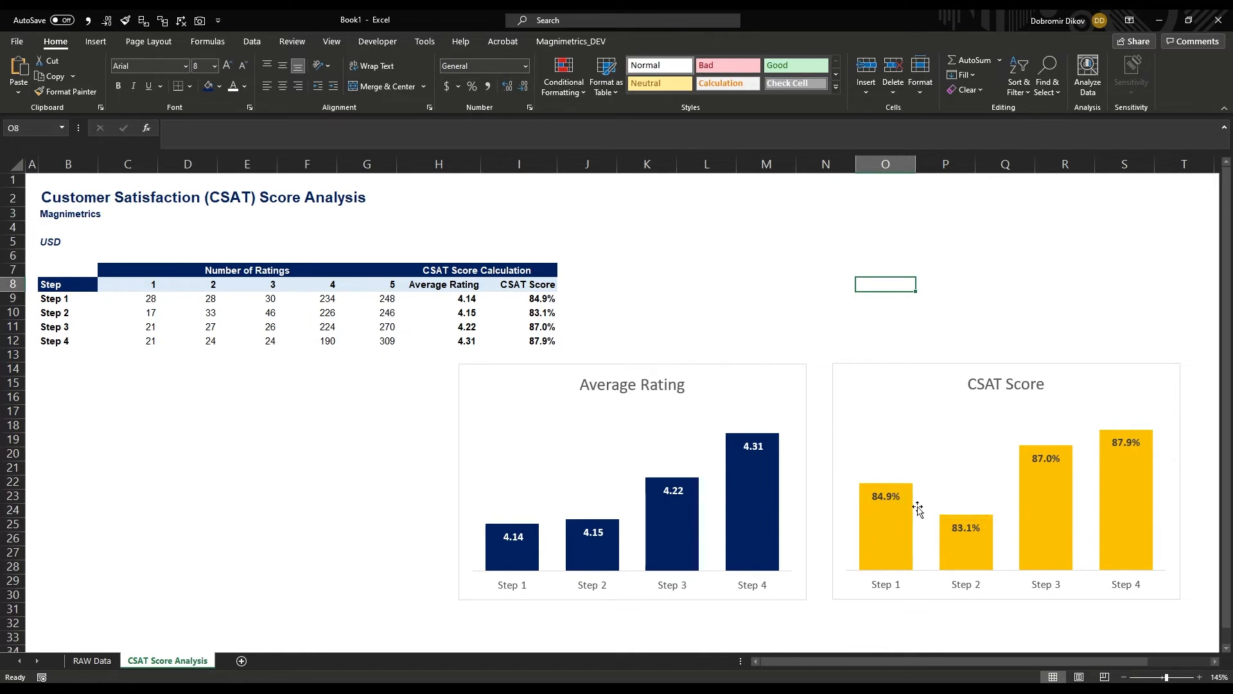
pyautogui.moveTo(965, 525)
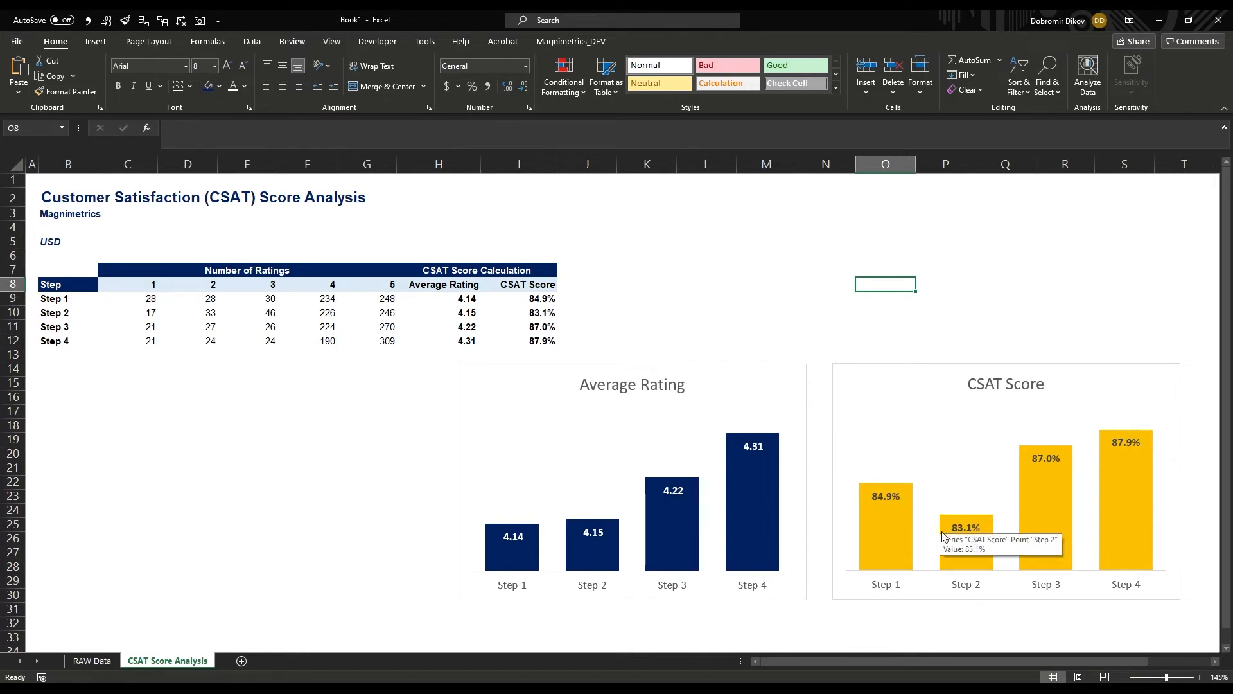
pyautogui.moveTo(1054, 592)
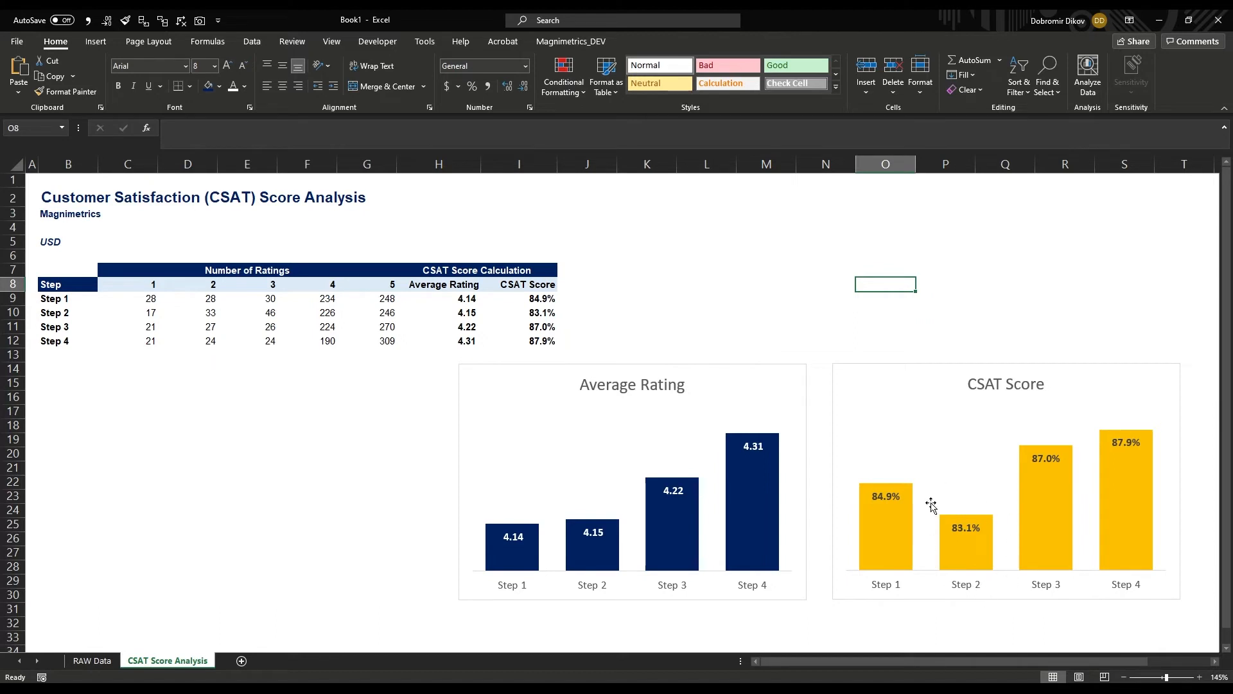
pyautogui.moveTo(960, 531)
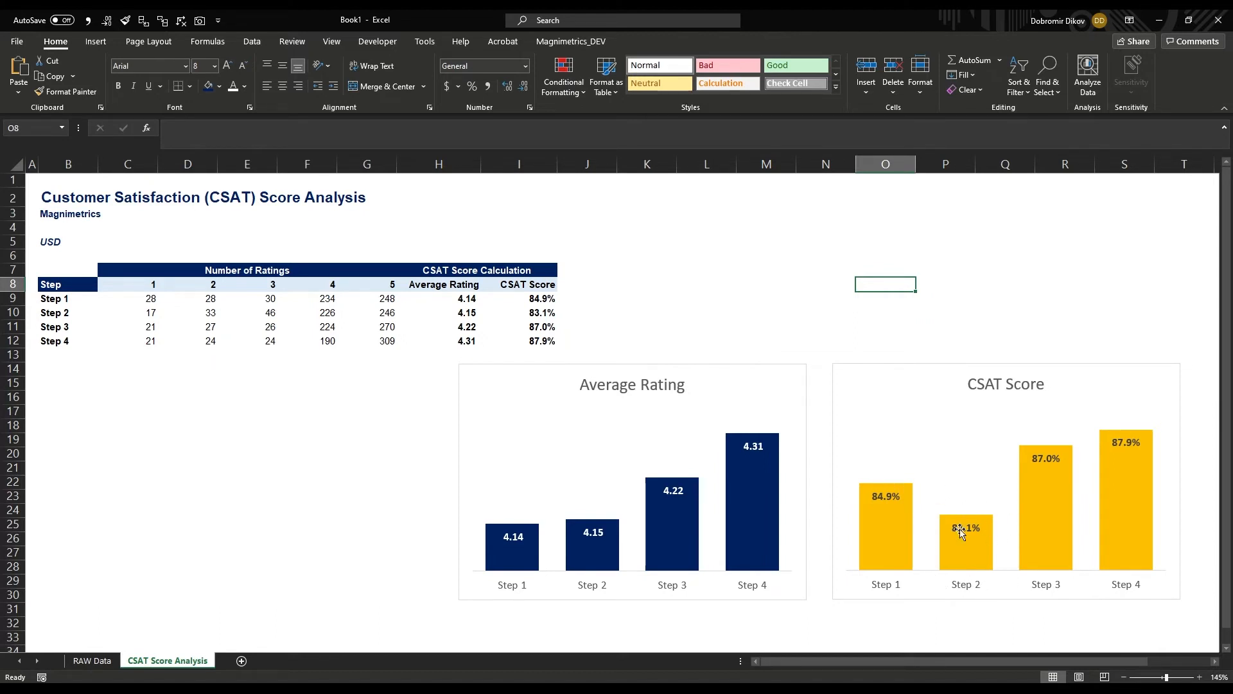
pyautogui.moveTo(630, 508)
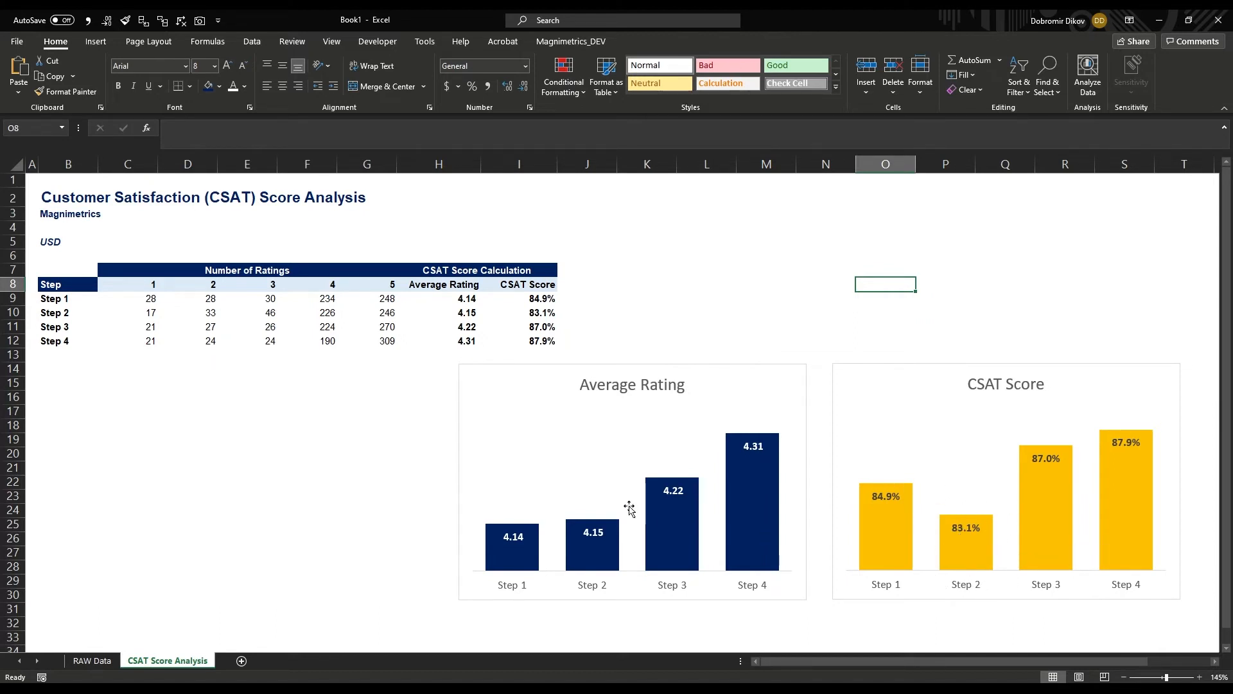
pyautogui.moveTo(598, 549)
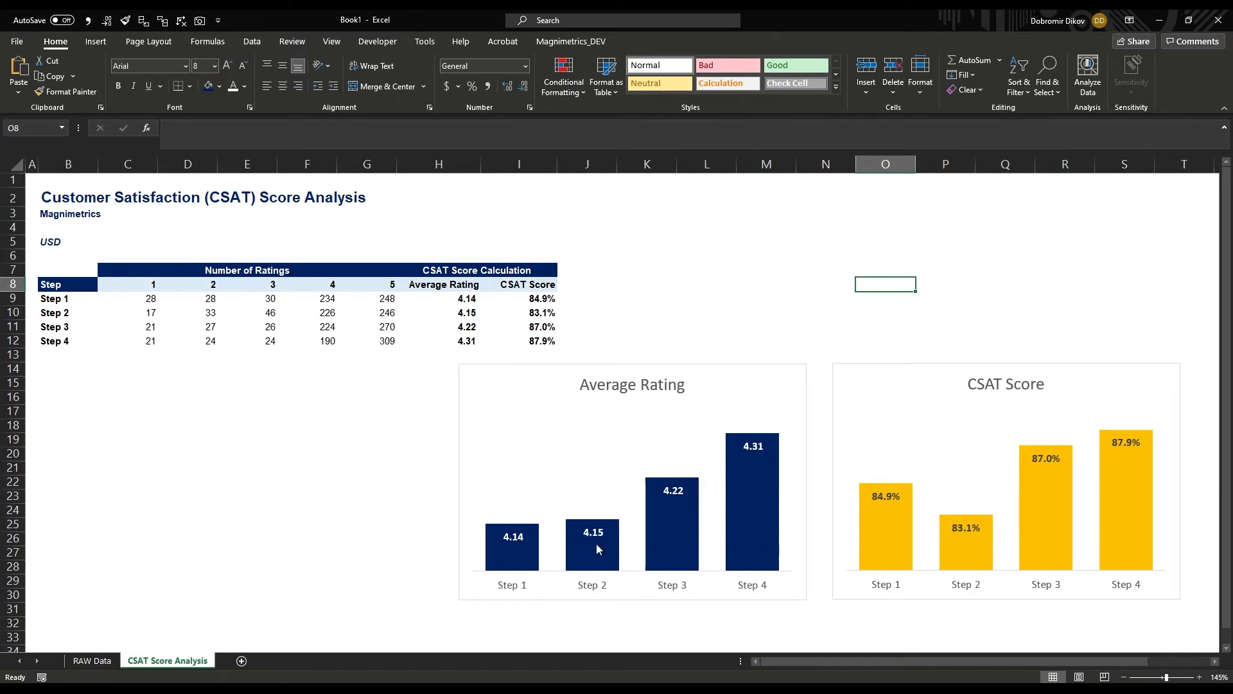
pyautogui.moveTo(255, 479)
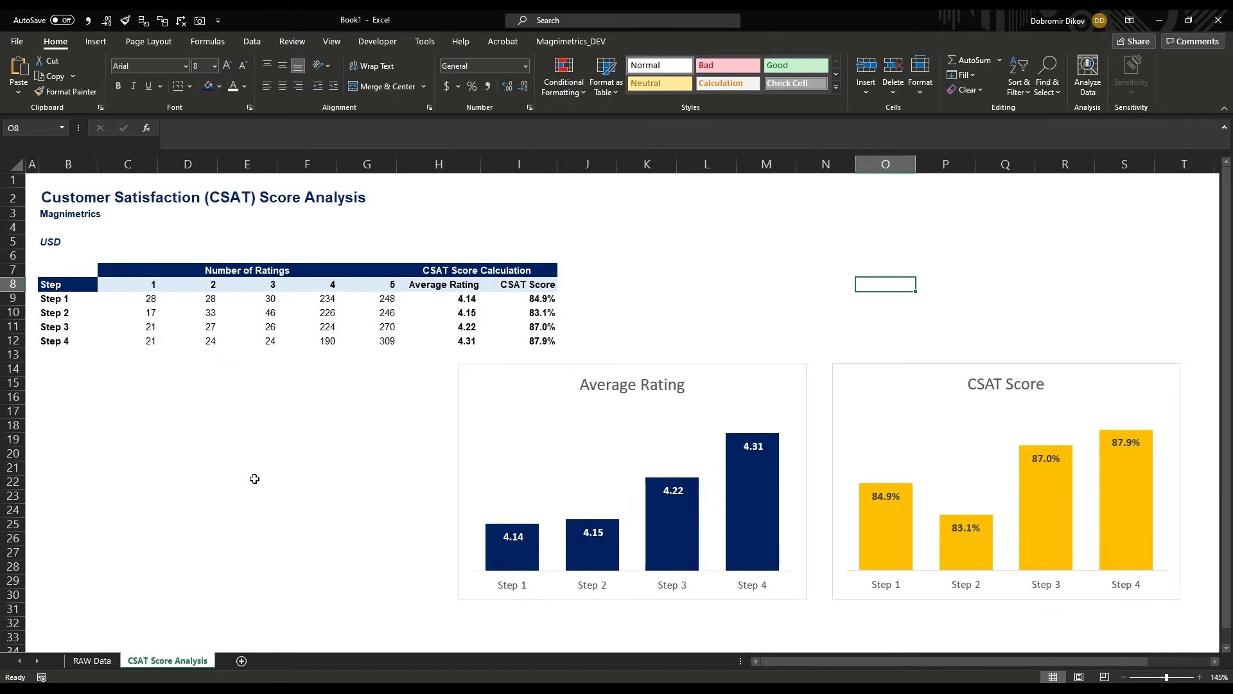
pyautogui.moveTo(167, 339)
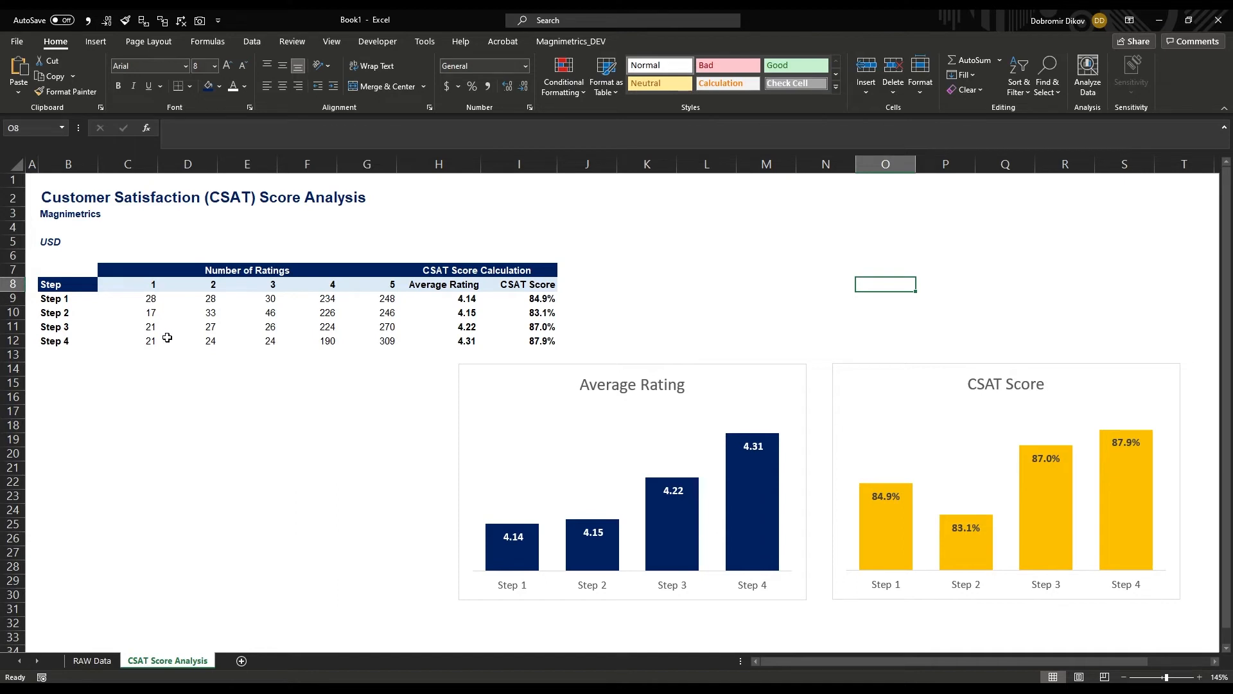
pyautogui.moveTo(245, 324)
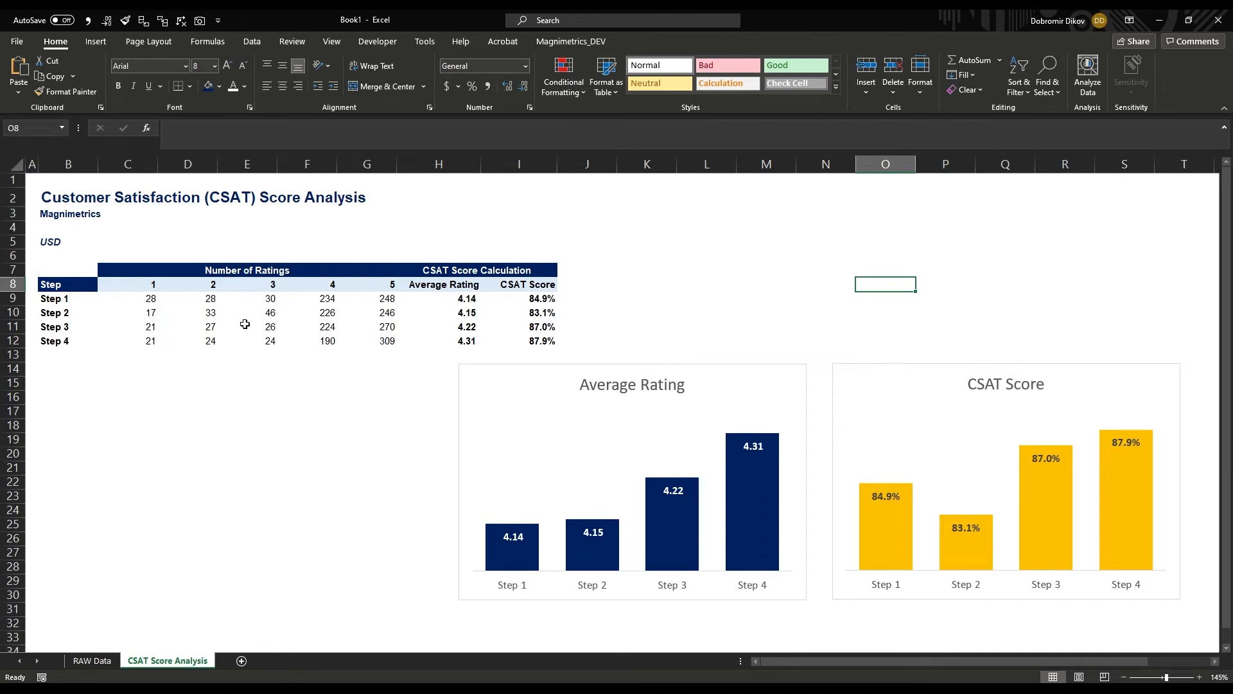
pyautogui.moveTo(151, 299)
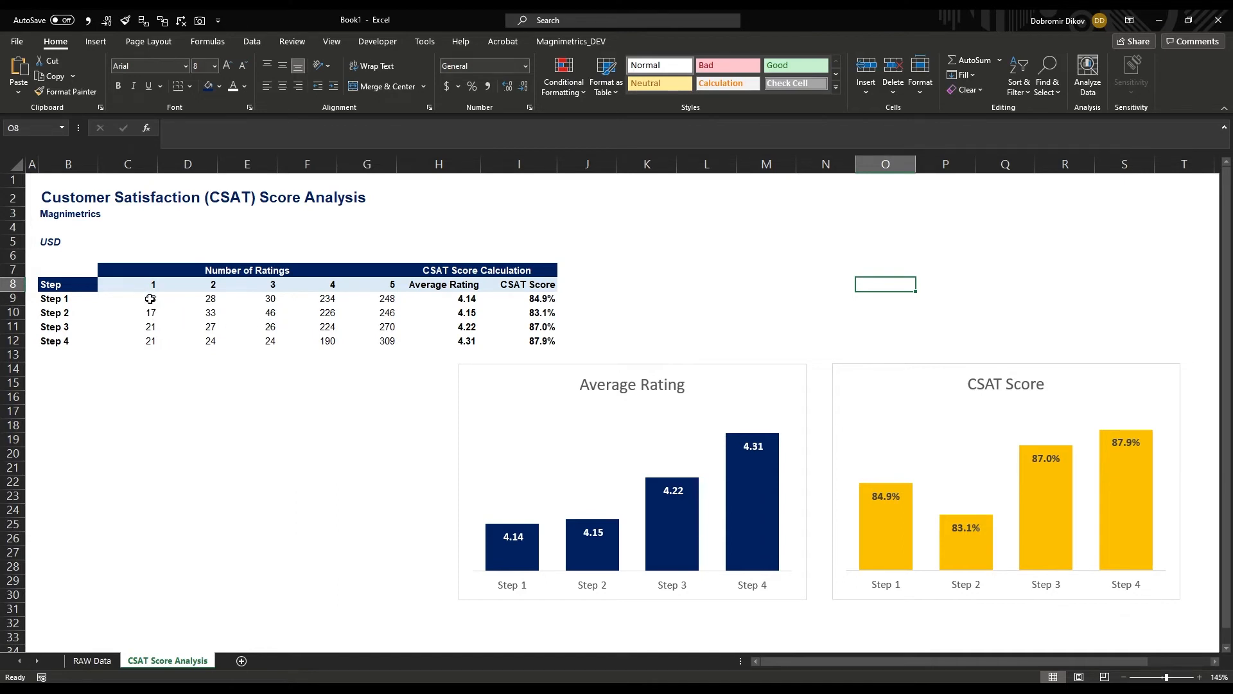
pyautogui.moveTo(210, 298)
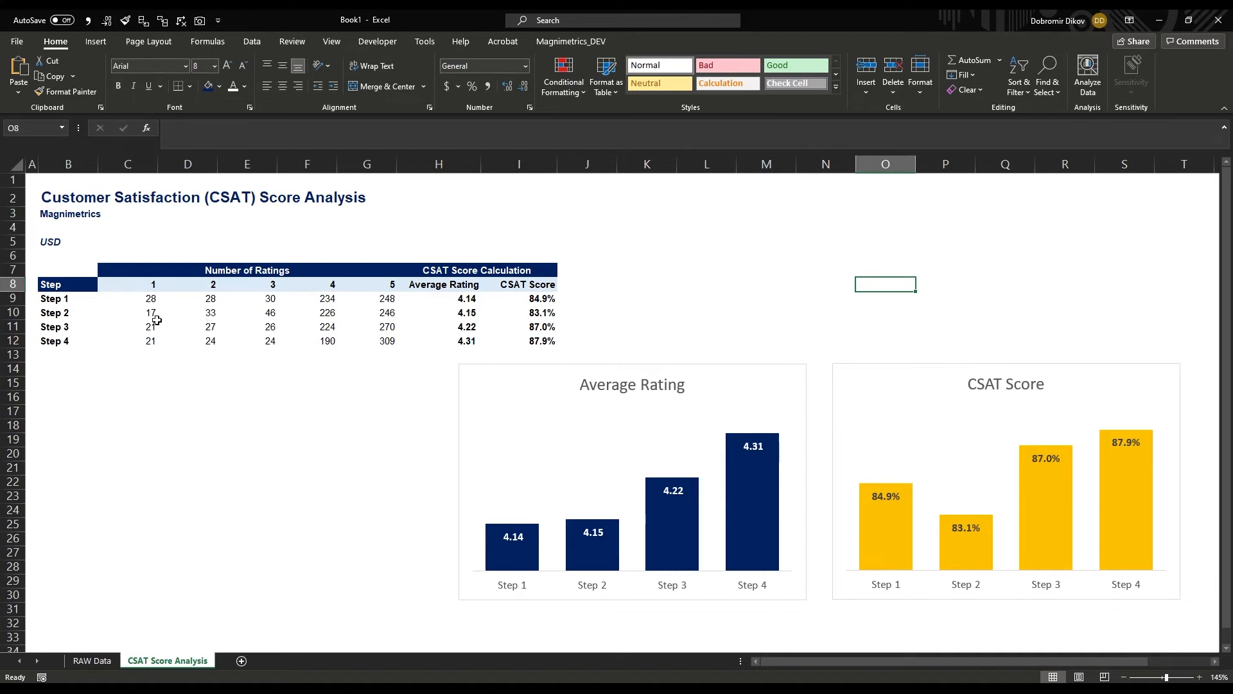
pyautogui.moveTo(260, 302)
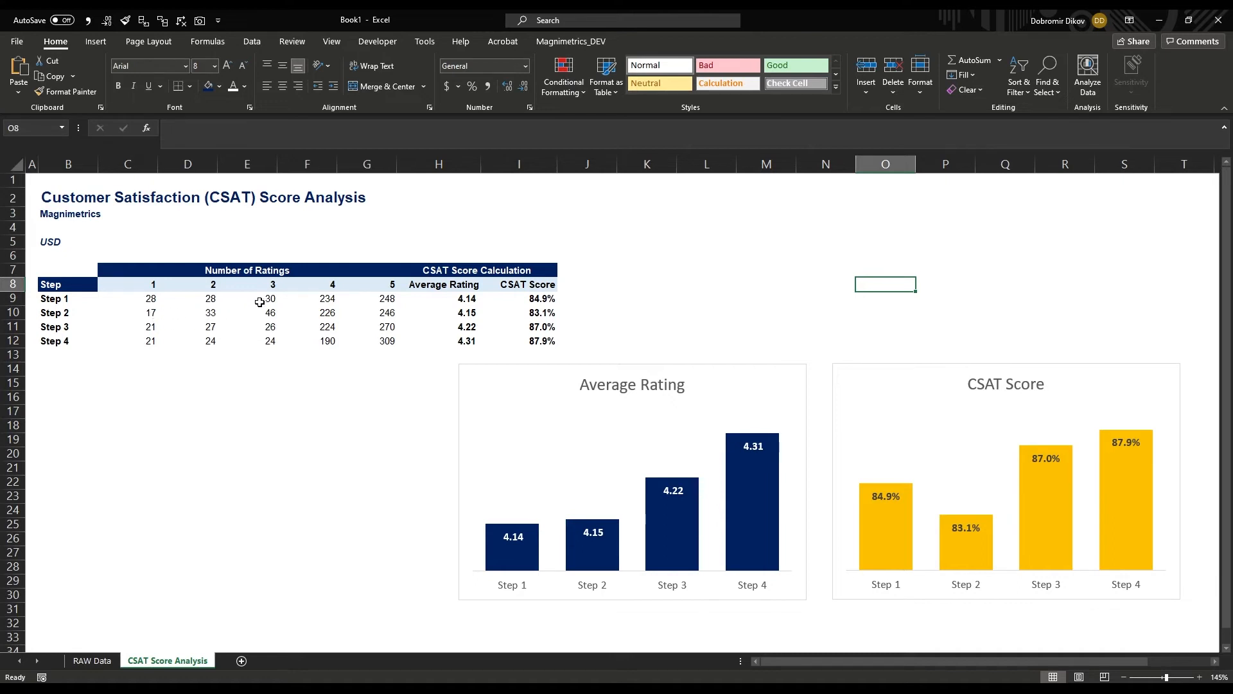
pyautogui.moveTo(271, 315)
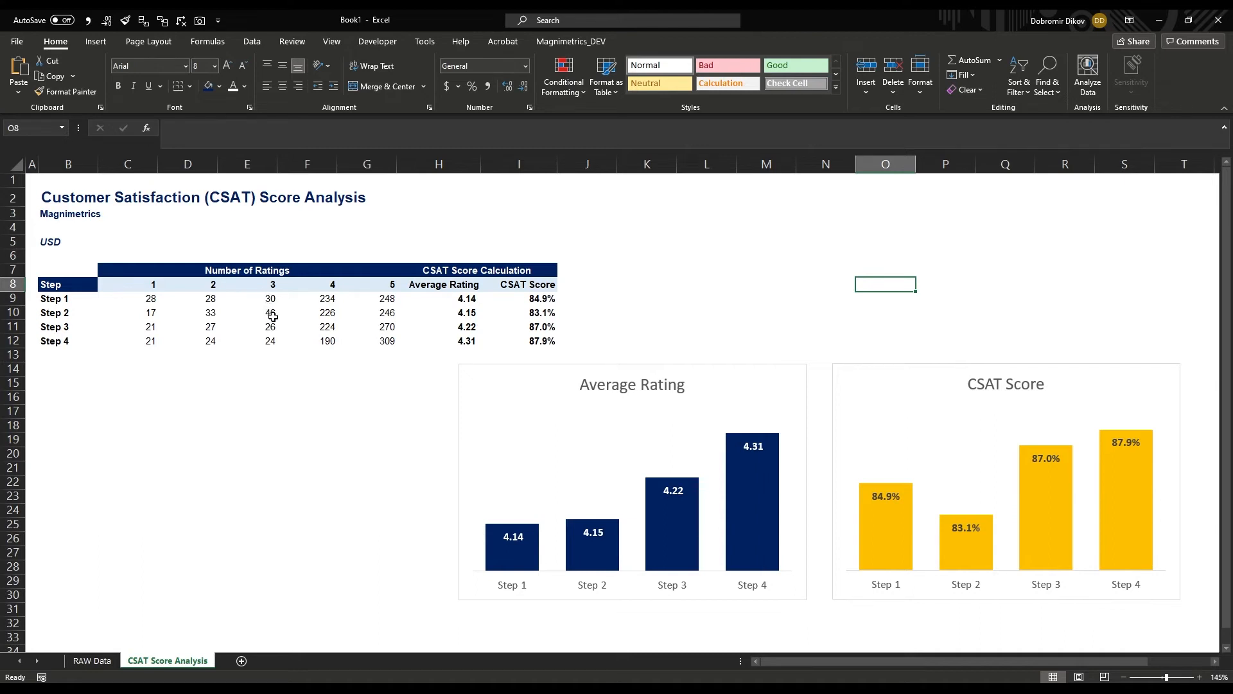
pyautogui.moveTo(616, 543)
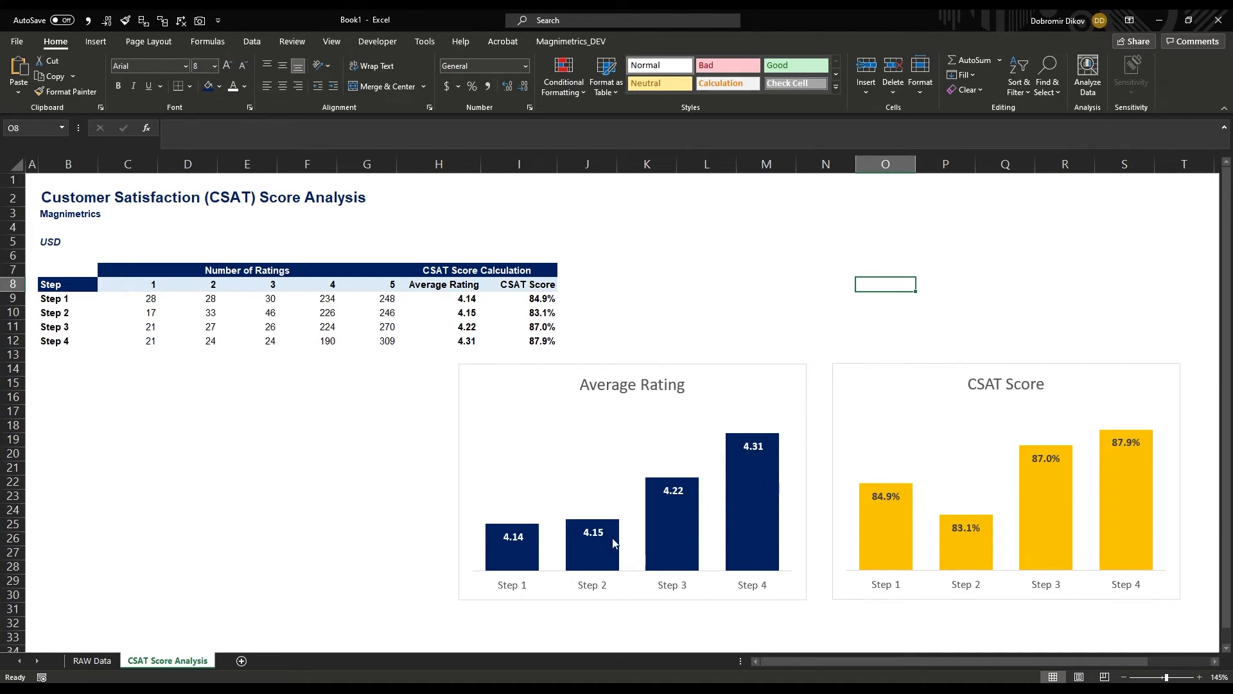
pyautogui.moveTo(627, 526)
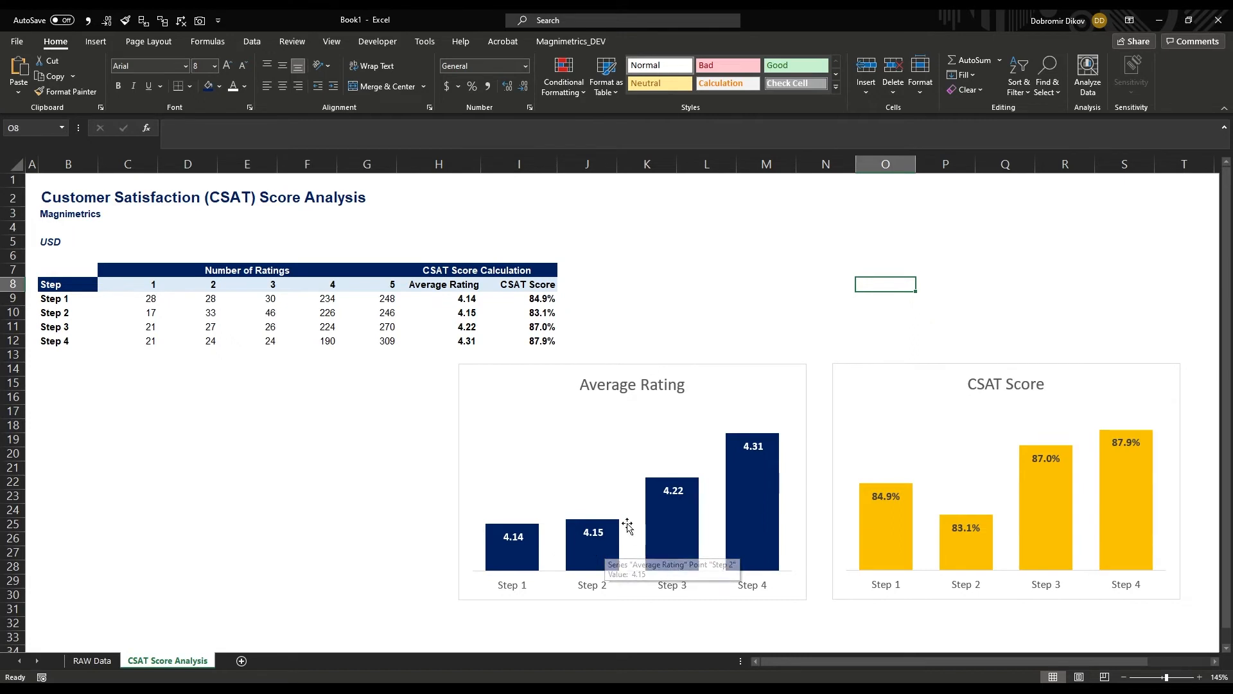
pyautogui.moveTo(977, 409)
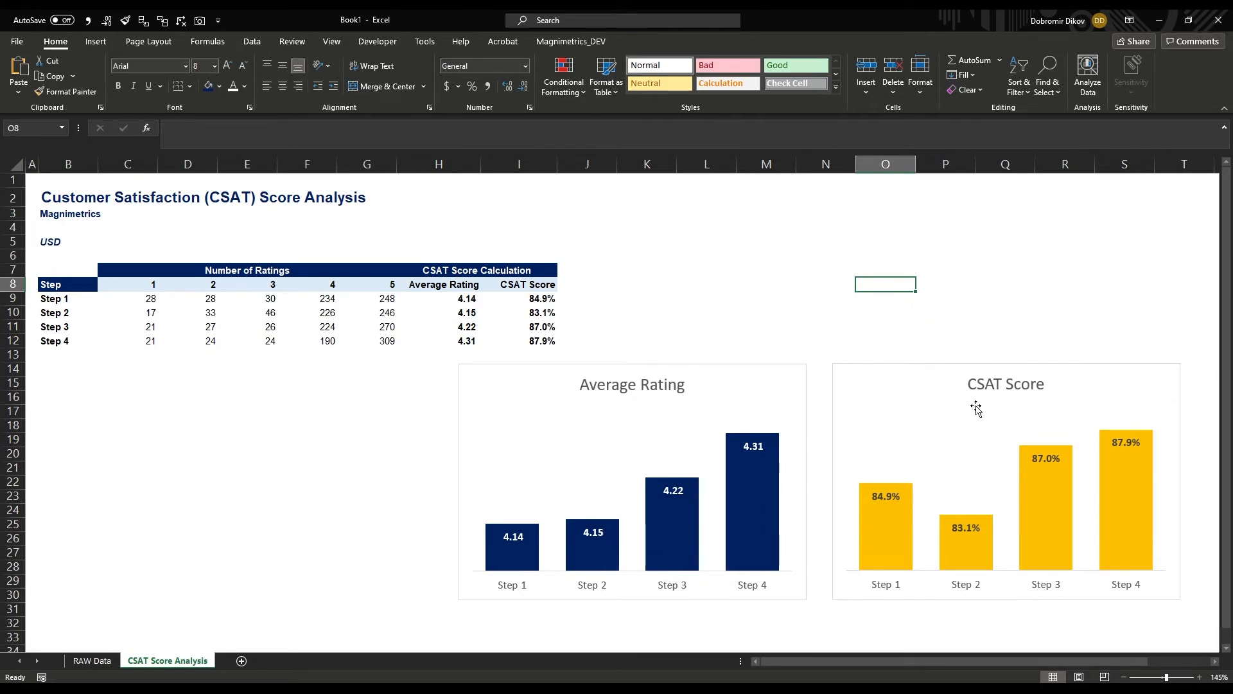
pyautogui.moveTo(341, 320)
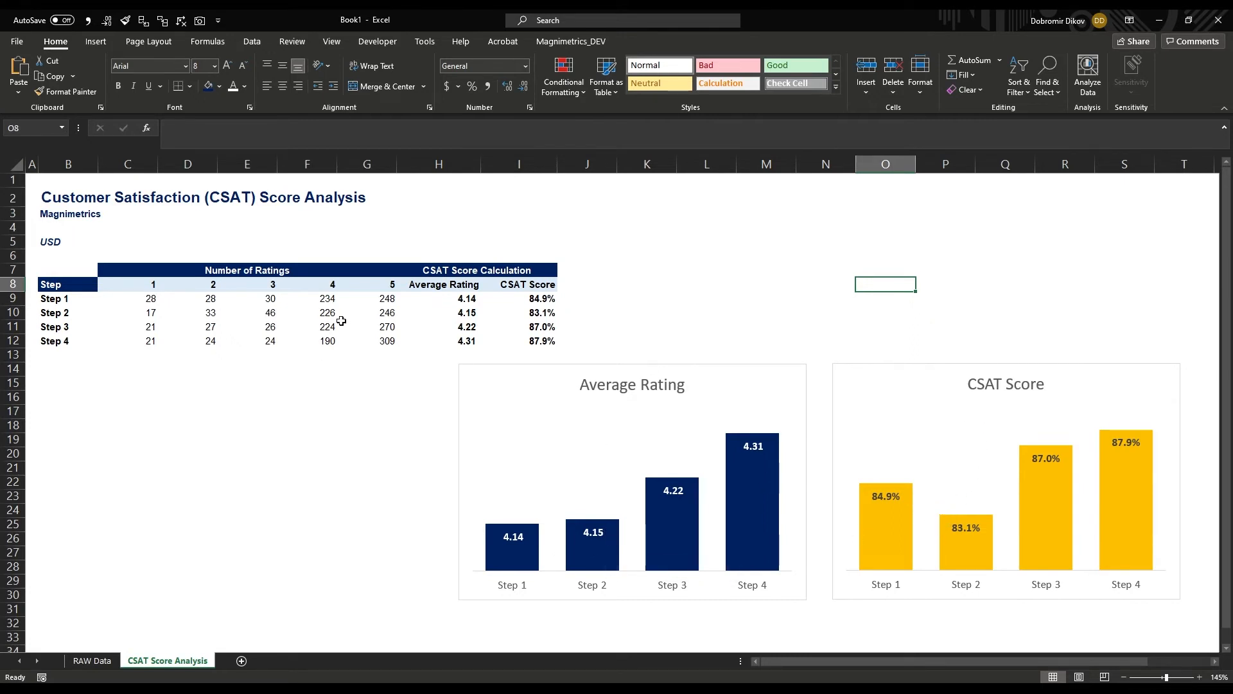
pyautogui.moveTo(550, 469)
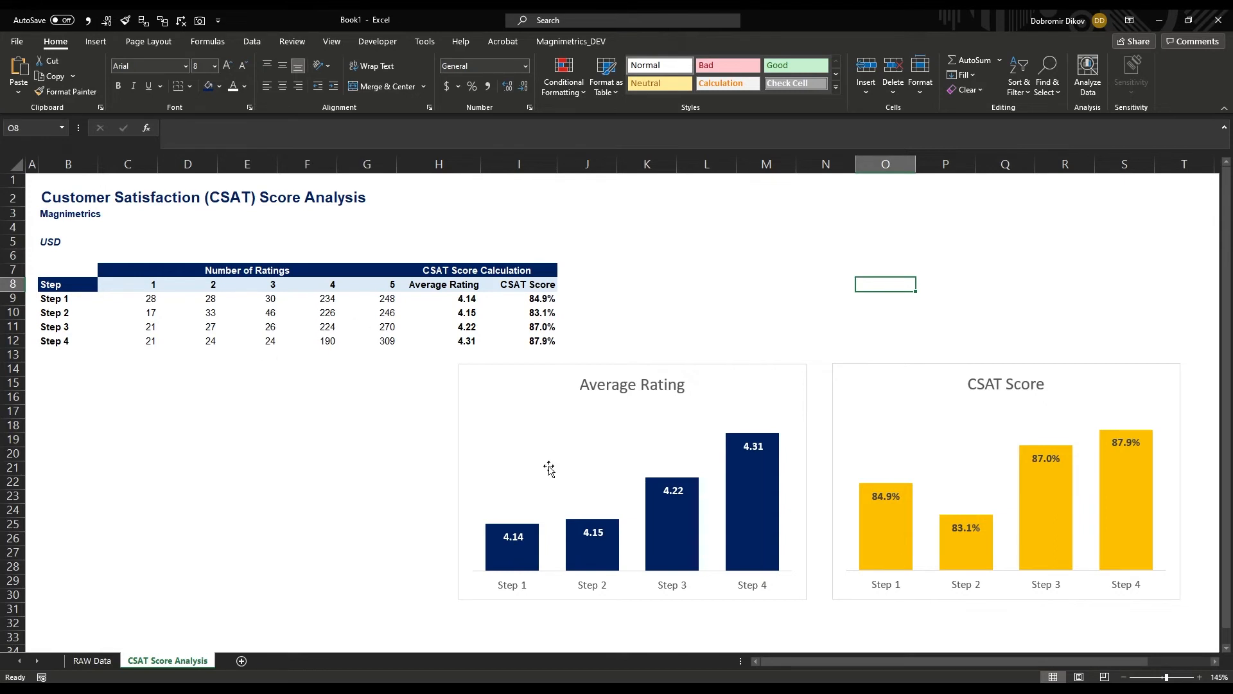
pyautogui.moveTo(469, 386)
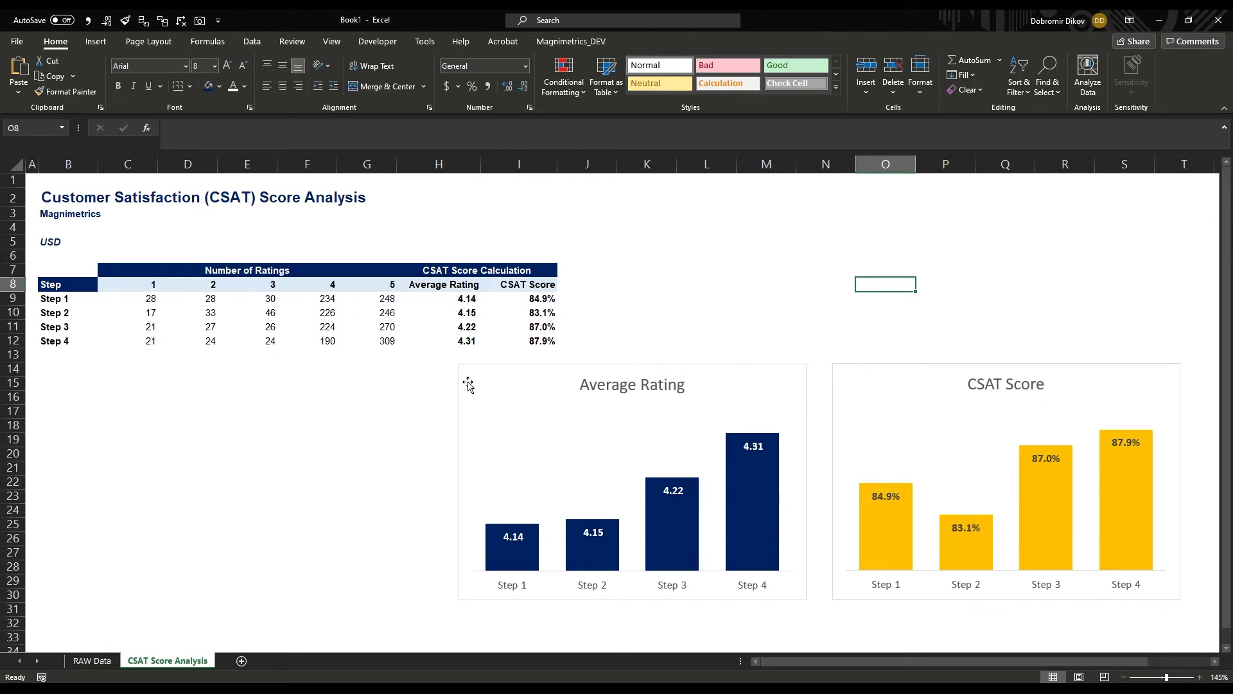
pyautogui.moveTo(922, 462)
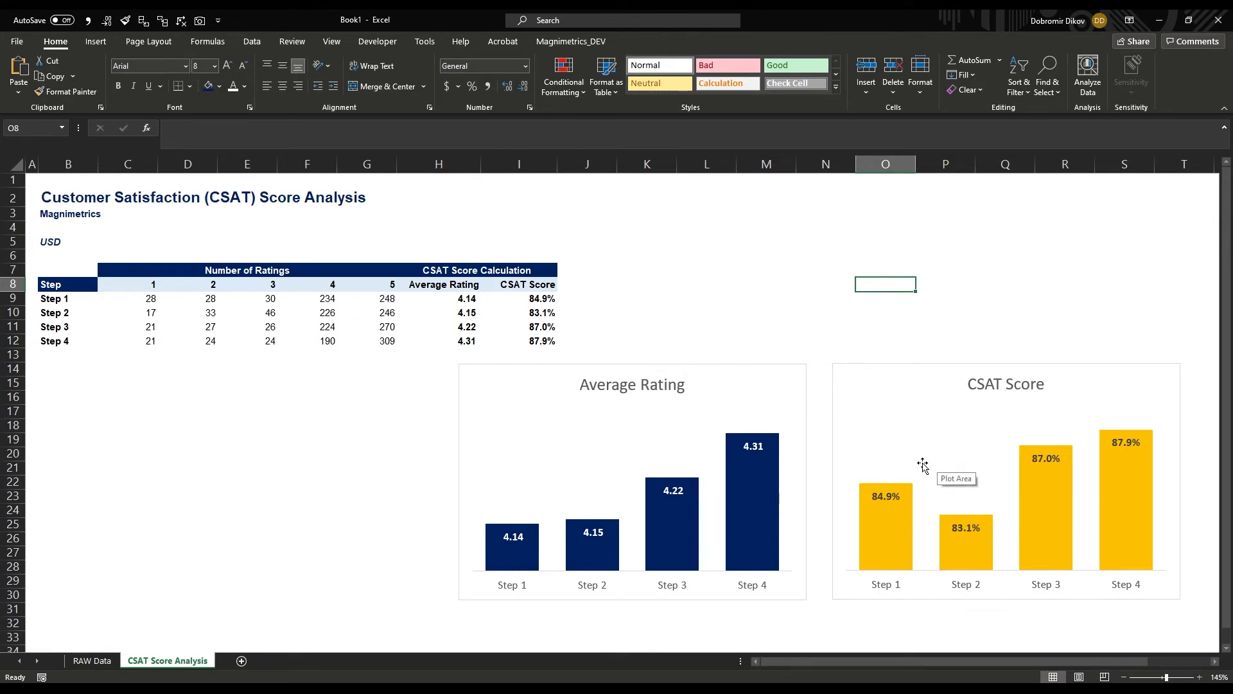
pyautogui.moveTo(162, 330)
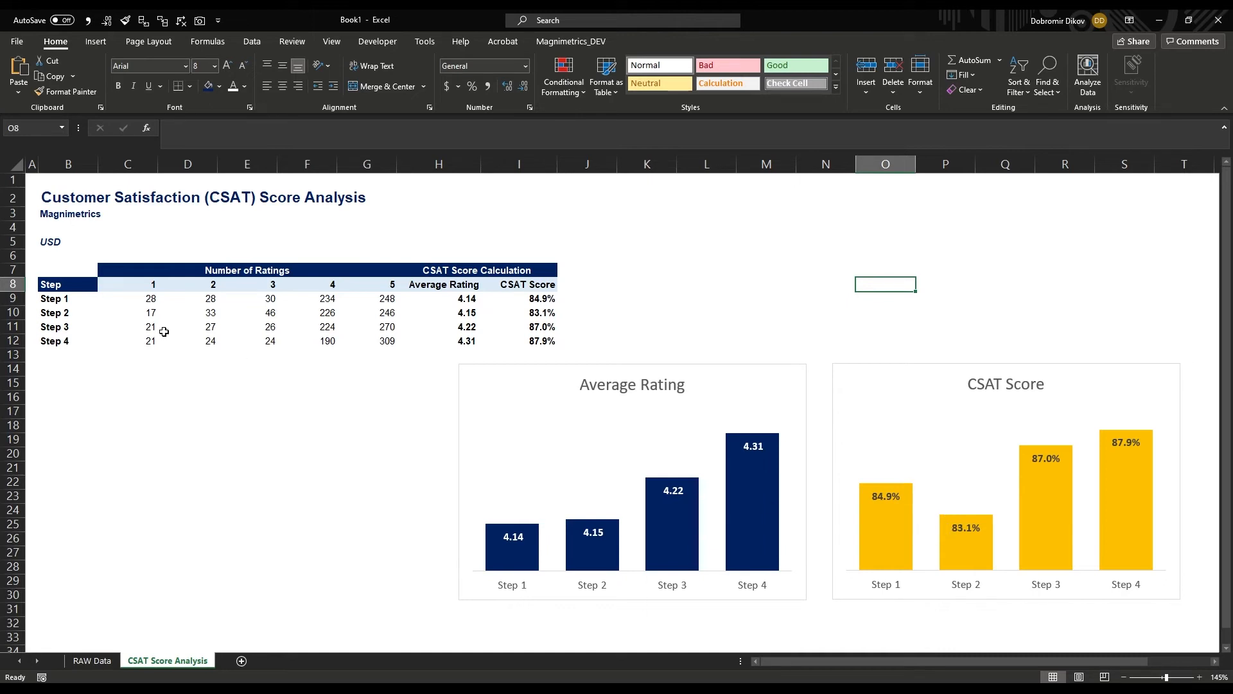
pyautogui.moveTo(533, 411)
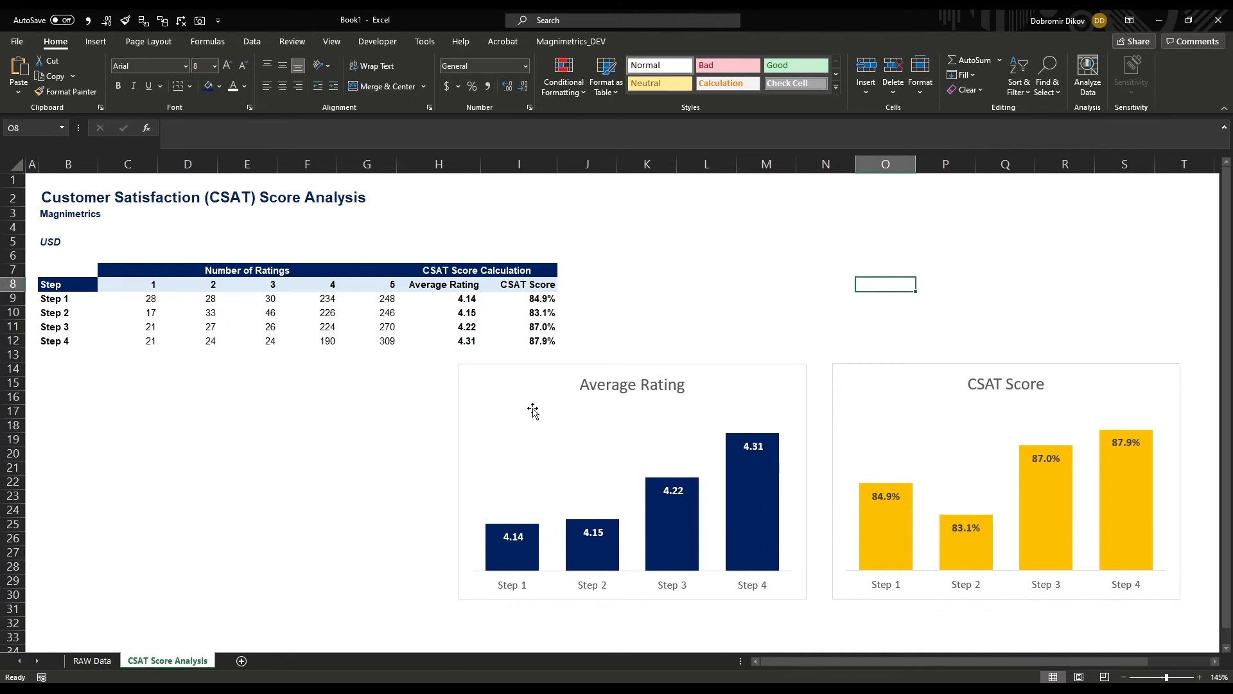
pyautogui.moveTo(187, 398)
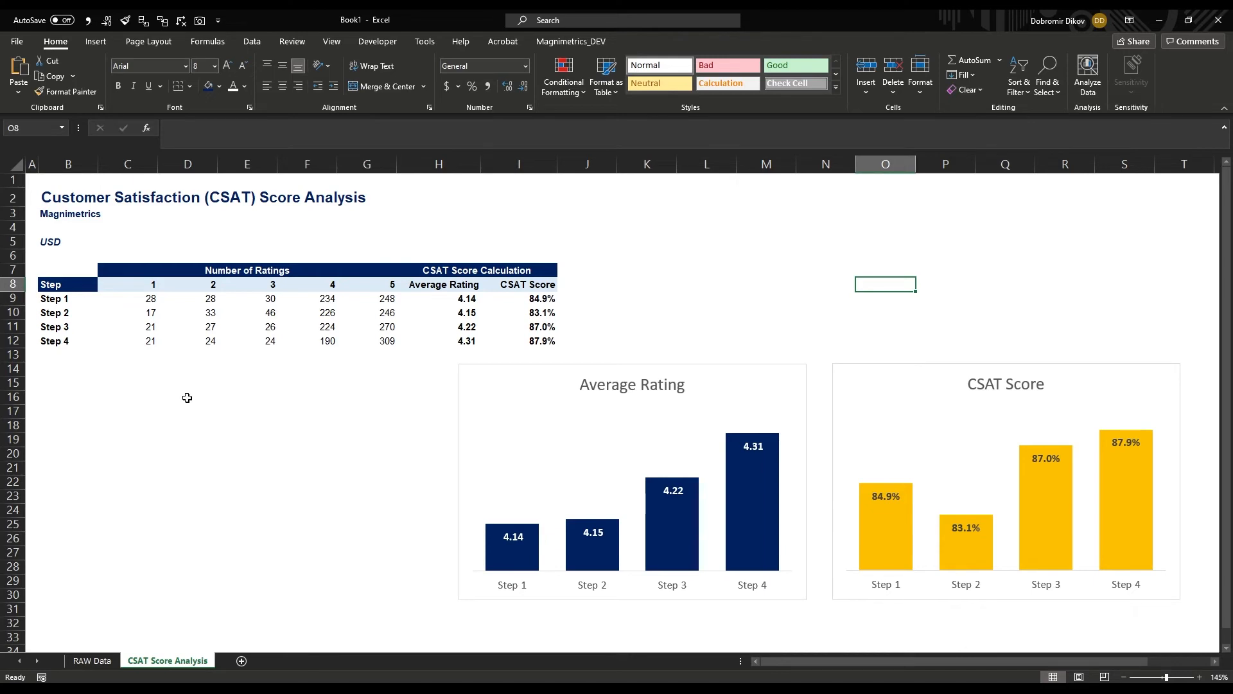
pyautogui.moveTo(199, 389)
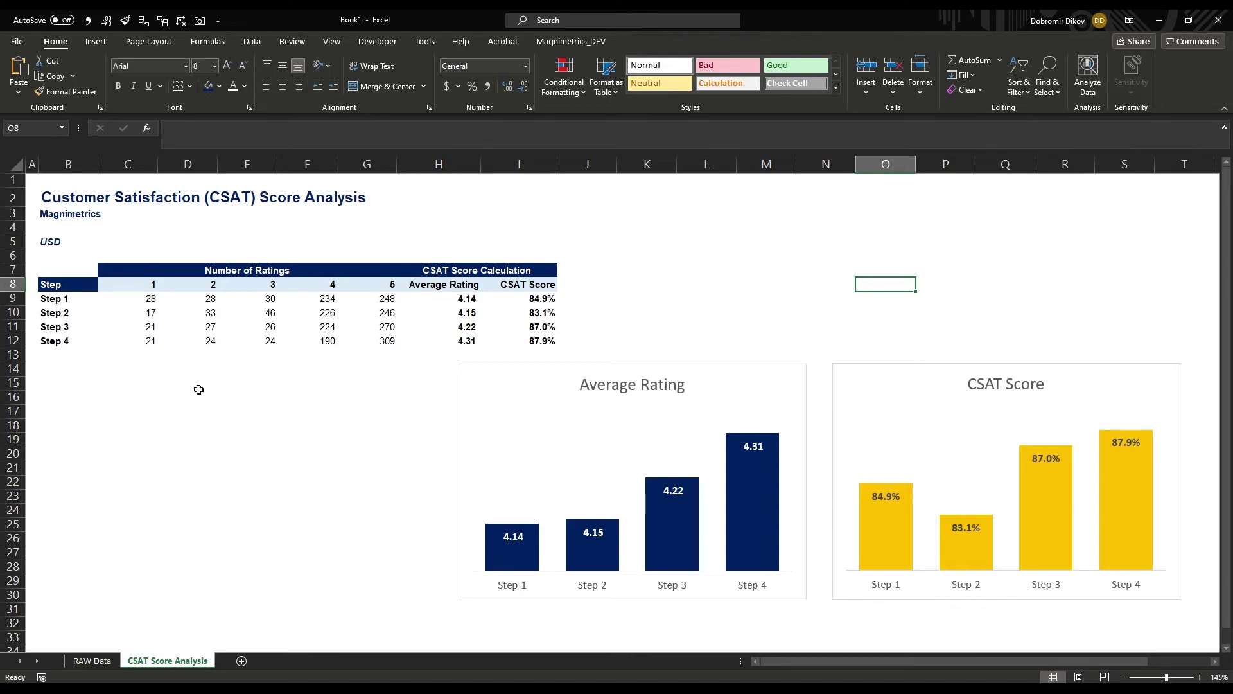
pyautogui.moveTo(75, 299)
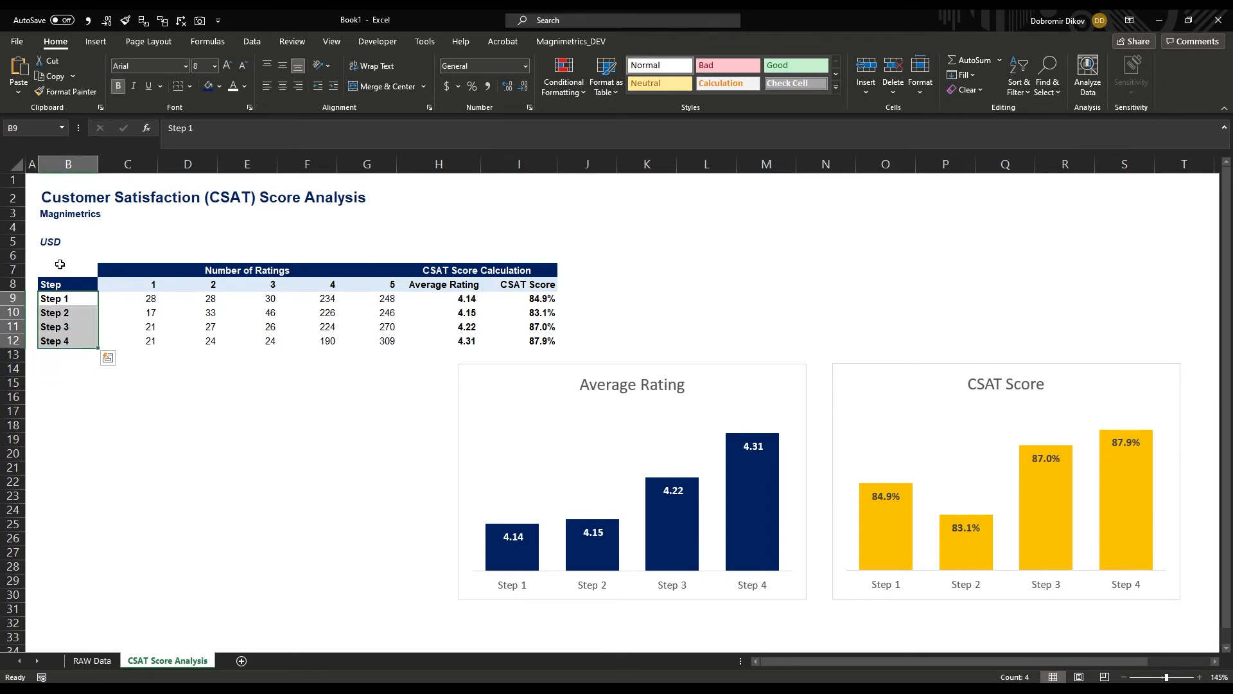
pyautogui.click(54, 312)
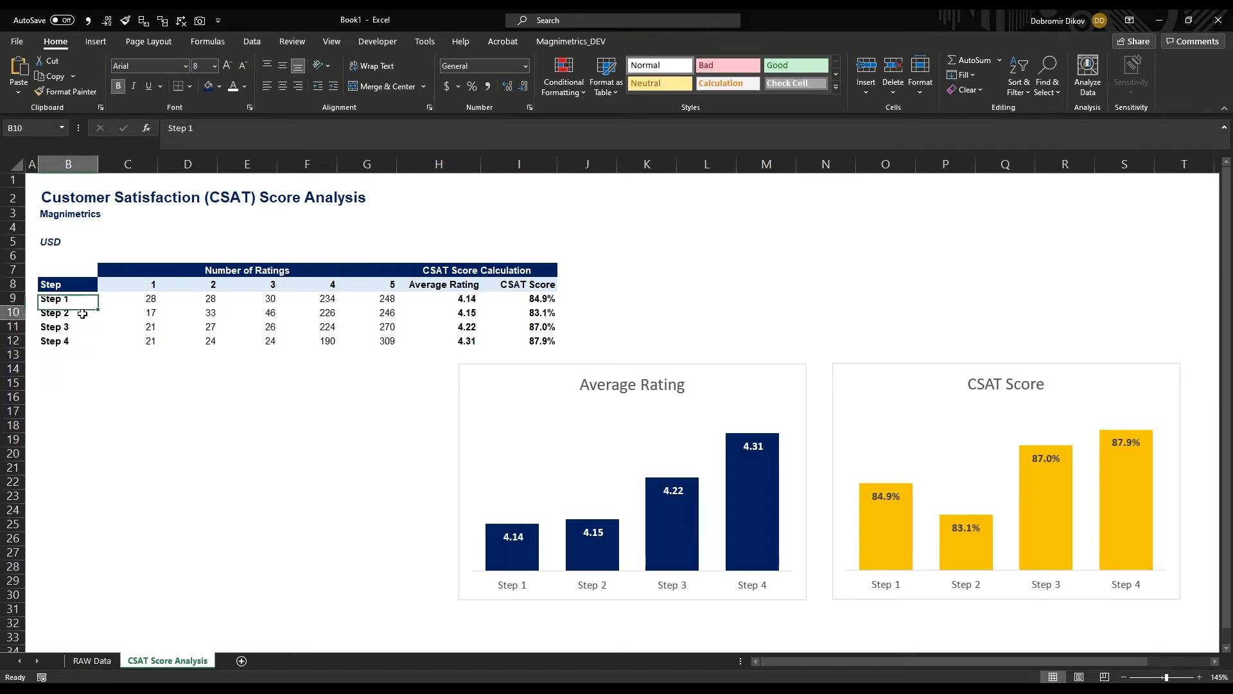
pyautogui.click(69, 410)
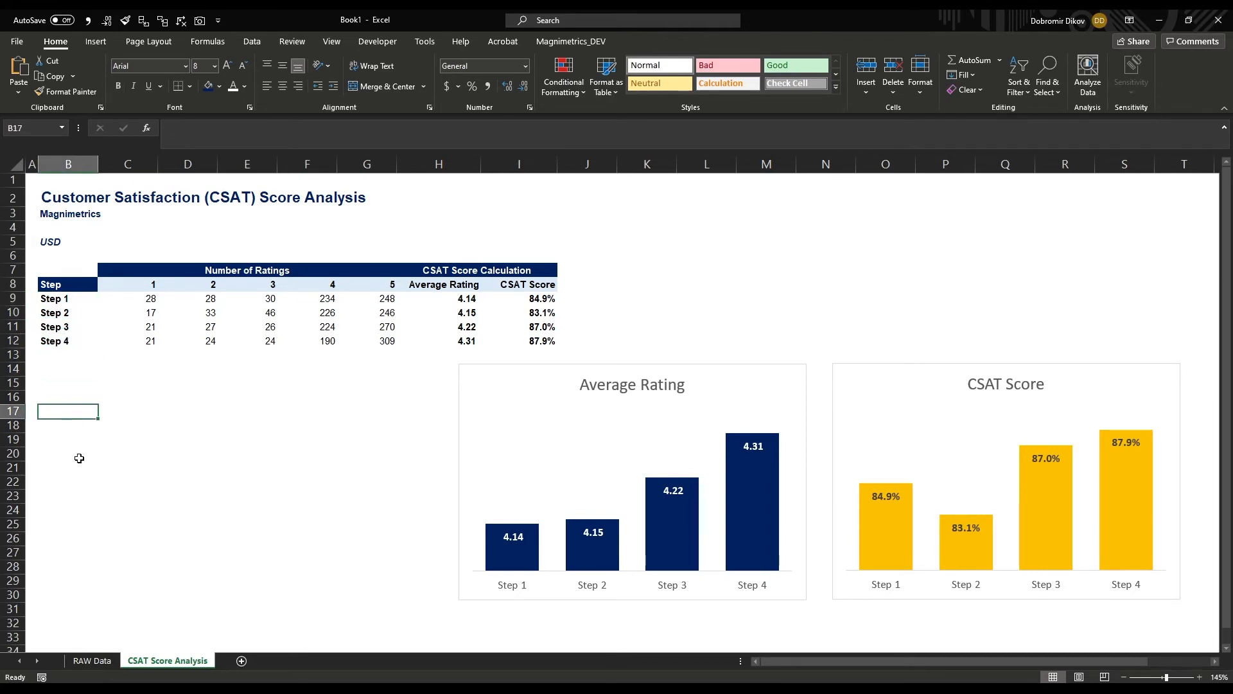
pyautogui.click(68, 495)
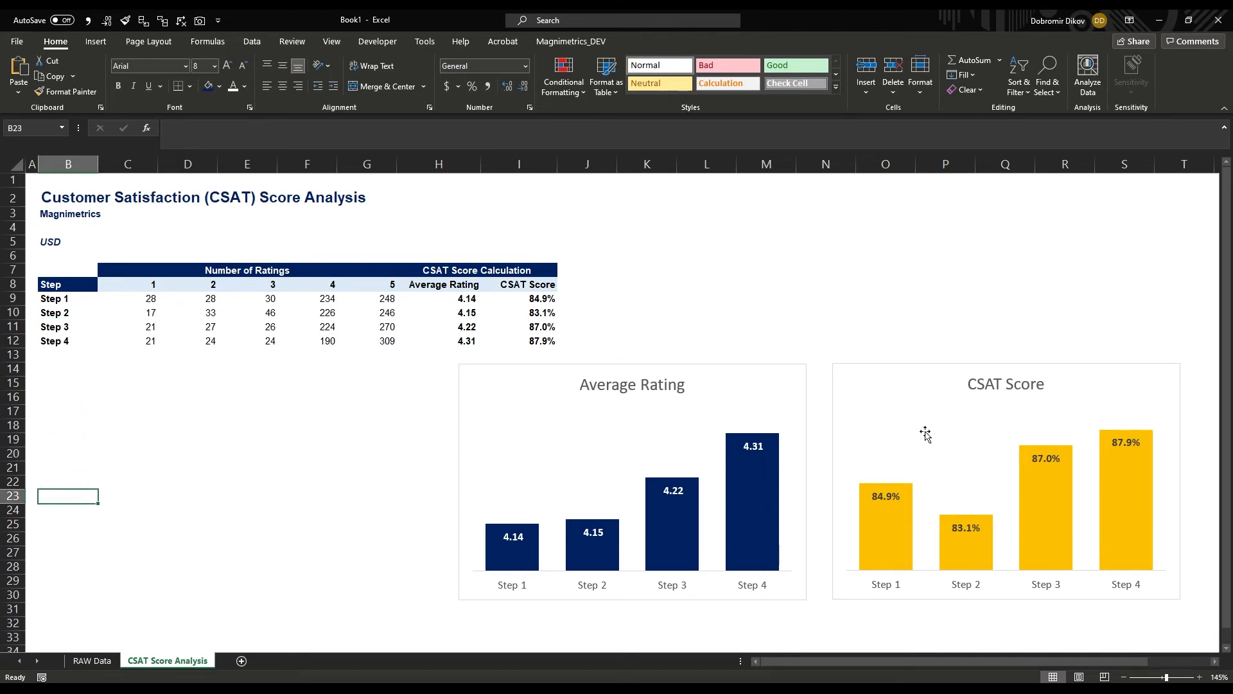
pyautogui.moveTo(932, 541)
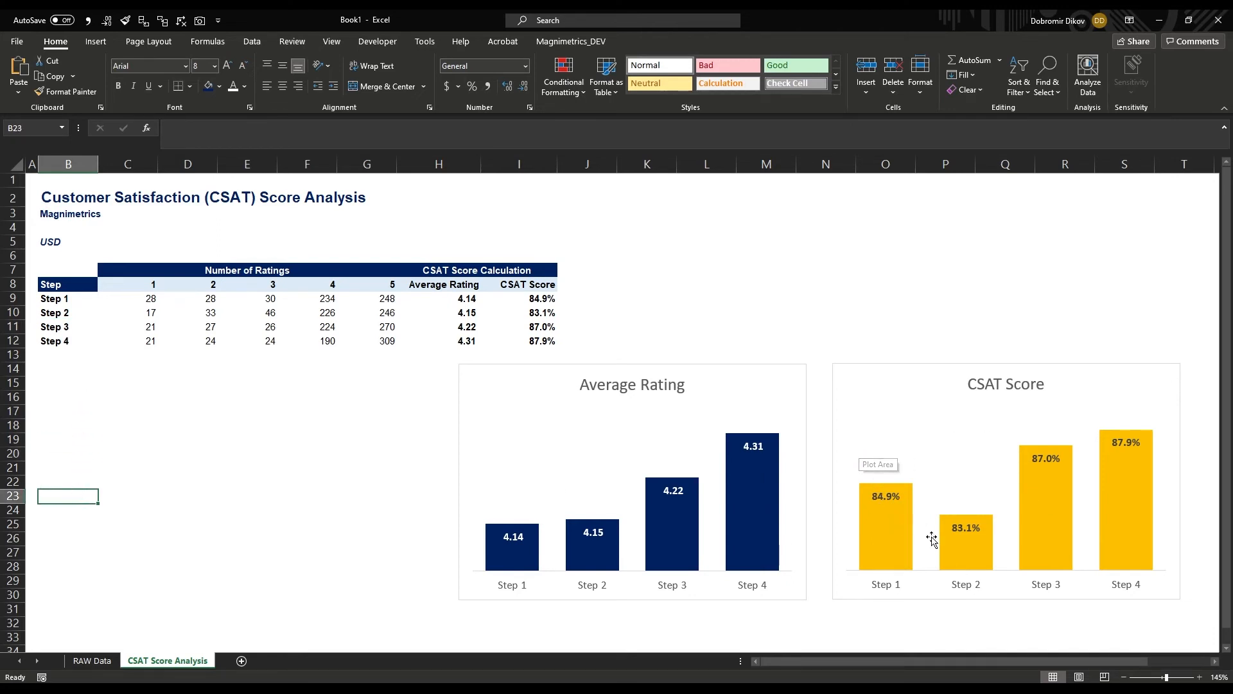
pyautogui.moveTo(929, 531)
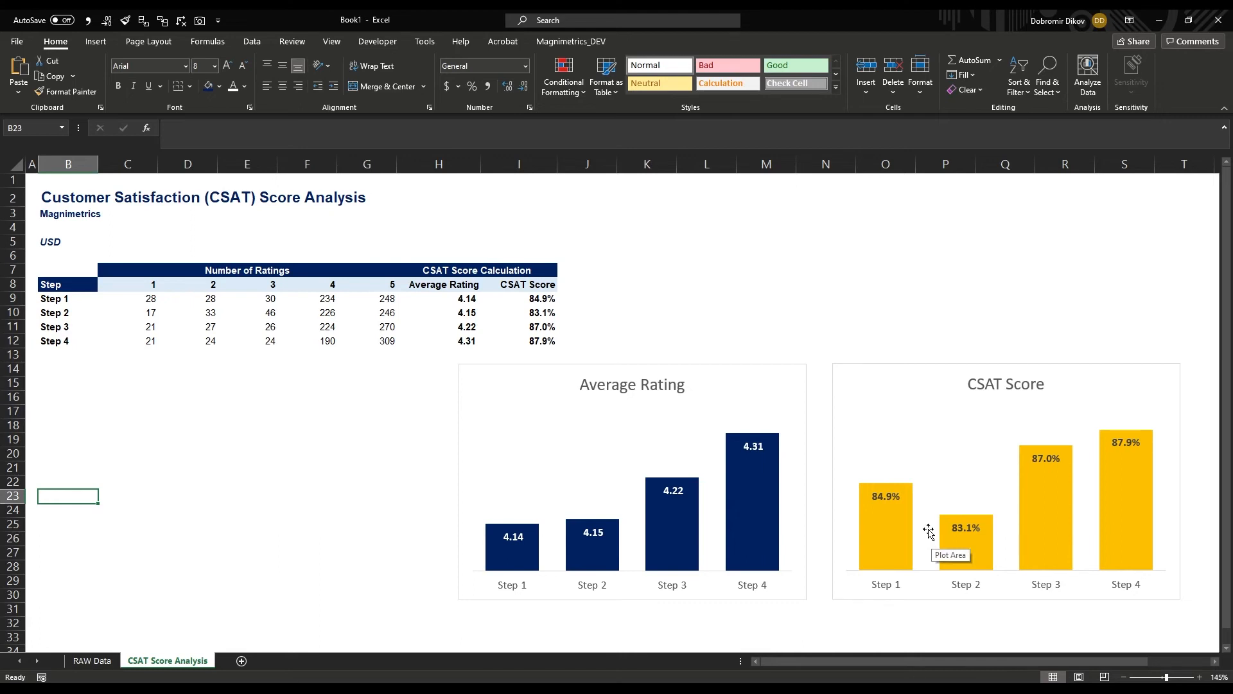
pyautogui.moveTo(833, 464)
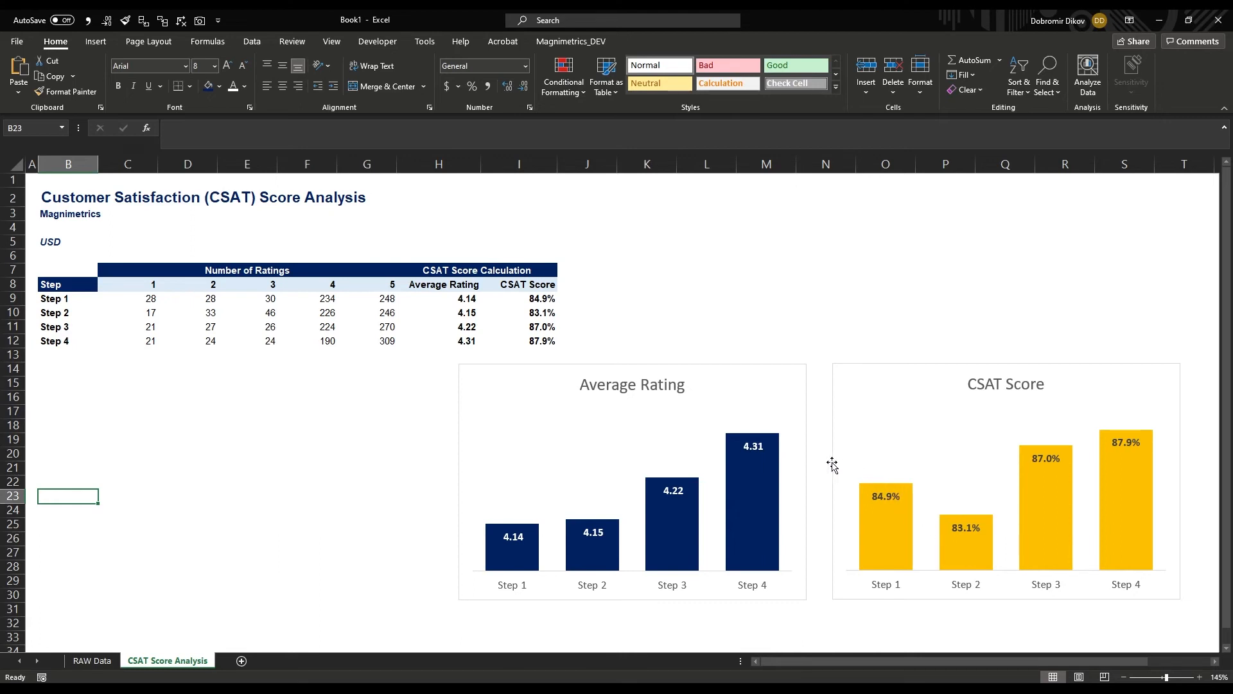
pyautogui.moveTo(784, 372)
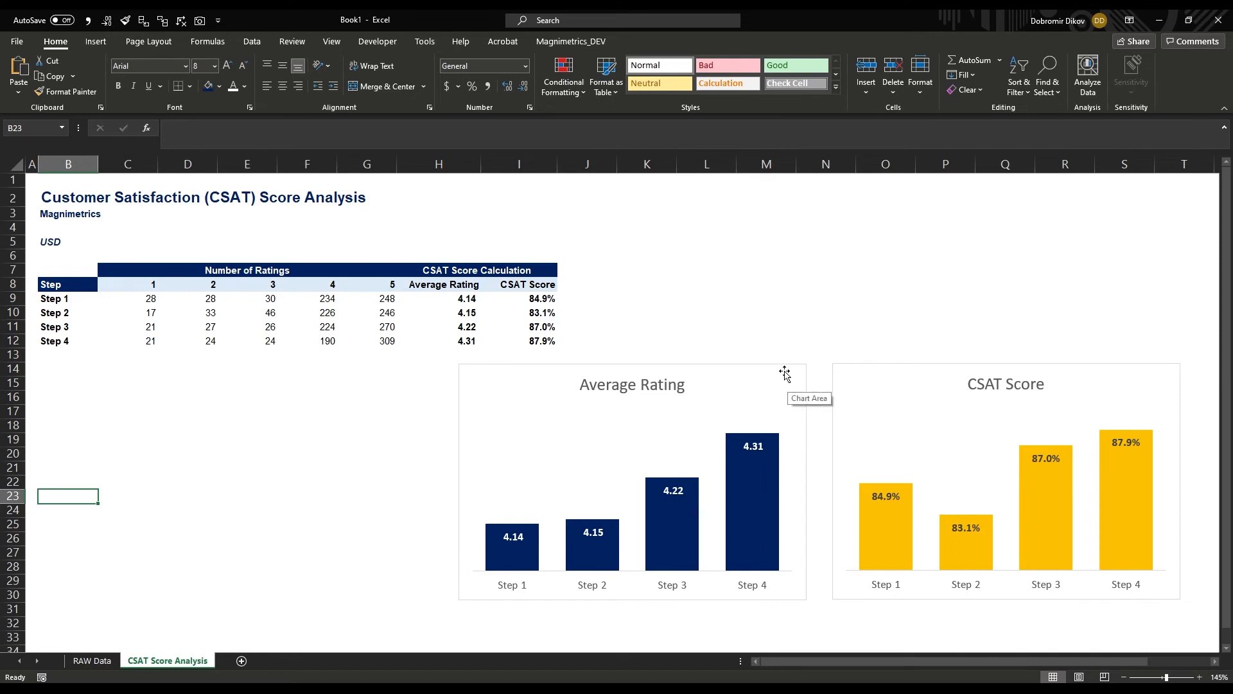
pyautogui.moveTo(809, 394)
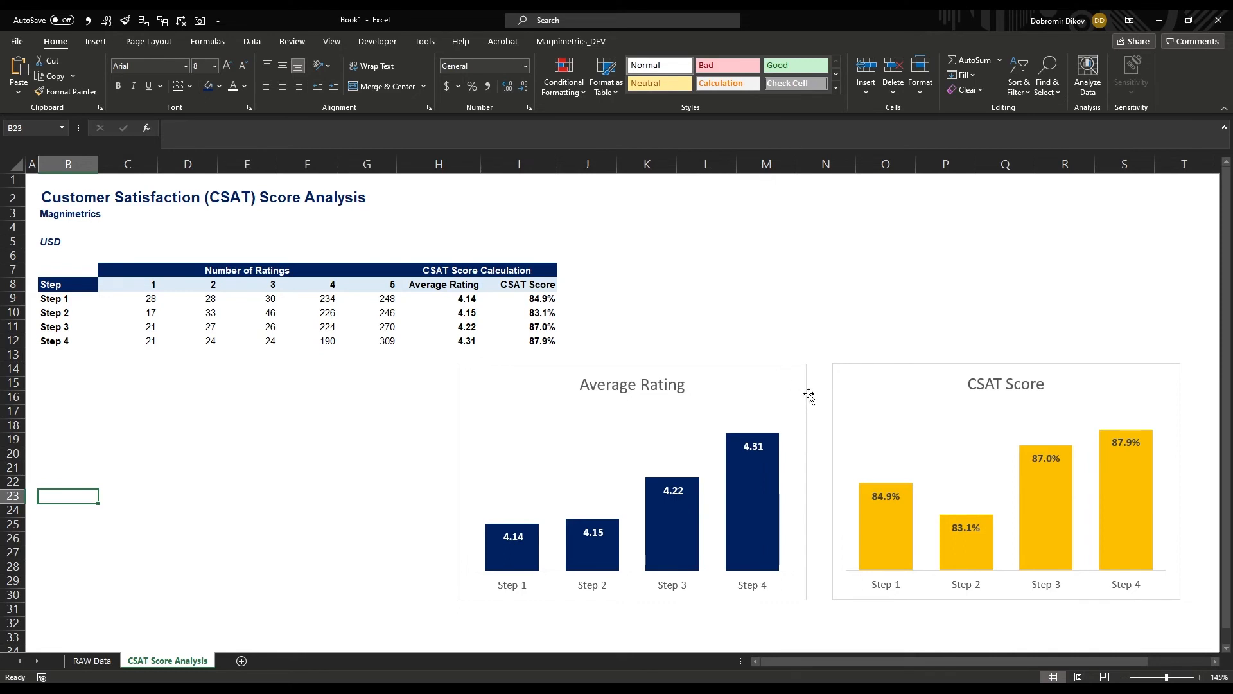
pyautogui.moveTo(802, 386)
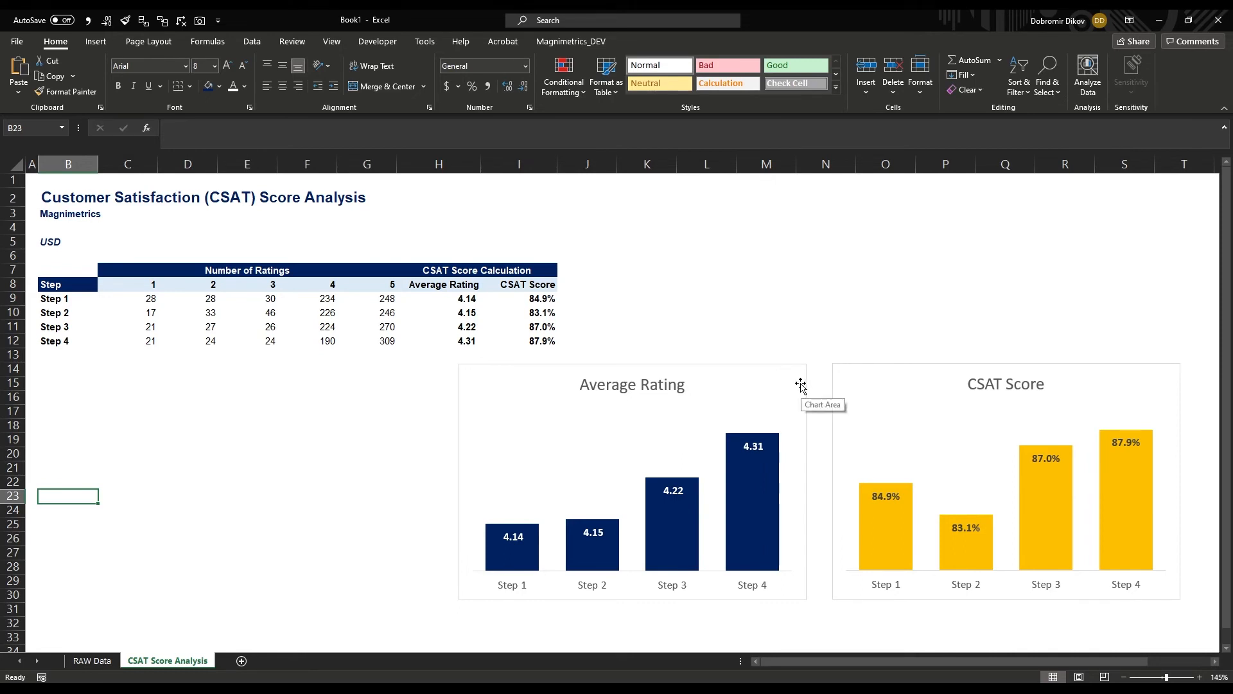
pyautogui.moveTo(819, 351)
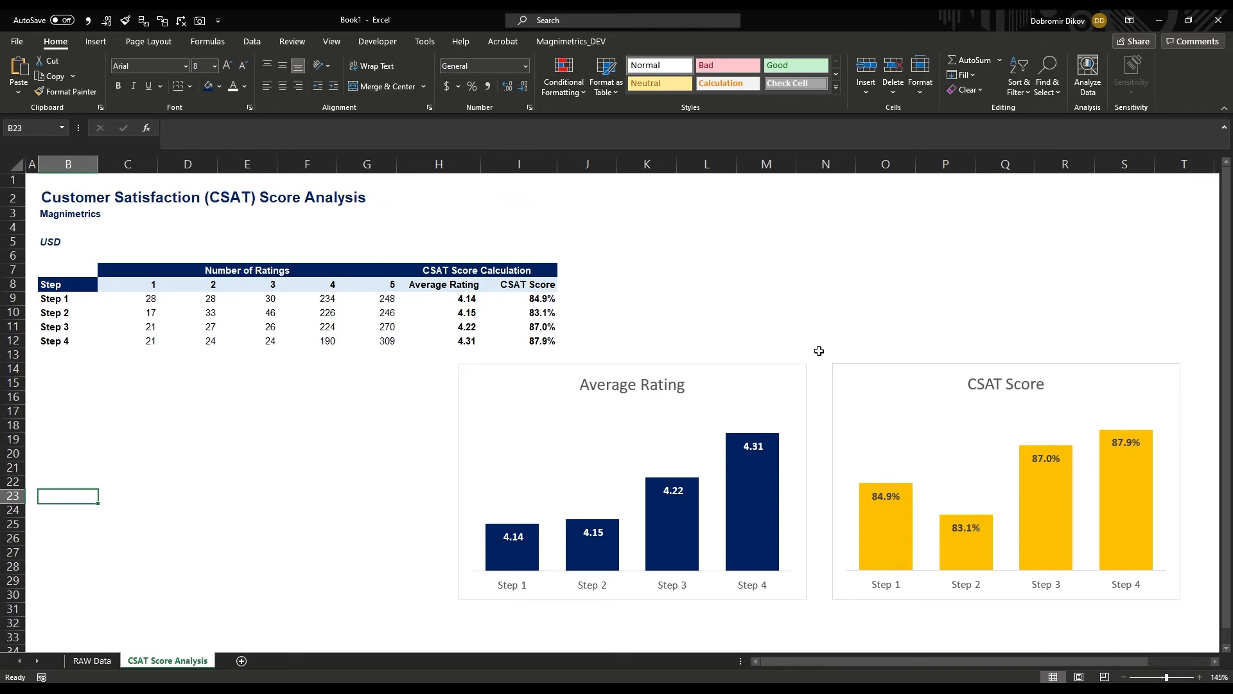